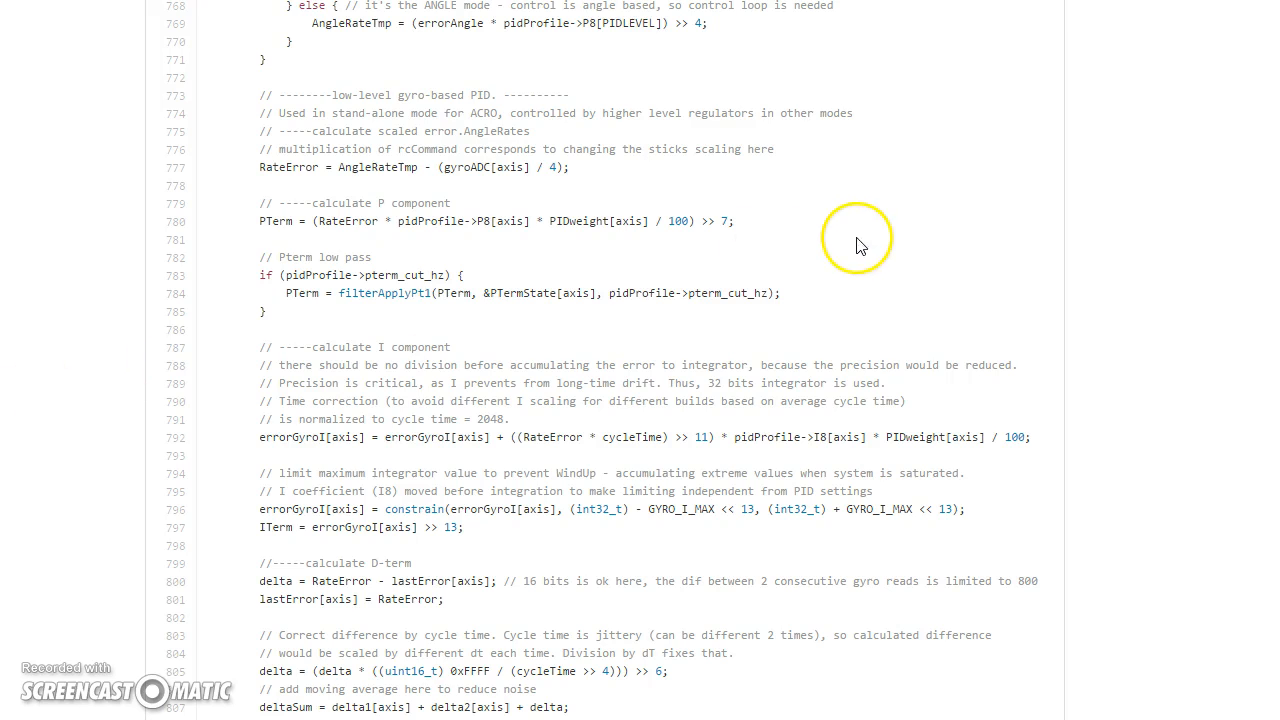
- Scroll the GitHub source down to the D-term calculation block
scroll("down", 3)
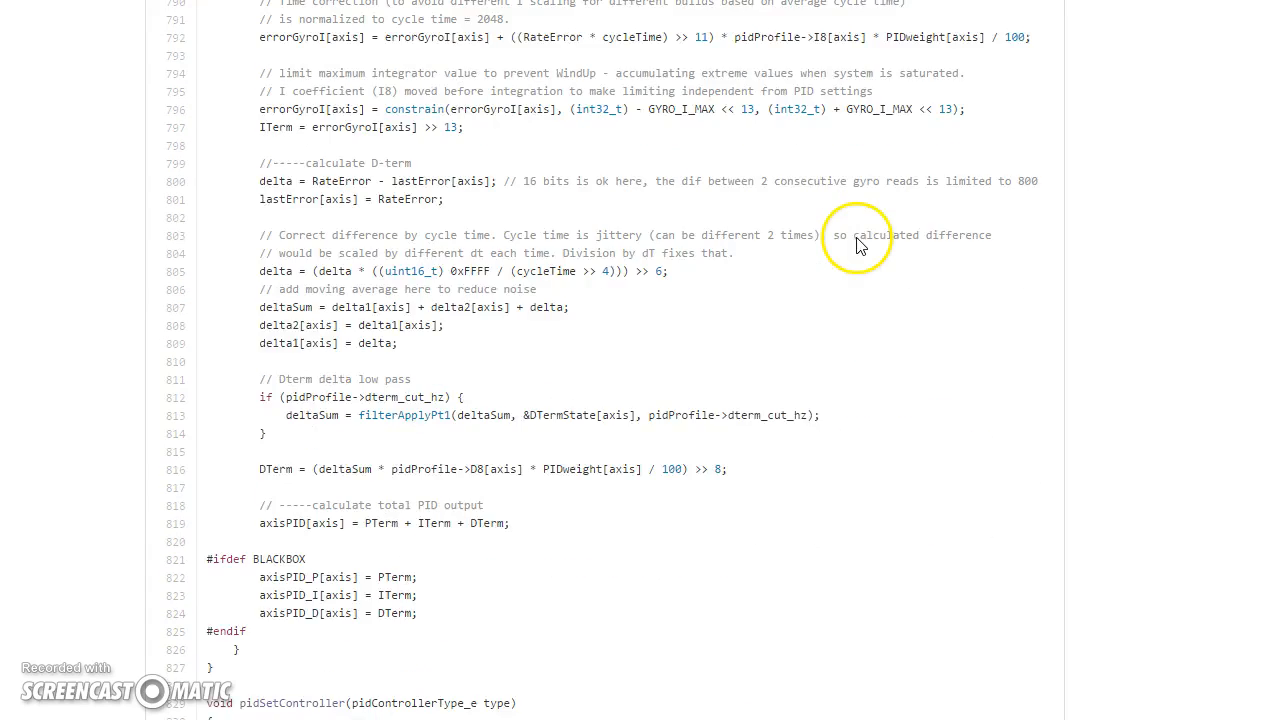
scroll("down", 3)
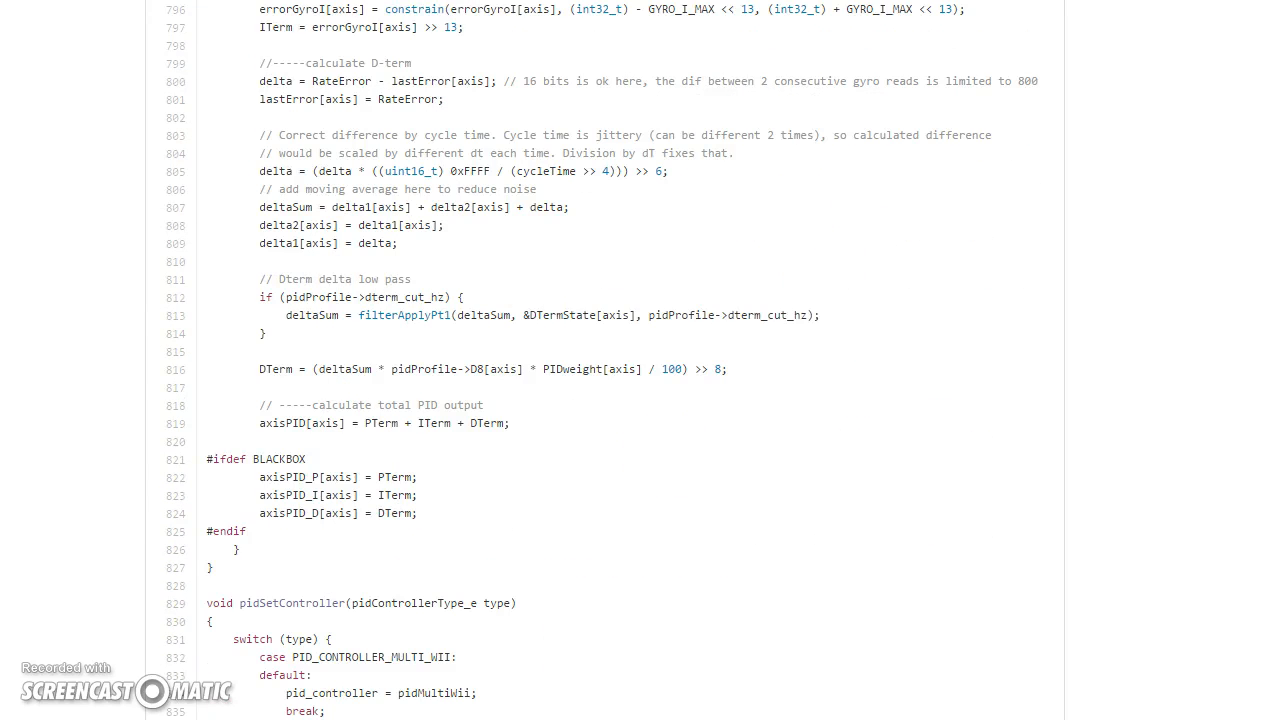
mouse_move(15, 400)
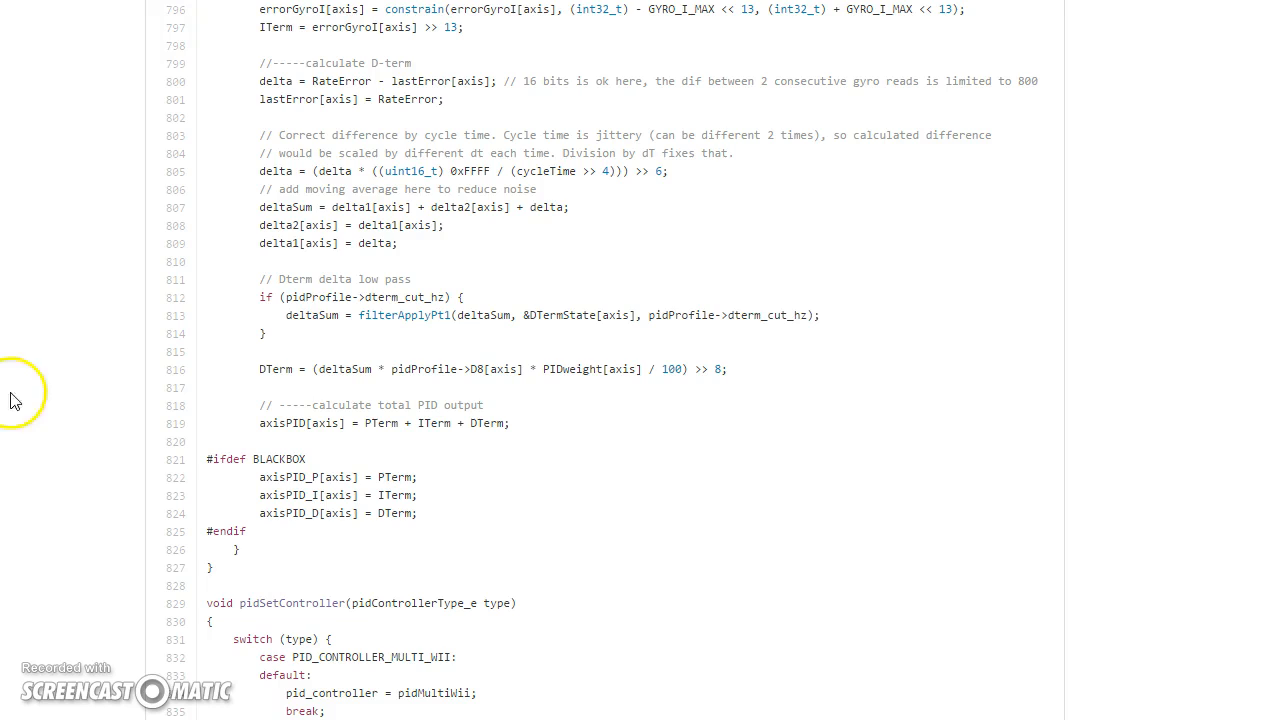
mouse_move(610, 290)
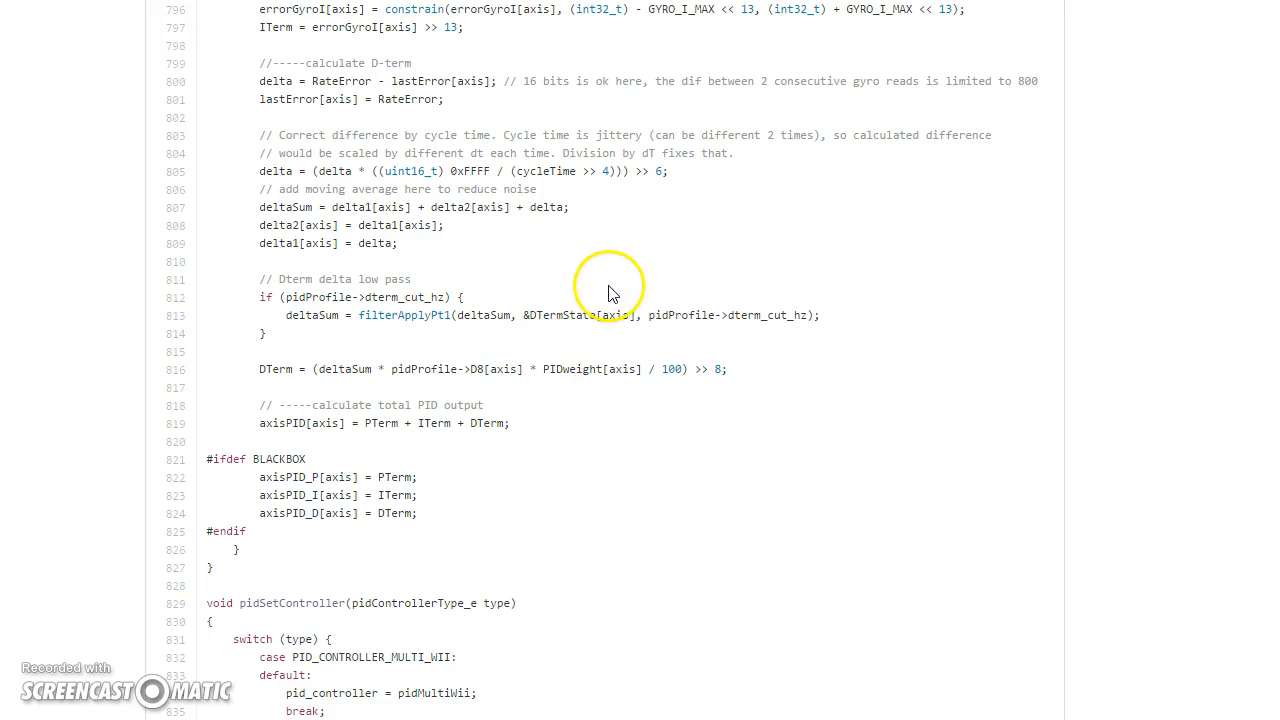
mouse_move(445, 265)
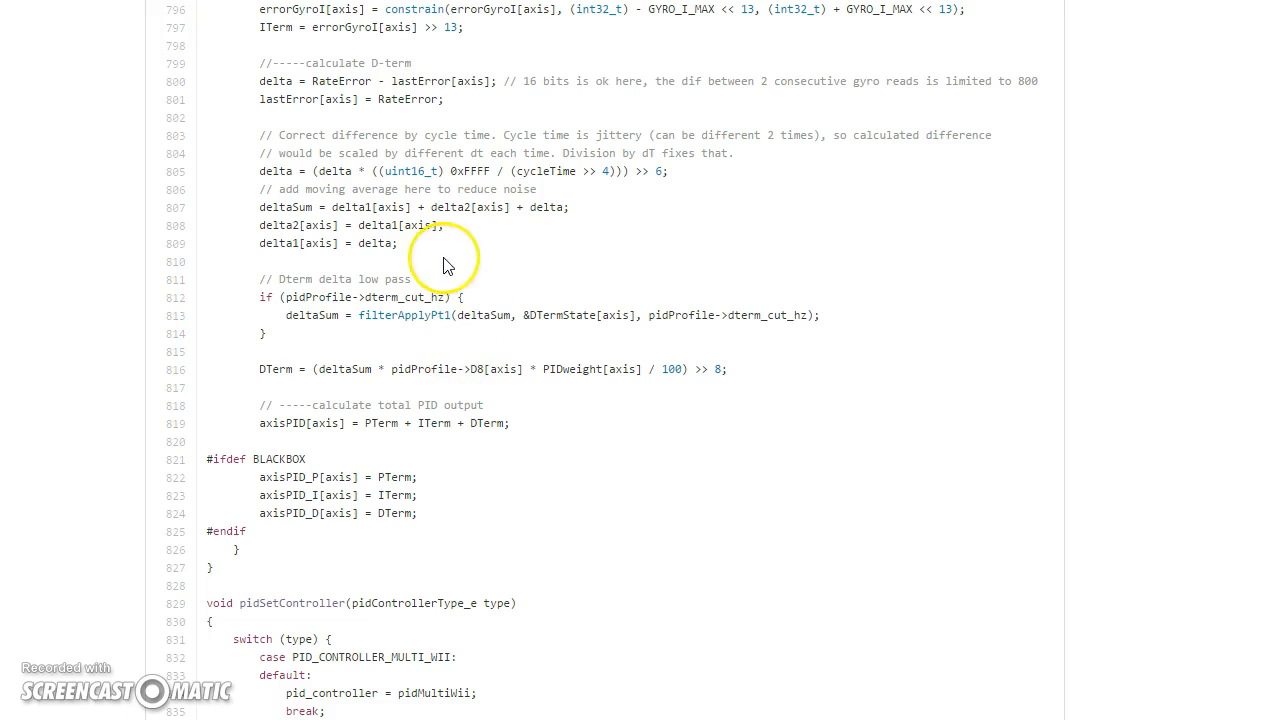
mouse_move(448, 257)
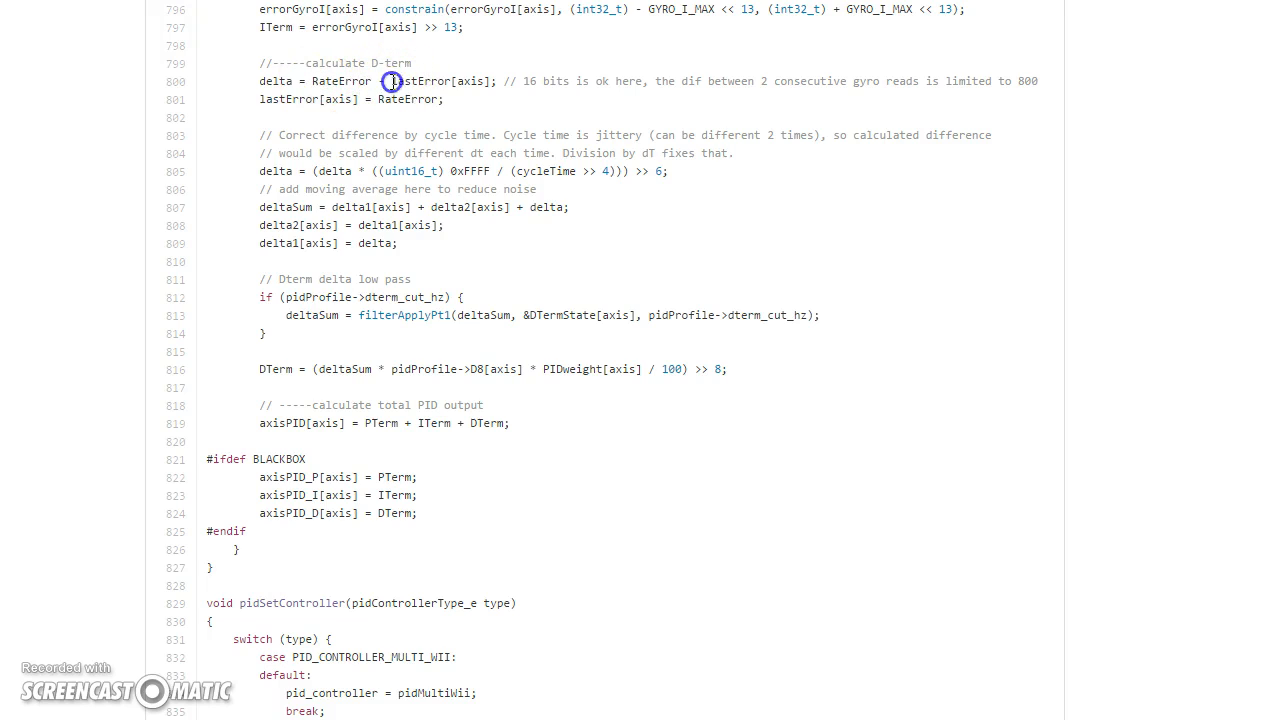
- Highlight lastError[axis] and the low-pass filter code while explaining the D-term
double_click(440, 81)
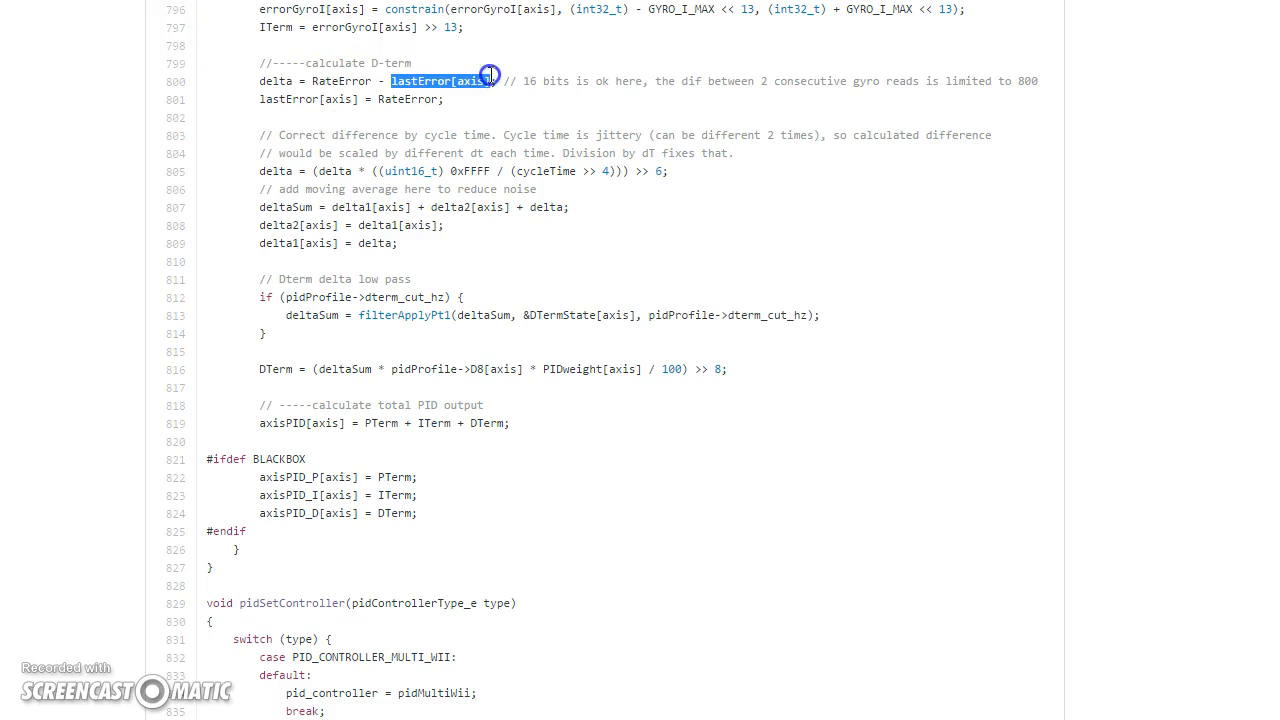
left_click(325, 81)
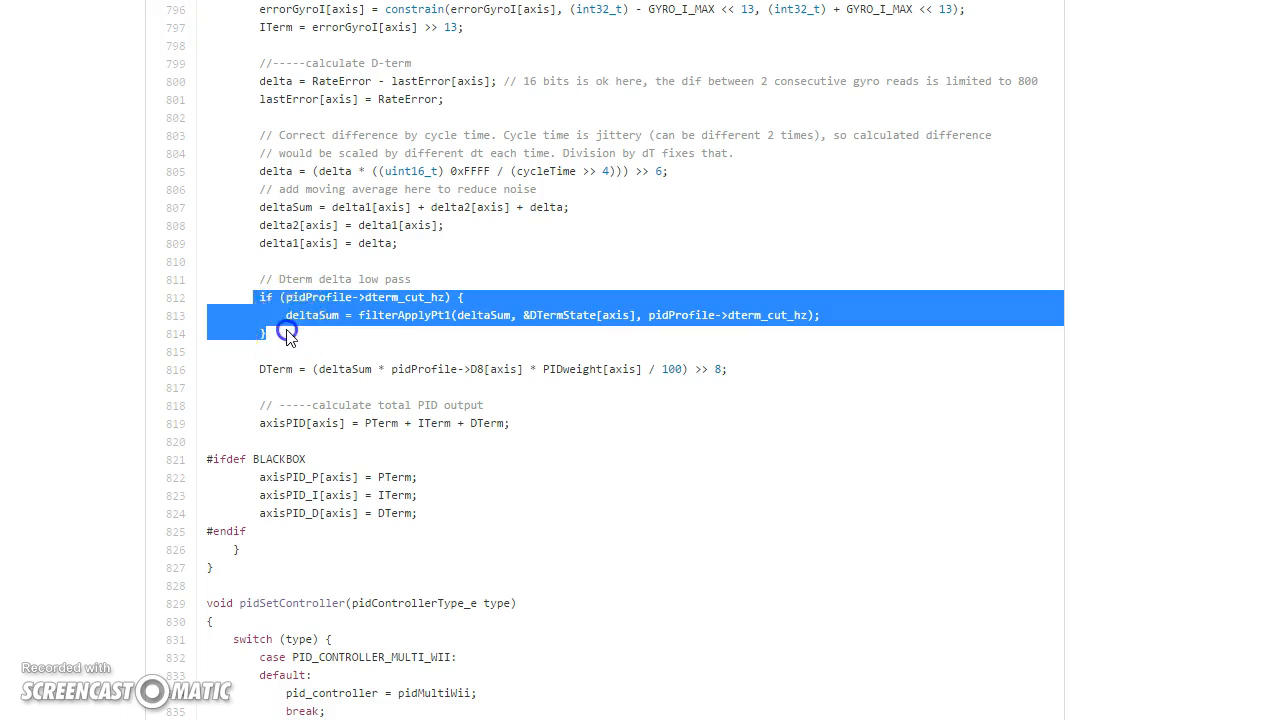
left_click(255, 296)
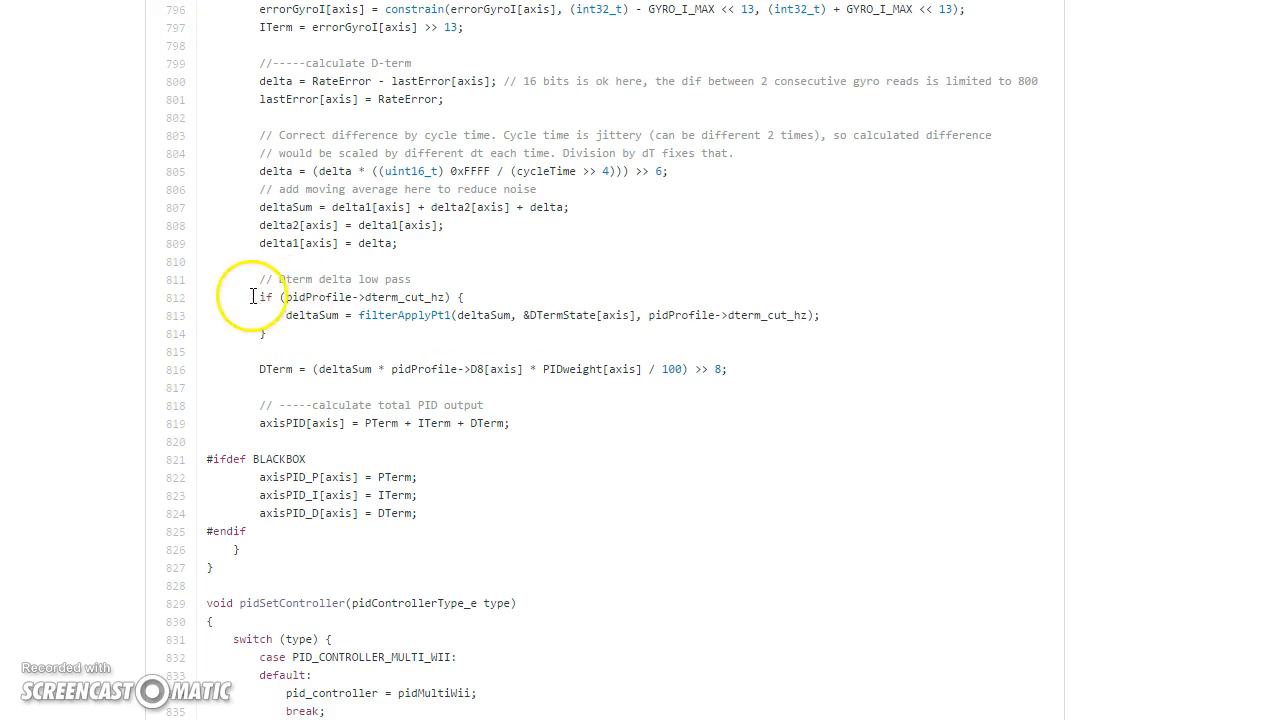
mouse_move(507, 315)
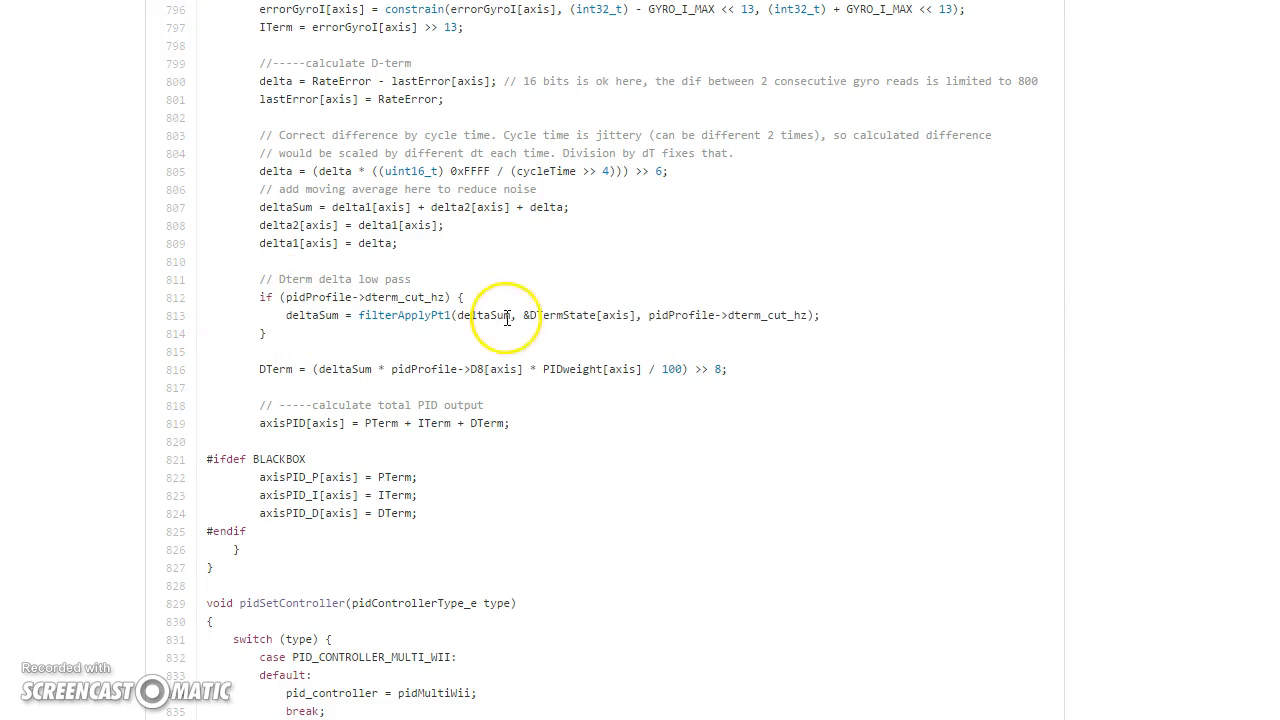
mouse_move(270, 217)
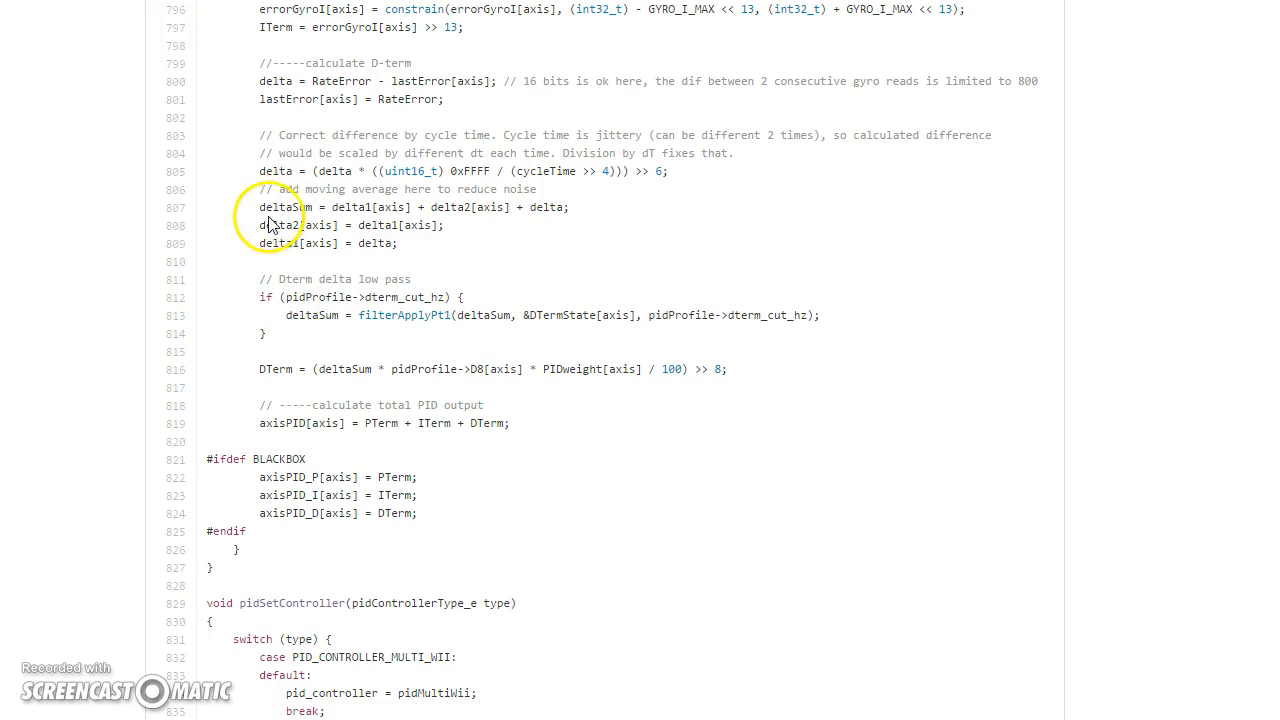
left_click_drag(270, 207, 440, 225)
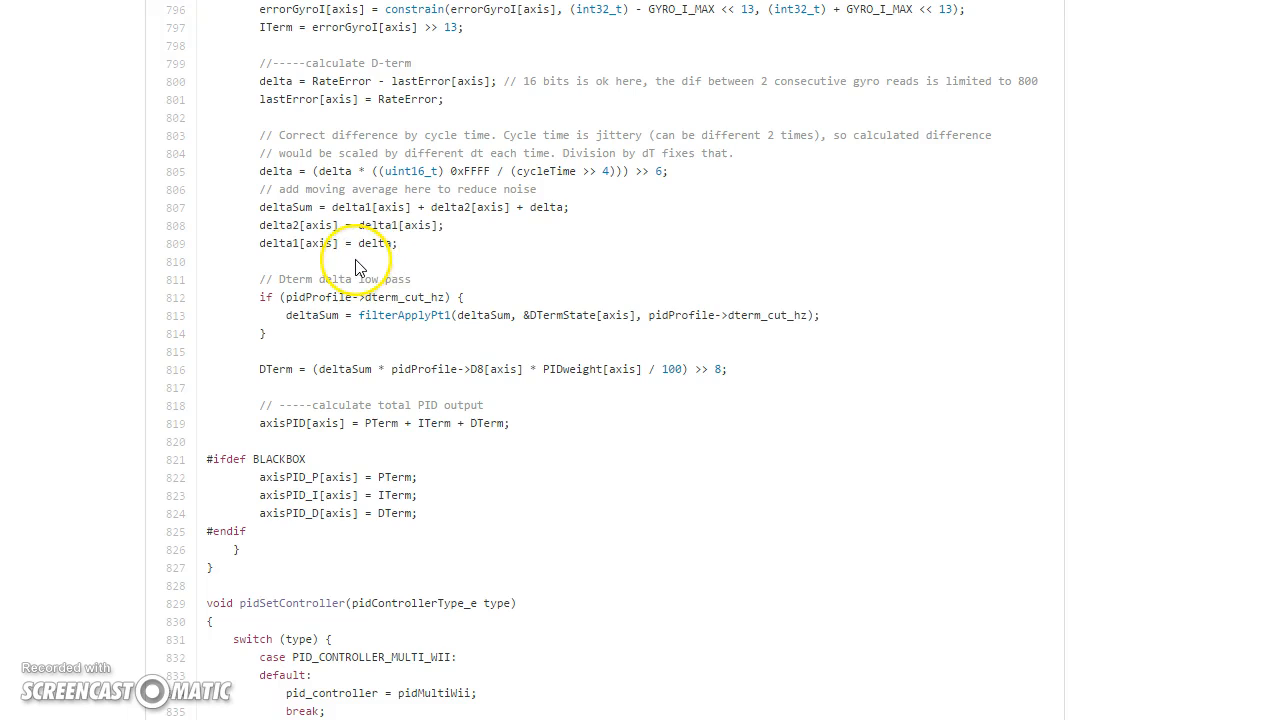
mouse_move(335, 268)
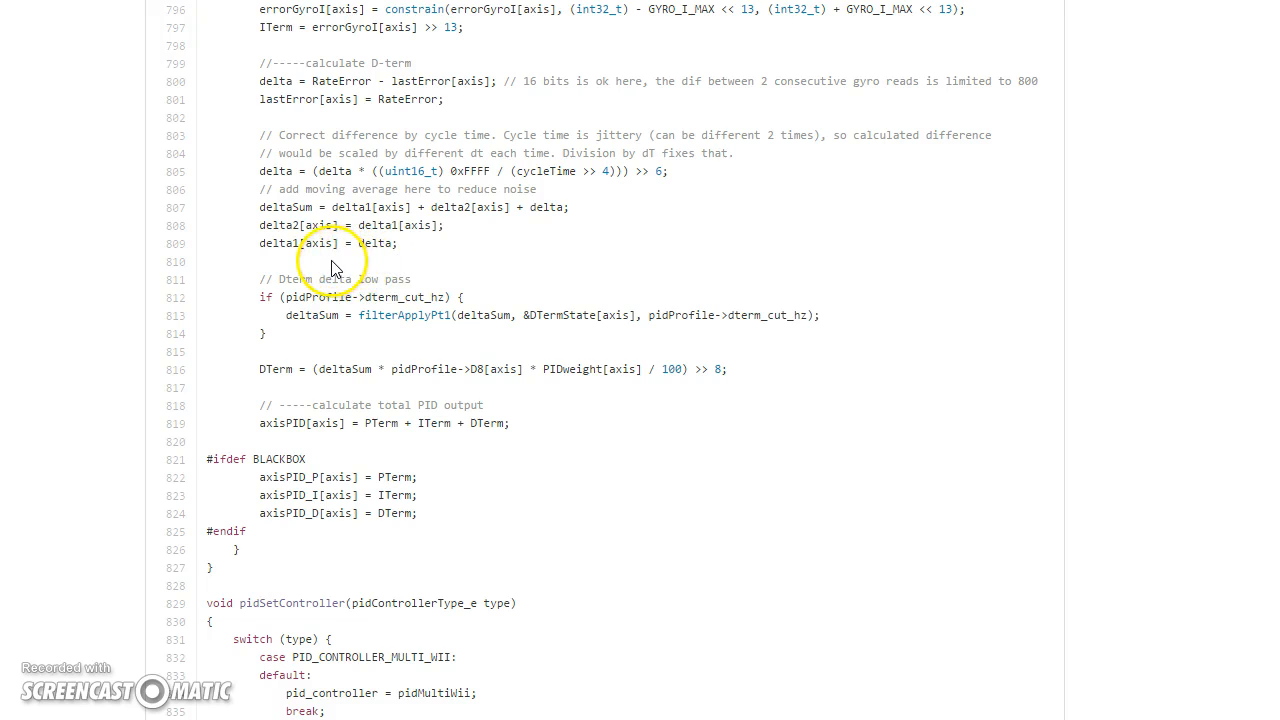
mouse_move(378, 113)
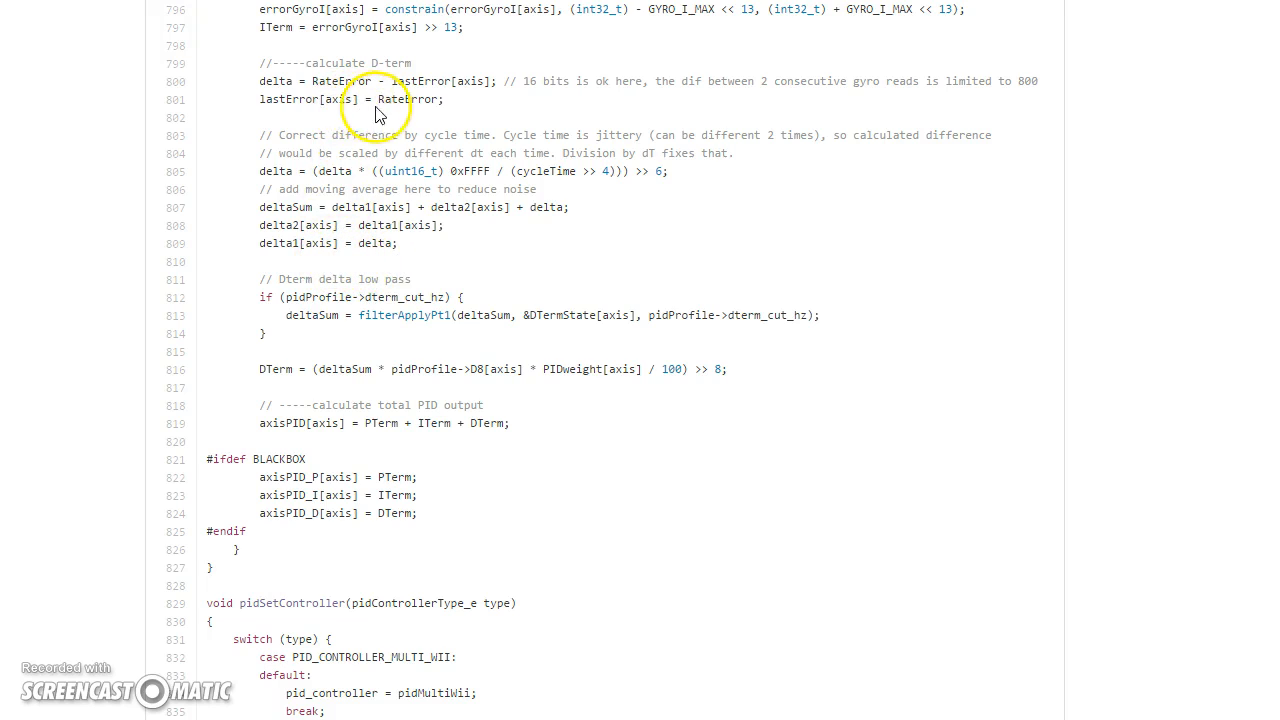
mouse_move(470, 617)
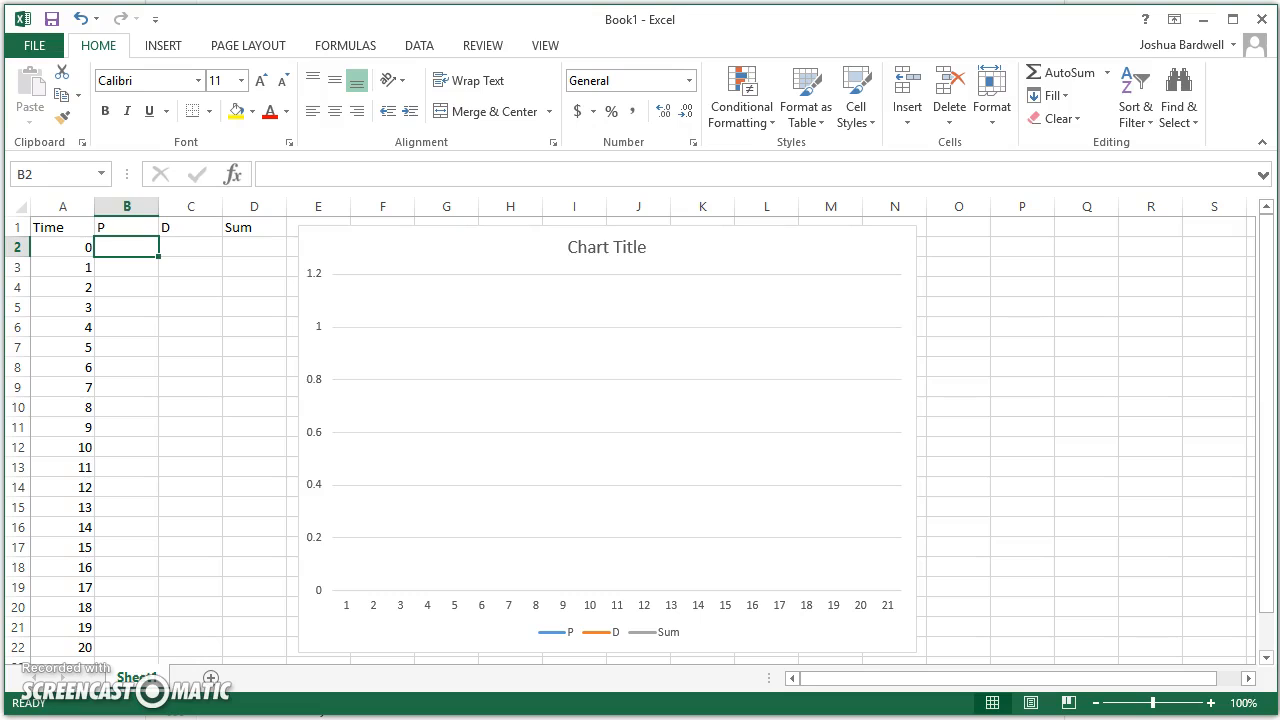
- Enter 0 for D and P at time 0, then 50 for P at time 1
left_click(190, 267)
type("=")
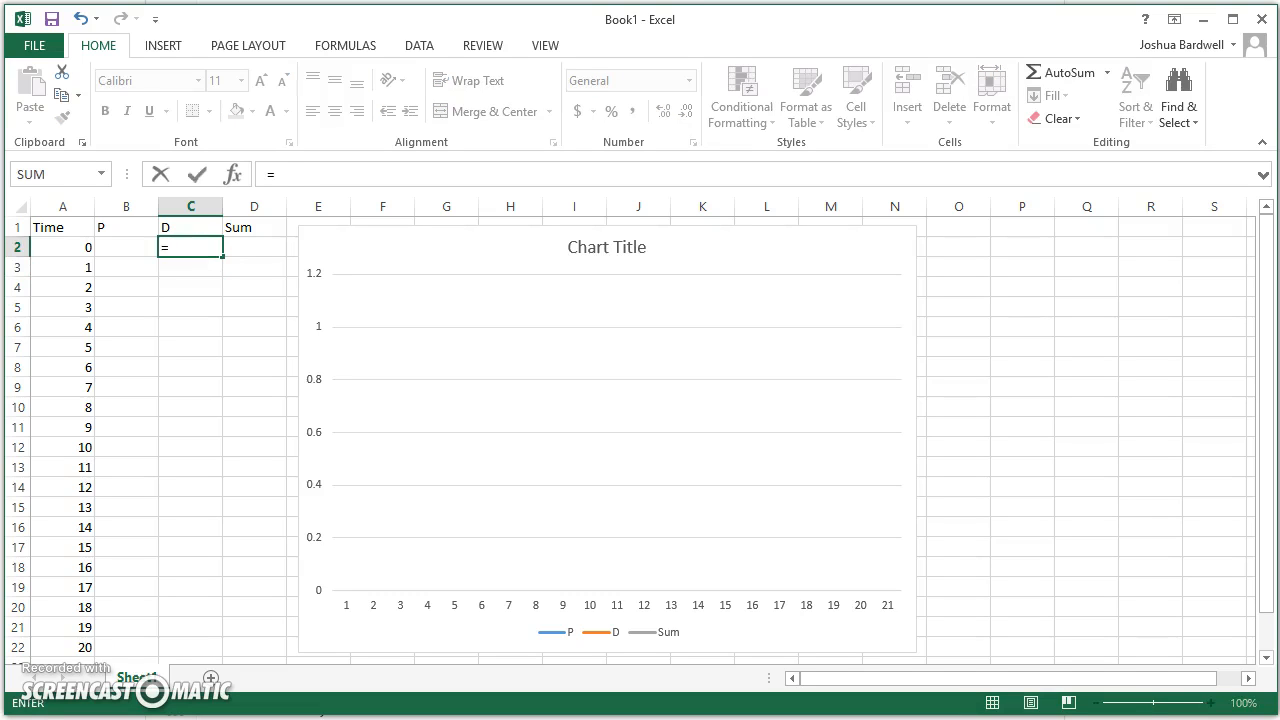
key("Return")
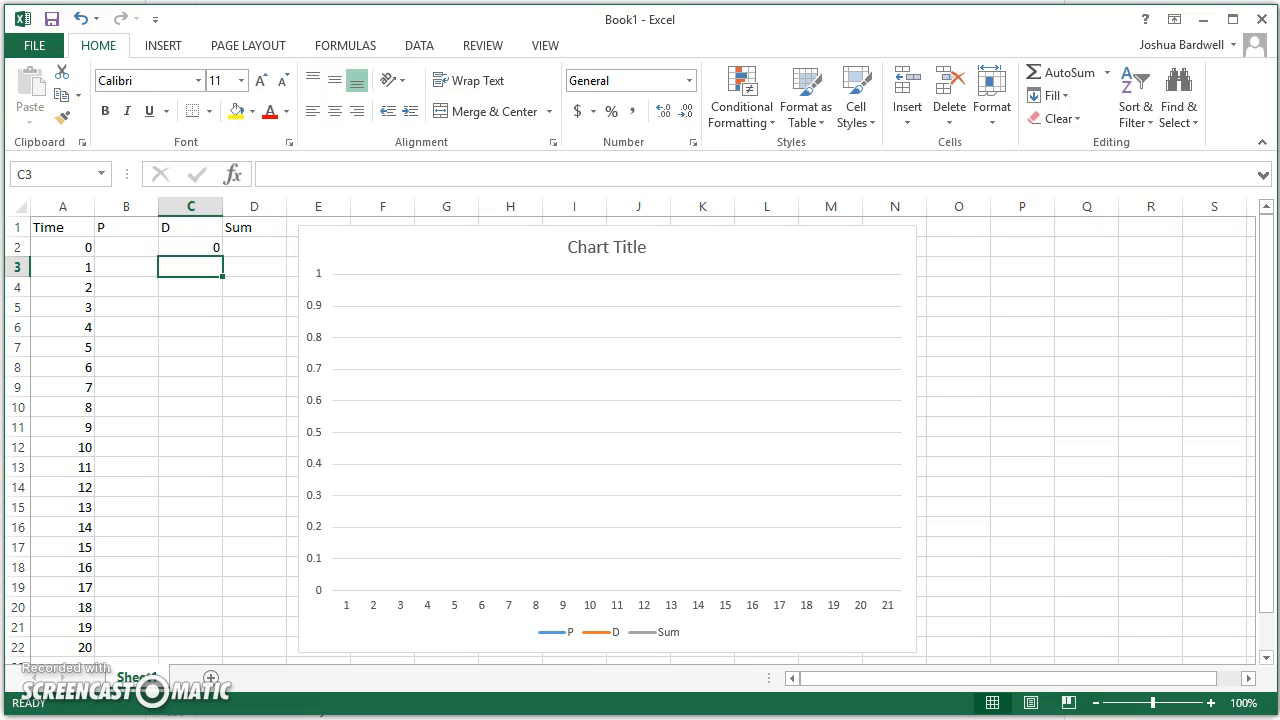
left_click(126, 266)
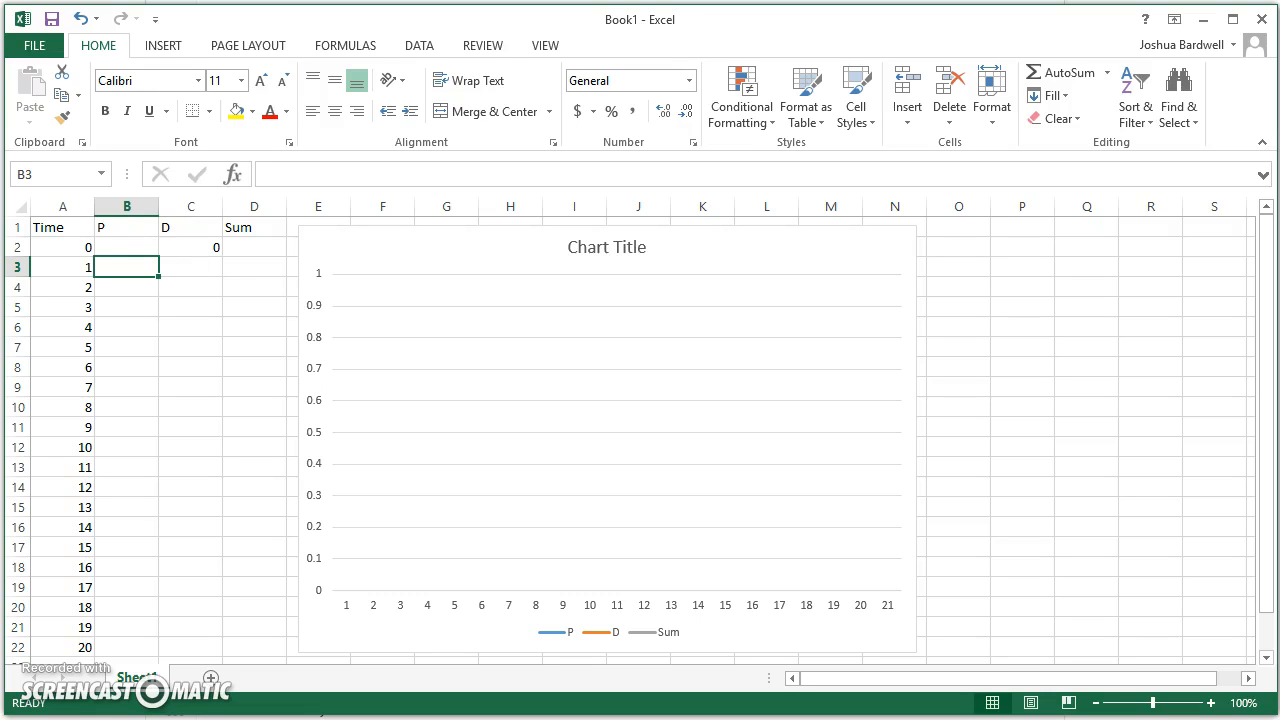
left_click(126, 247)
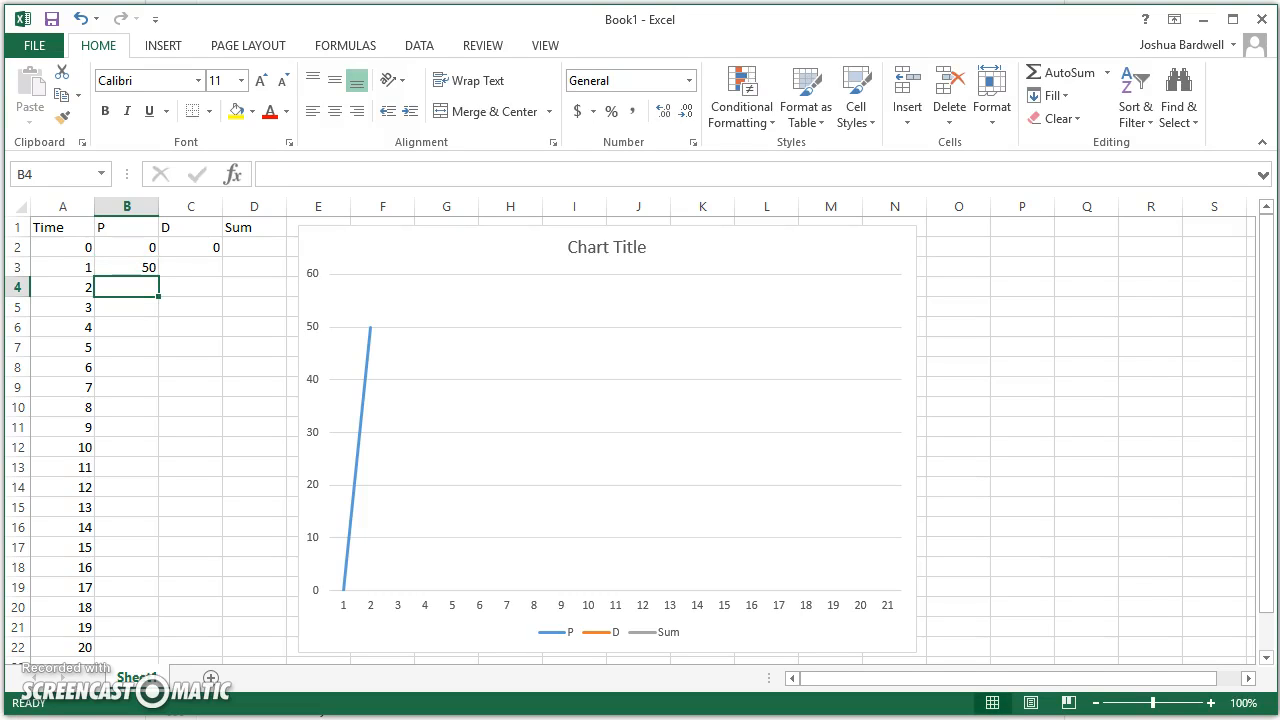
- Enter =B3-B2 in C3 so D at time 1 equals 50
left_click(190, 267)
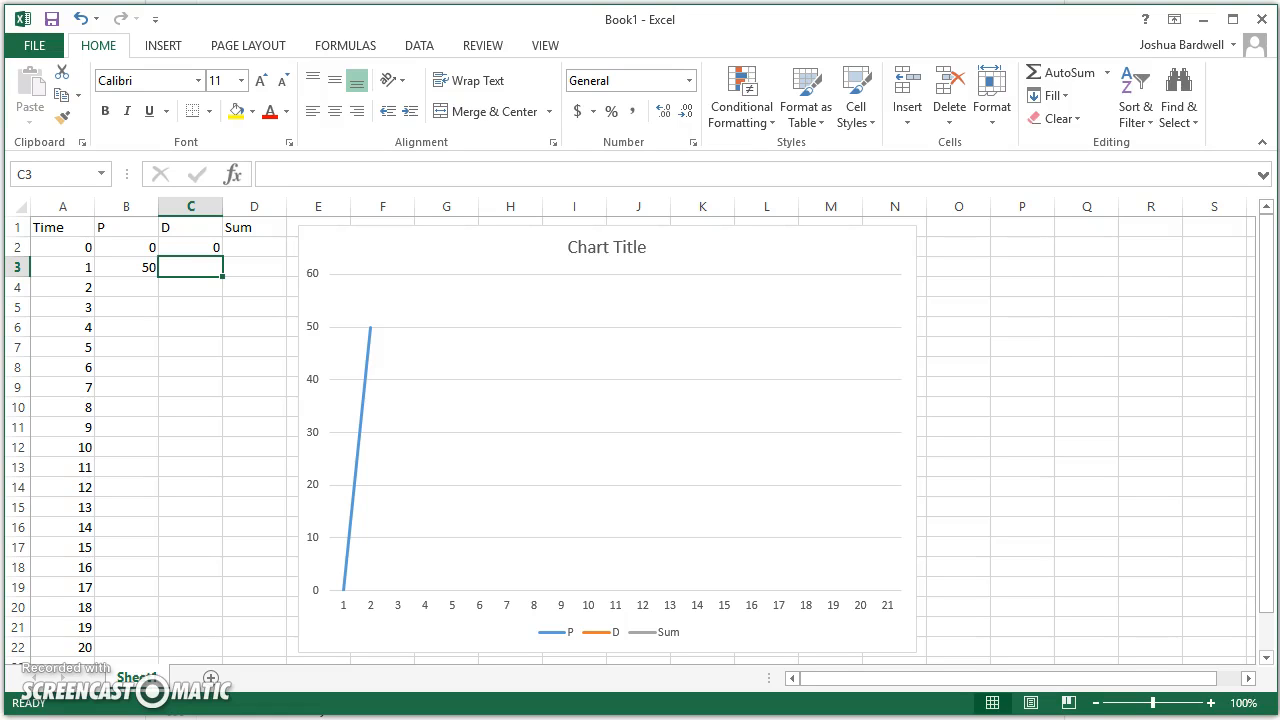
type("=B3-B2")
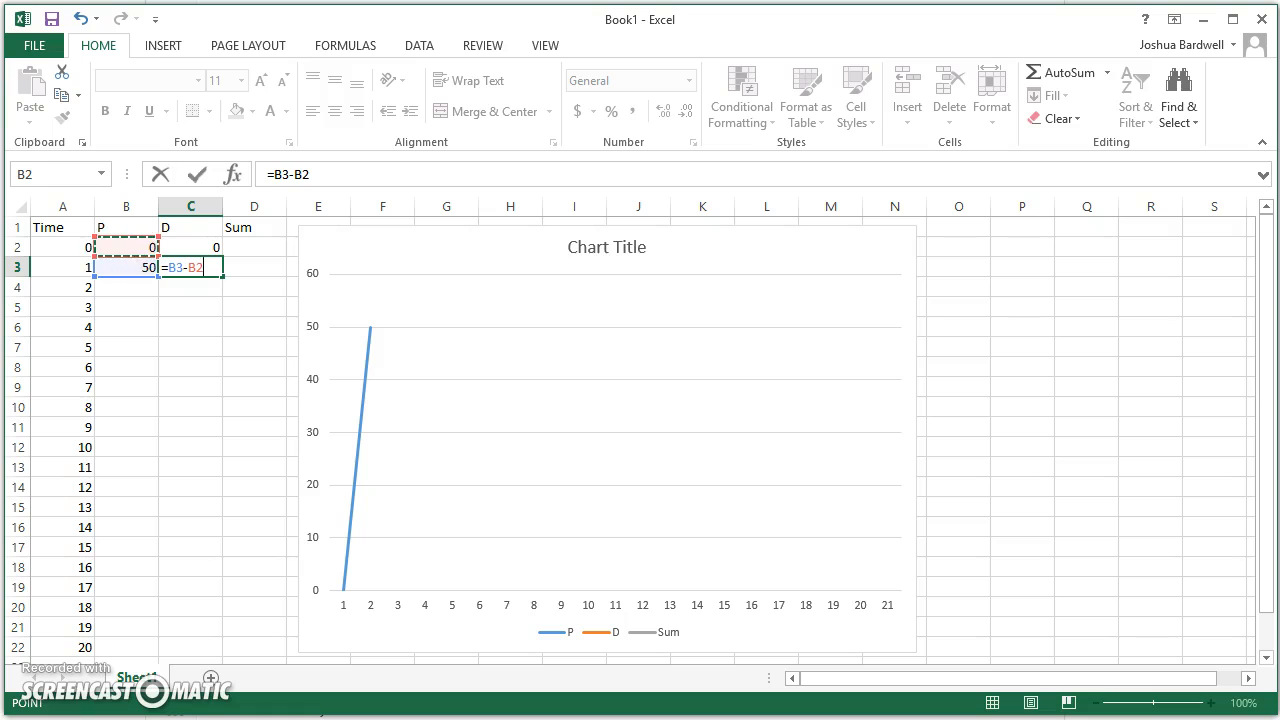
key("Return")
type("=")
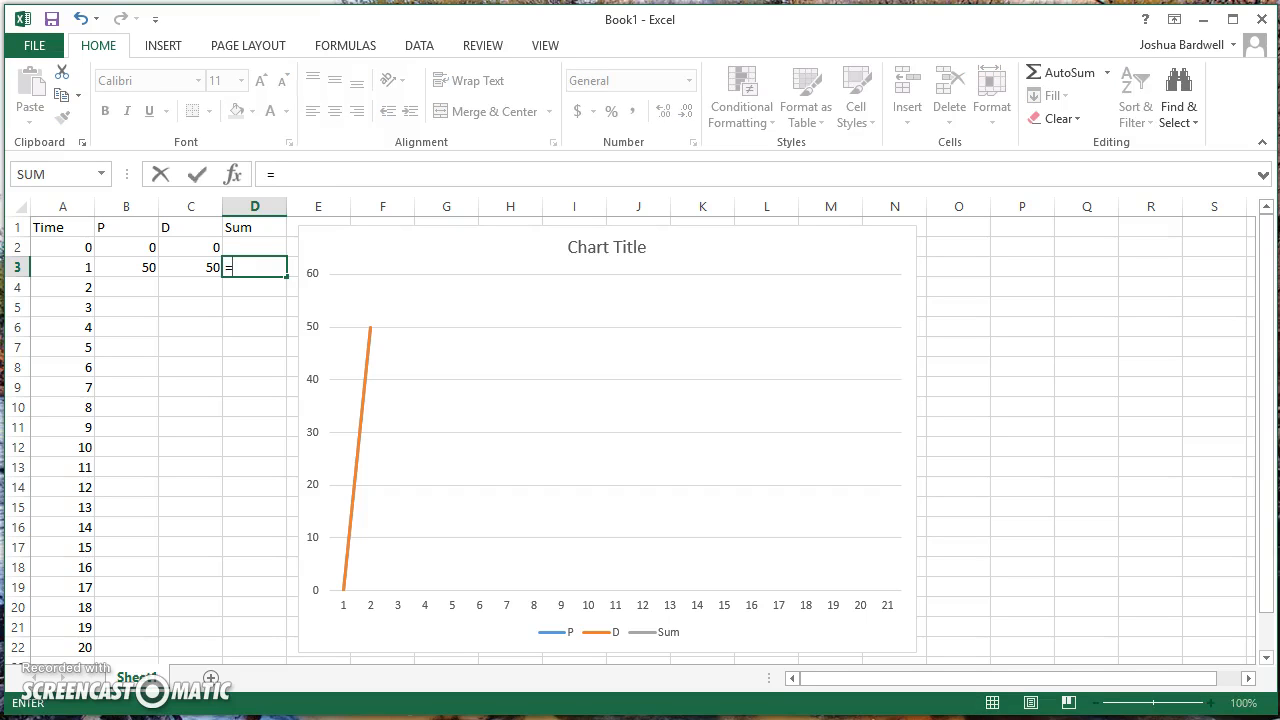
- Enter =C3+B3 in D3 for a Sum of 100, then set P to 0 for times 2–12
type("C3+B3")
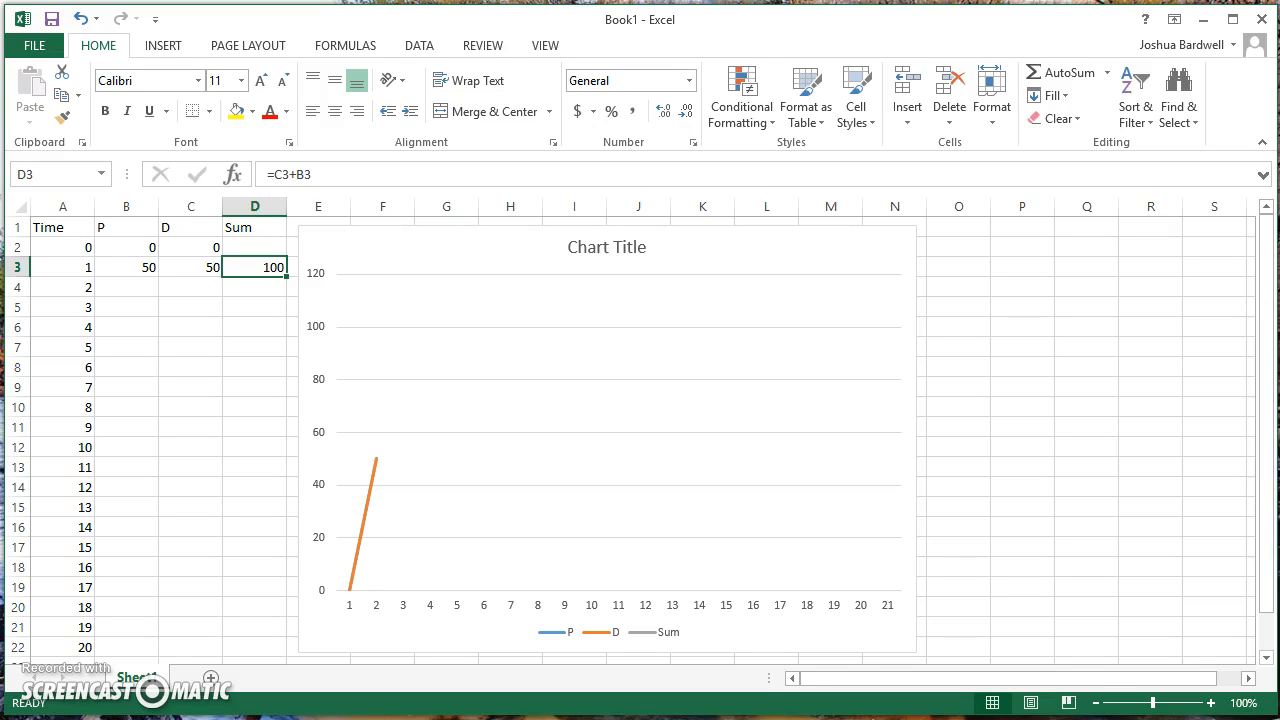
left_click(126, 287)
type("0")
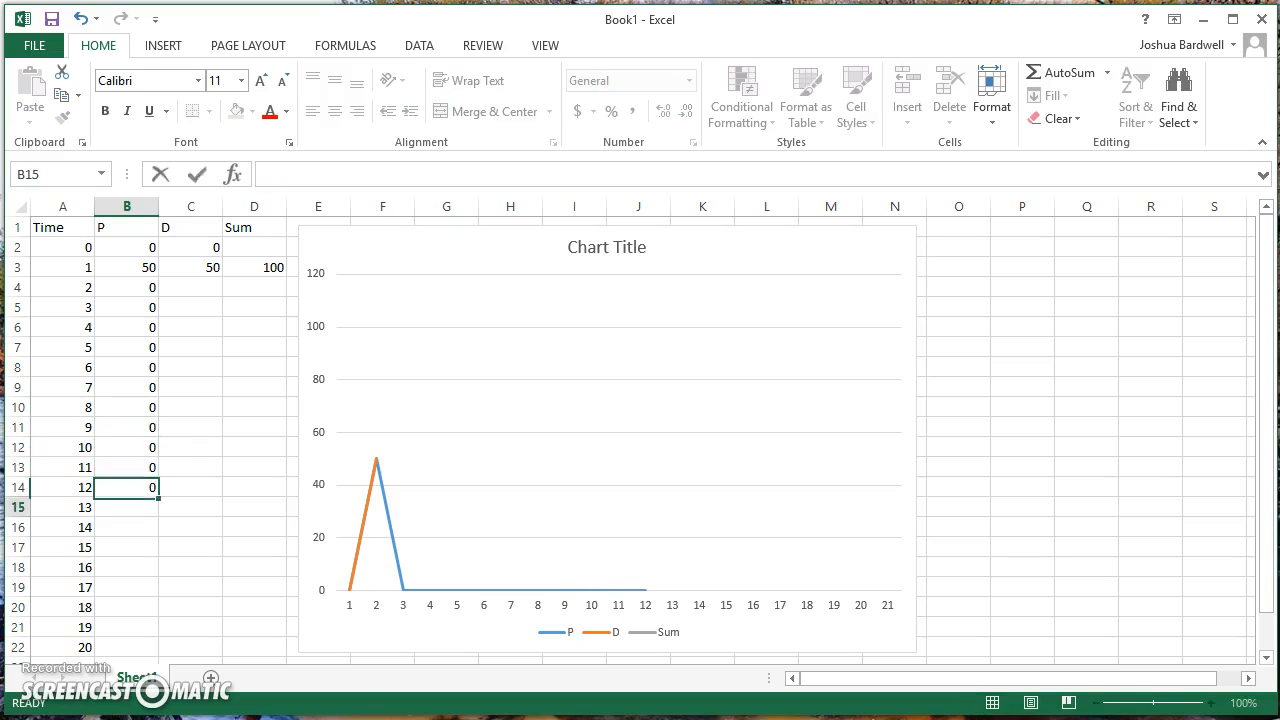
- Copy the D formula into C4:C22 and the Sum formula into D4:D22
left_click(126, 437)
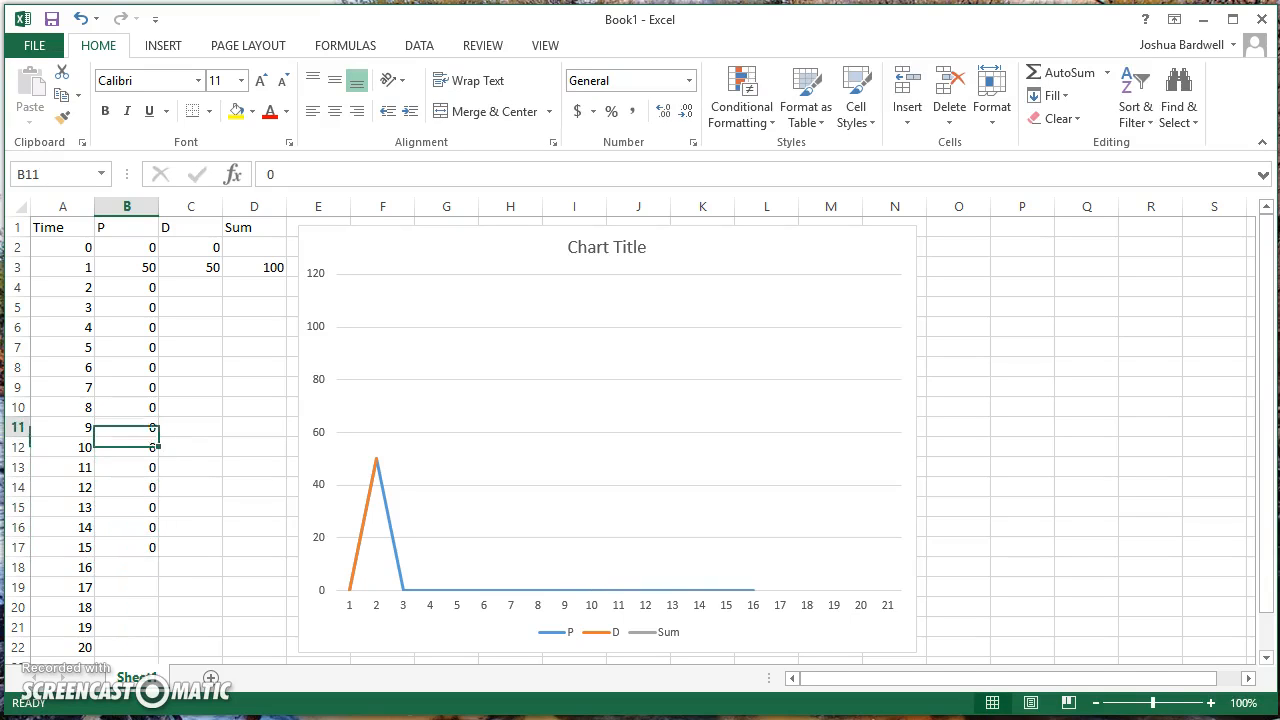
left_click(126, 287)
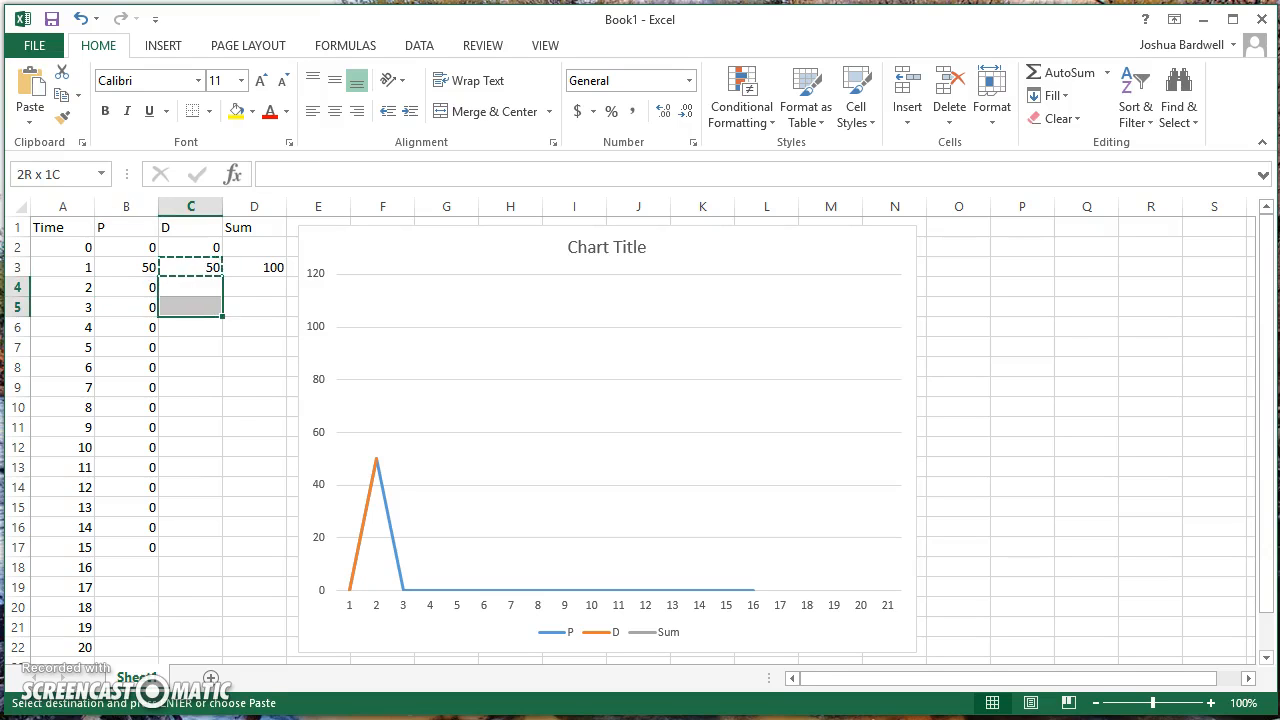
left_click_drag(190, 287, 190, 647)
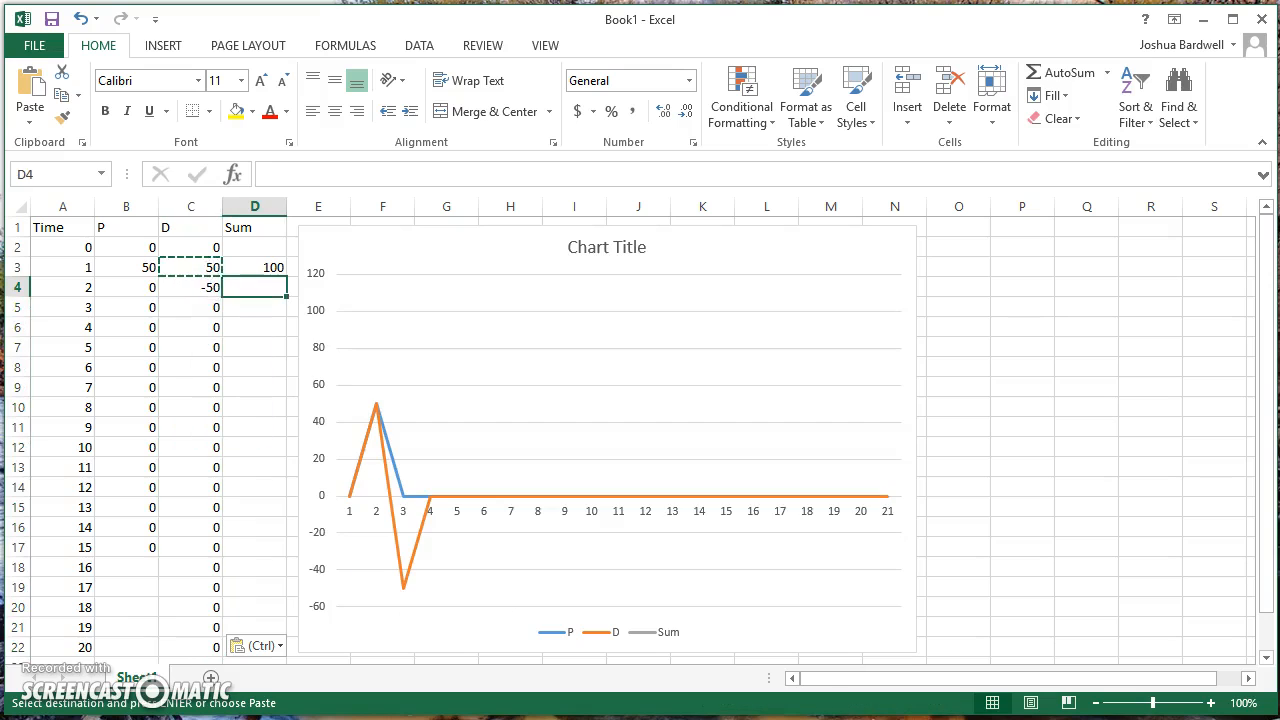
left_click_drag(255, 287, 255, 507)
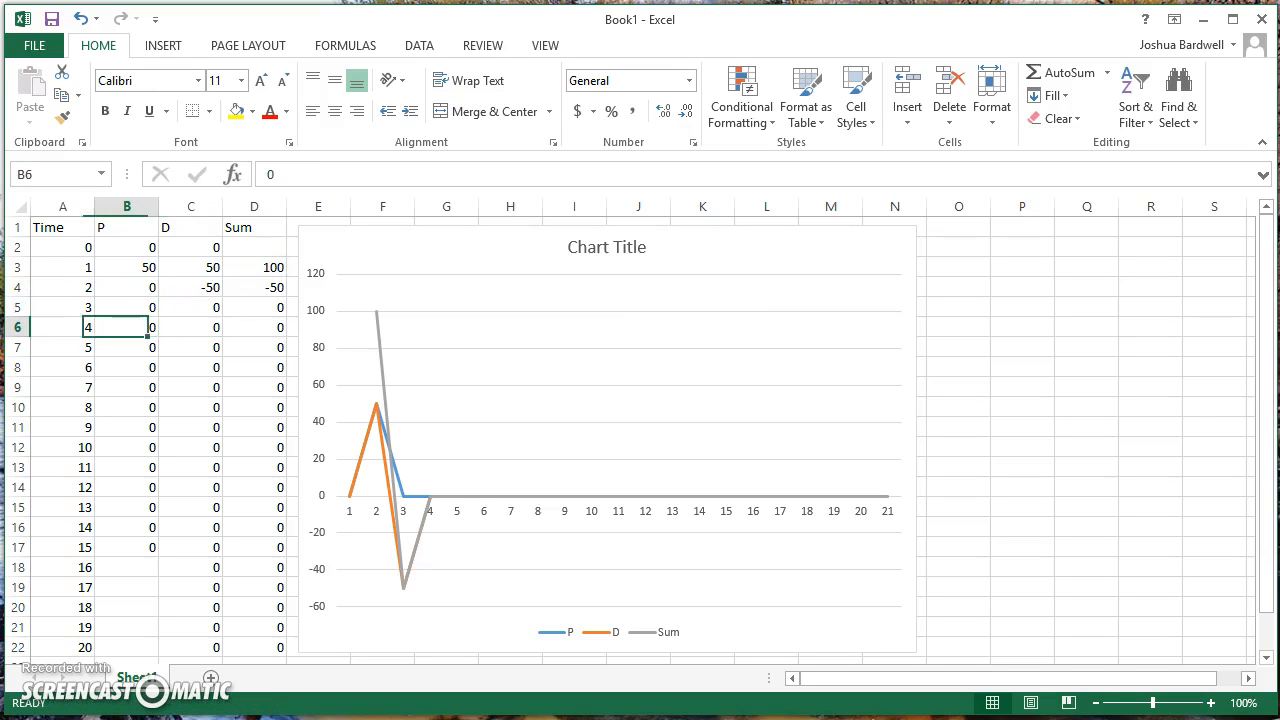
- Set P at time 4 to -50, making D and Sum dip sharply
type("-50")
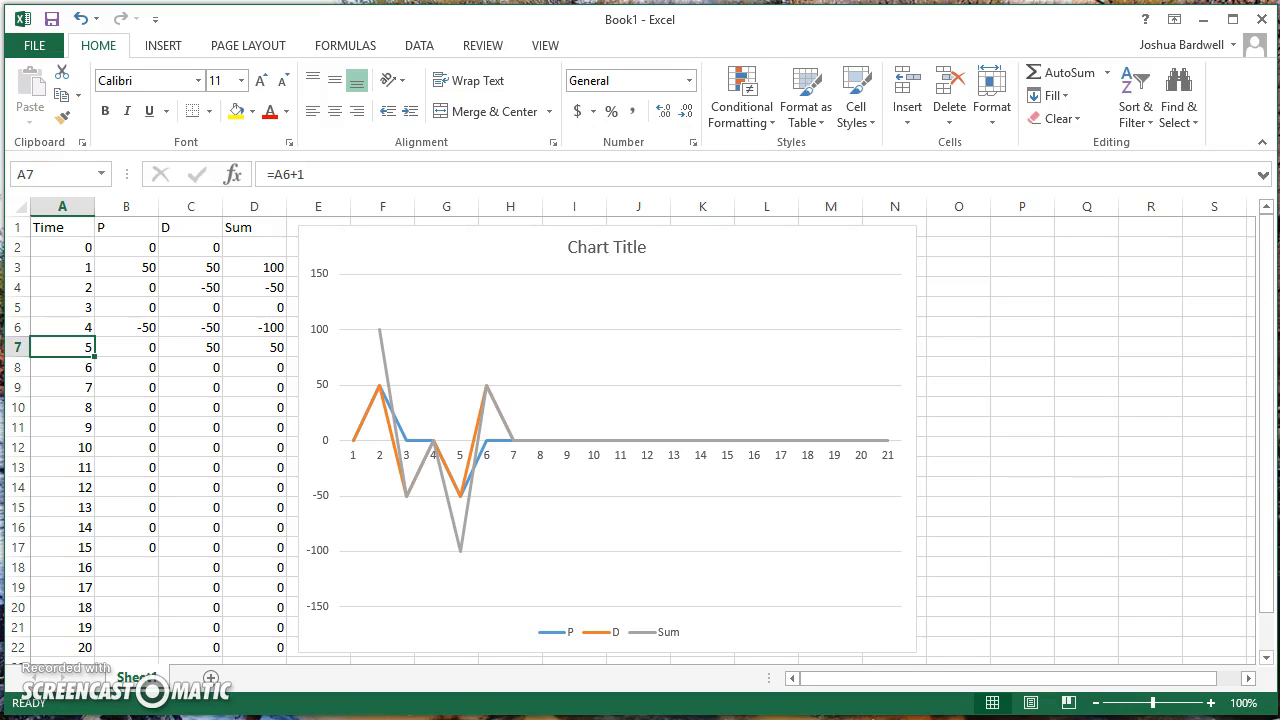
mouse_move(345, 500)
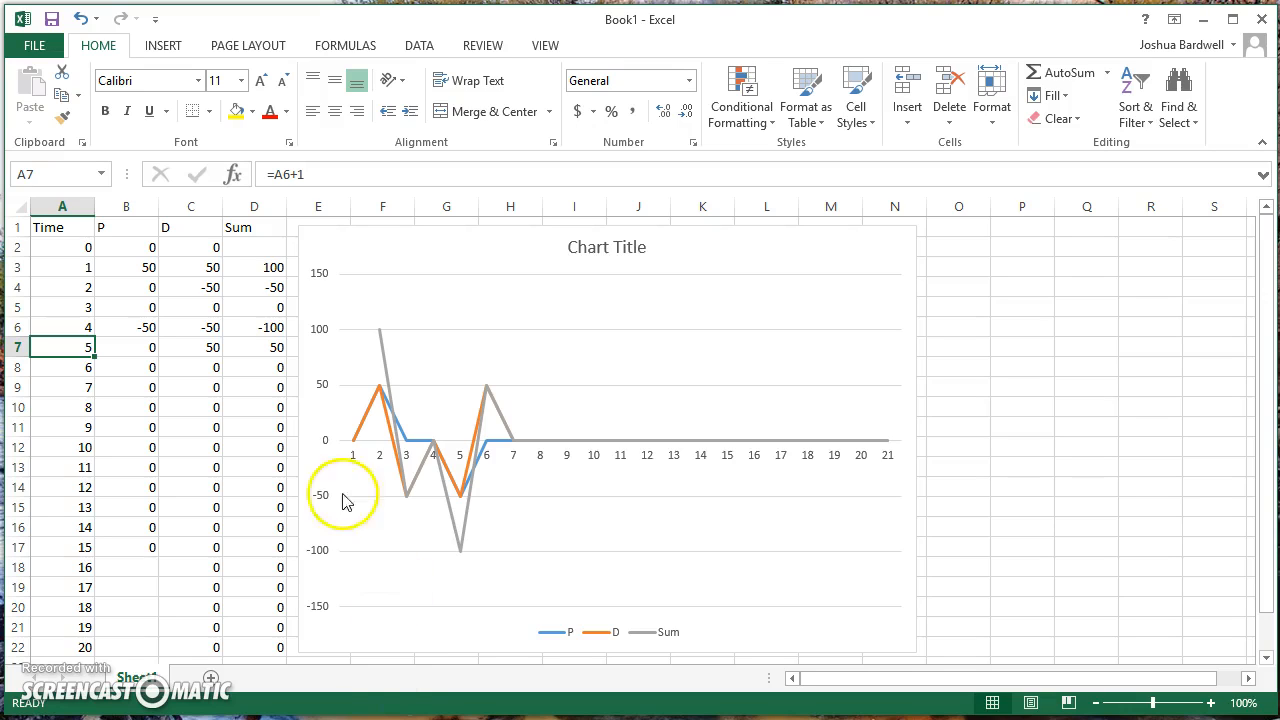
mouse_move(210, 358)
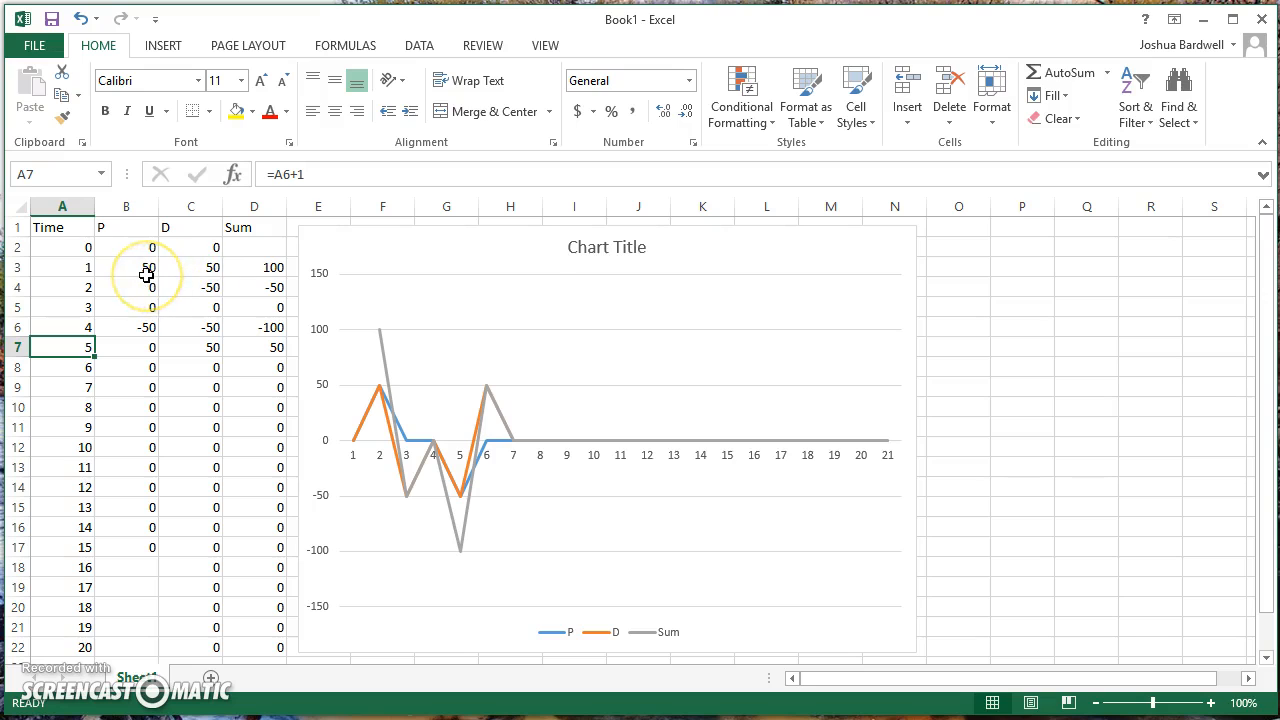
mouse_move(262, 277)
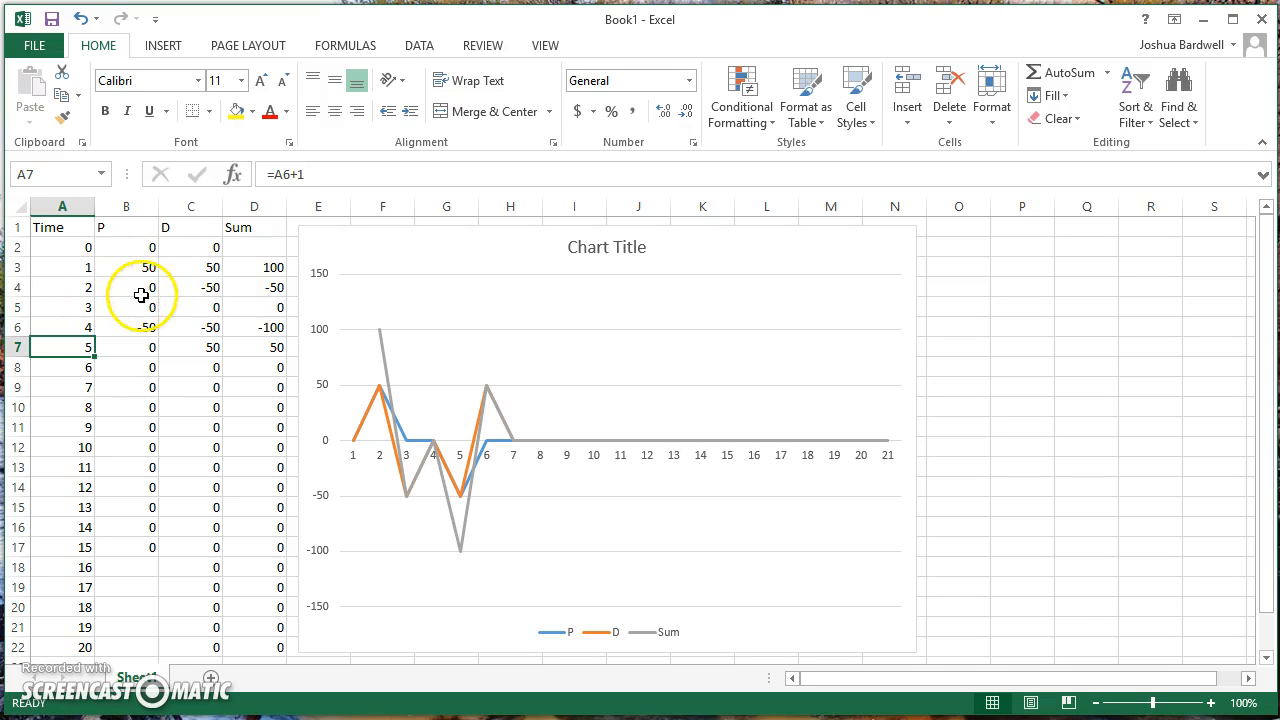
mouse_move(149, 287)
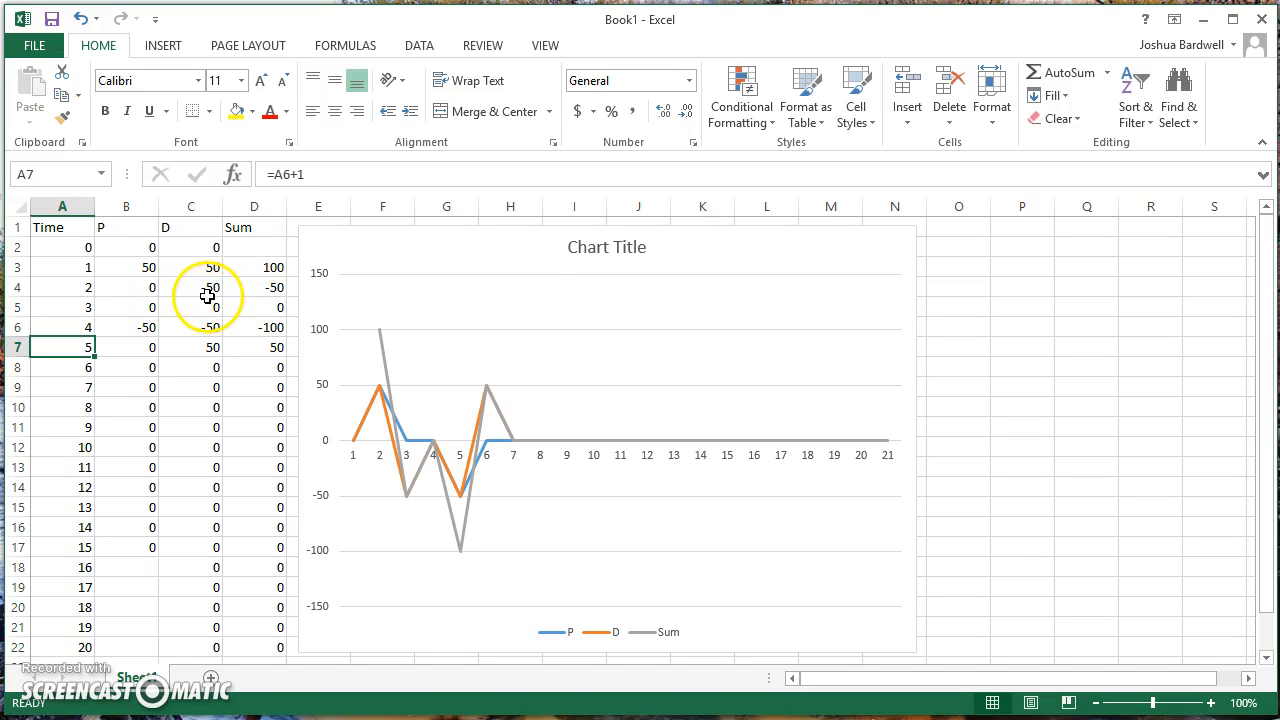
mouse_move(263, 280)
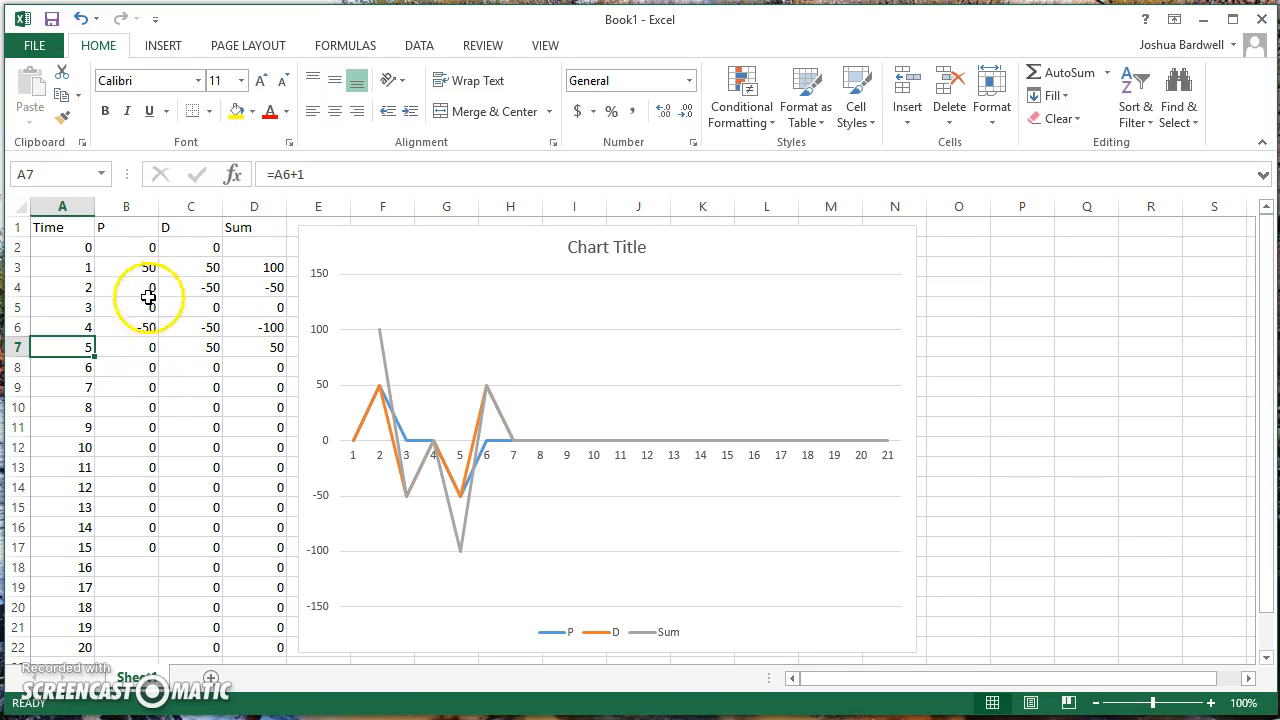
left_click(126, 287)
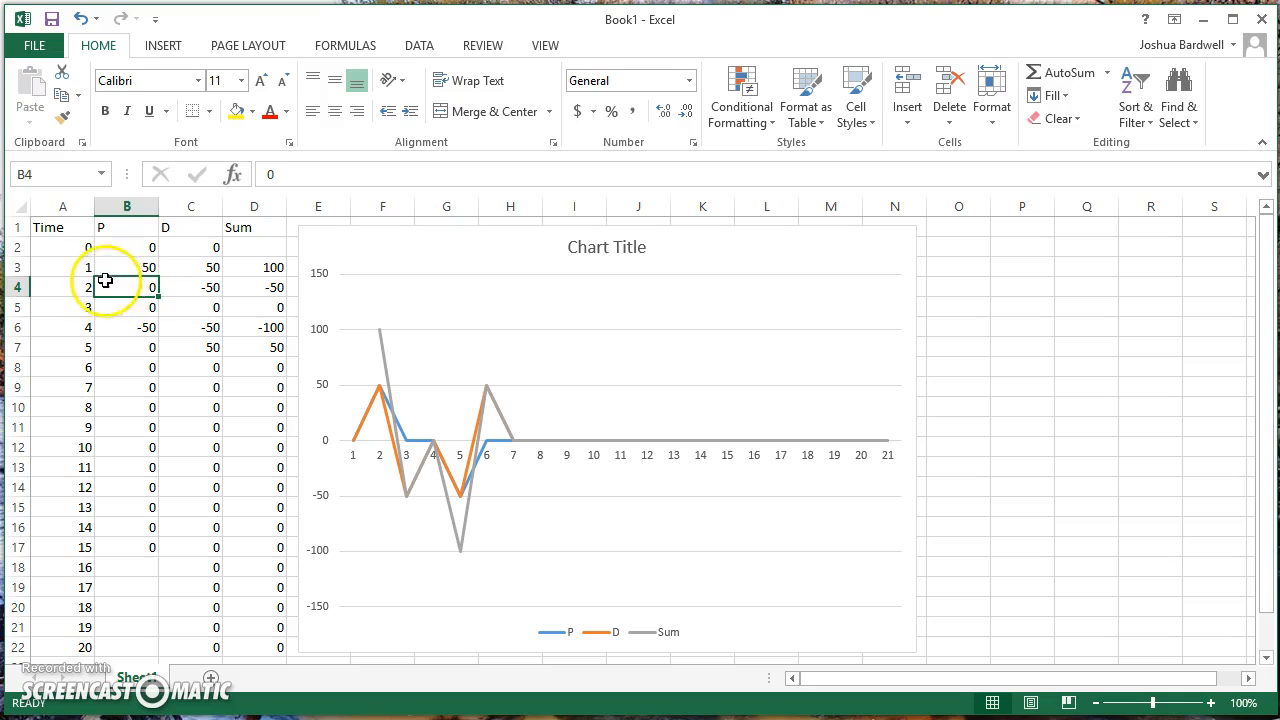
mouse_move(140, 306)
type("50")
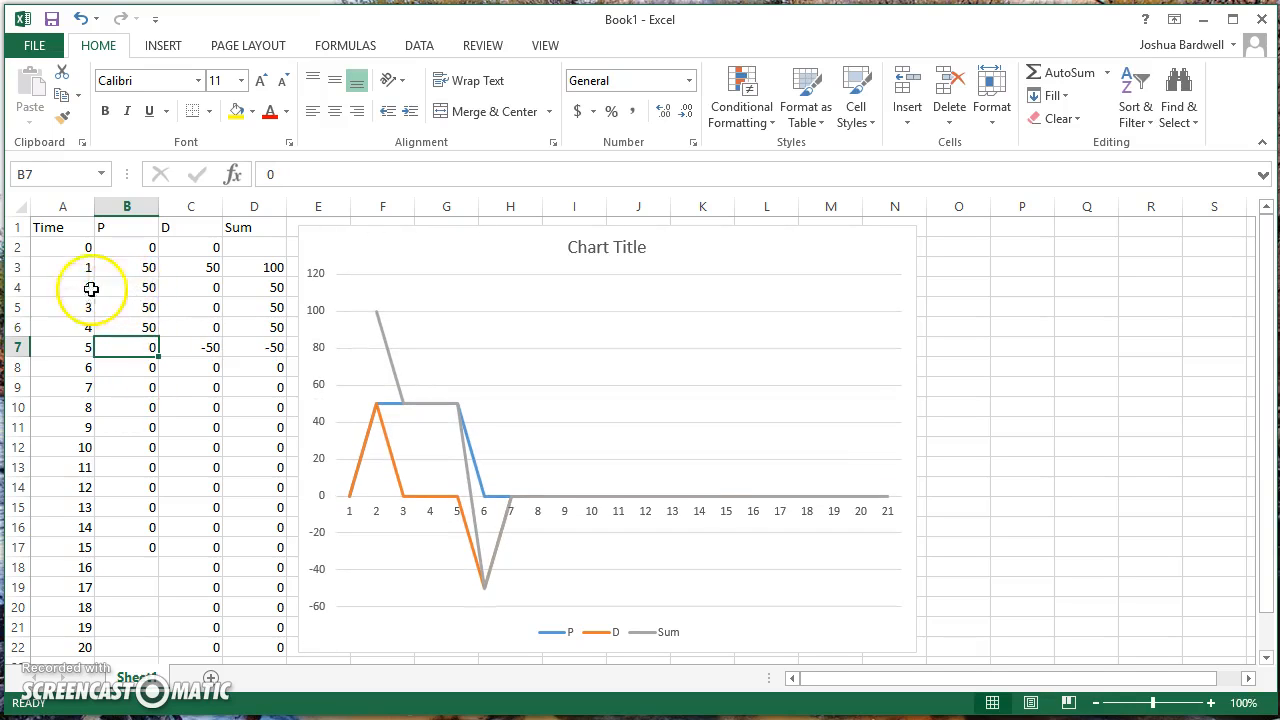
mouse_move(148, 271)
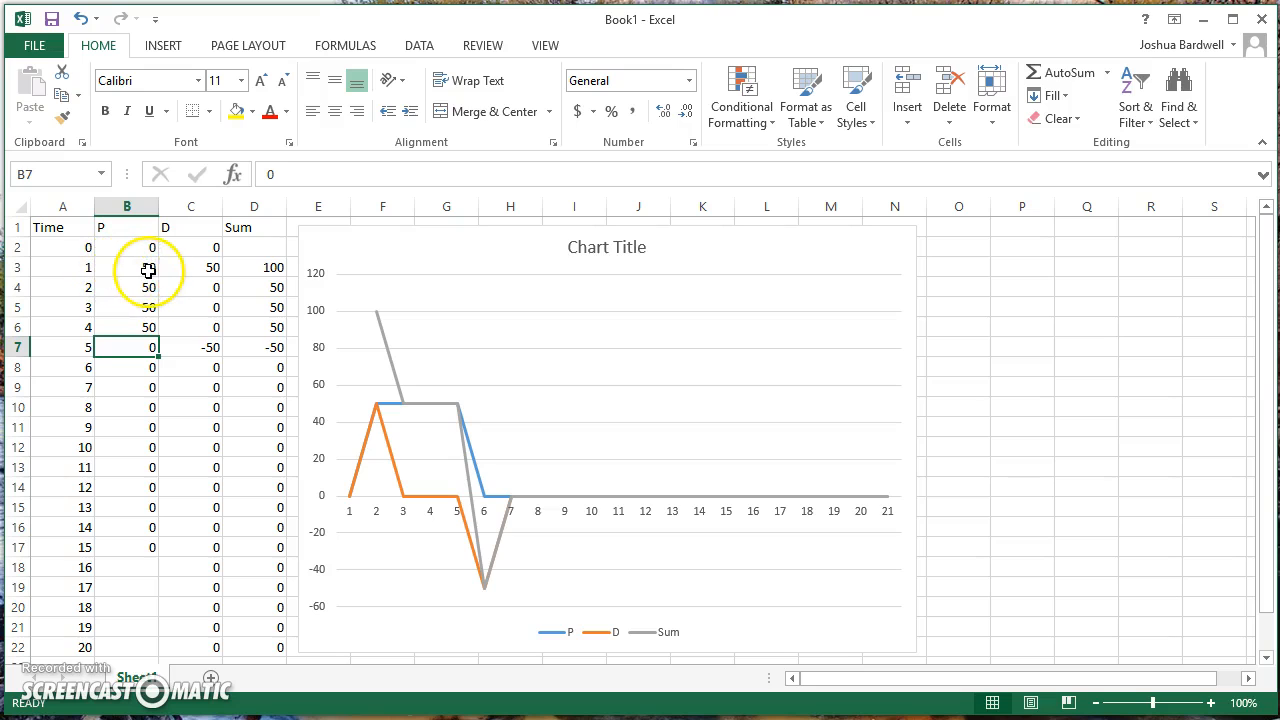
mouse_move(195, 271)
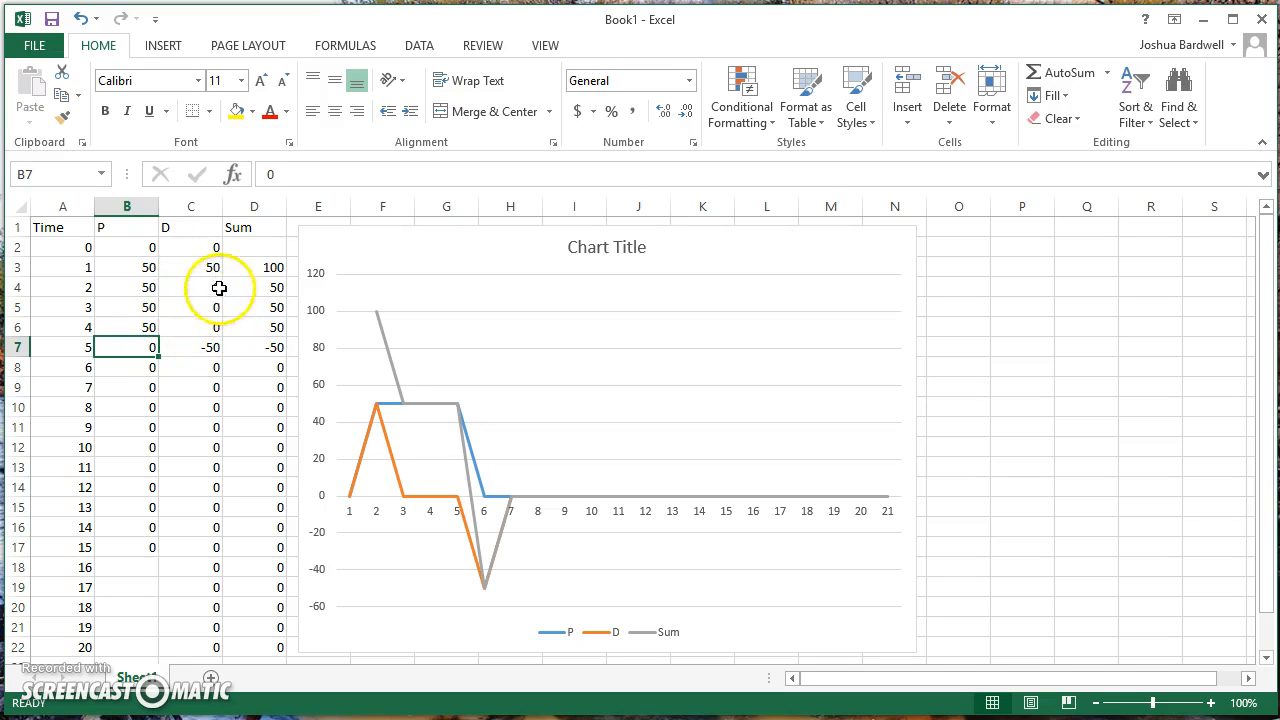
mouse_move(392, 331)
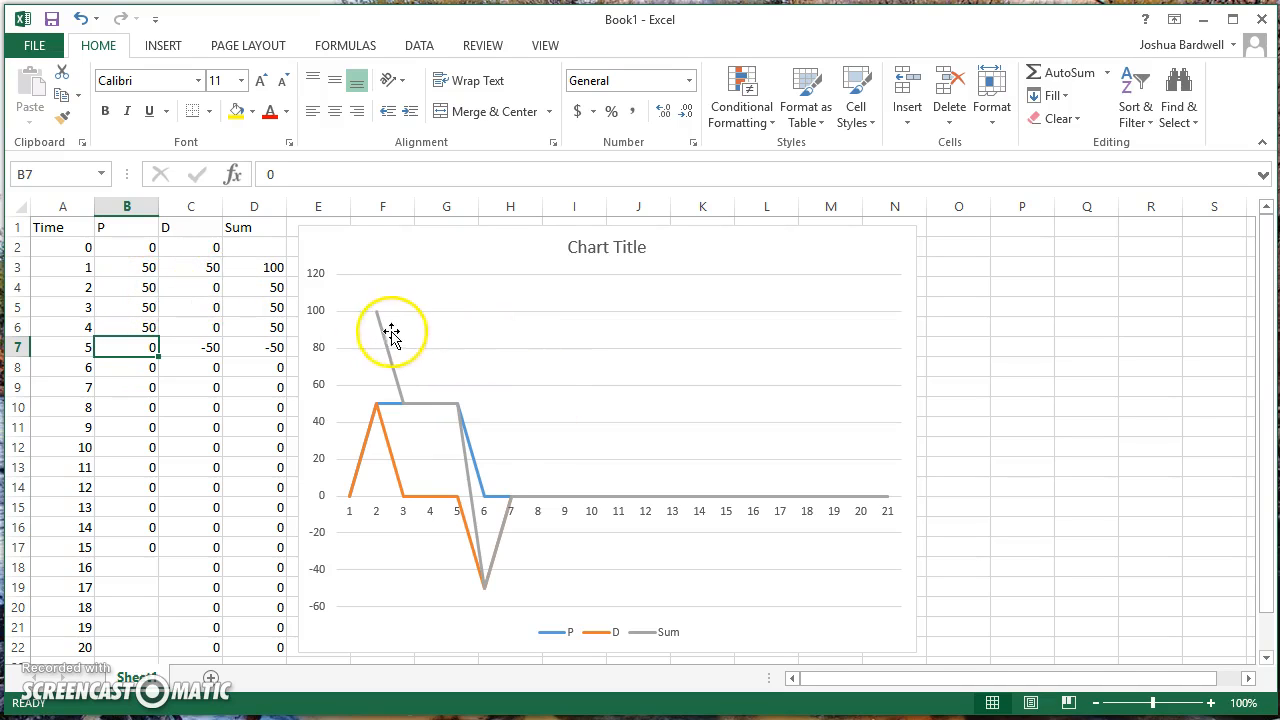
mouse_move(138, 303)
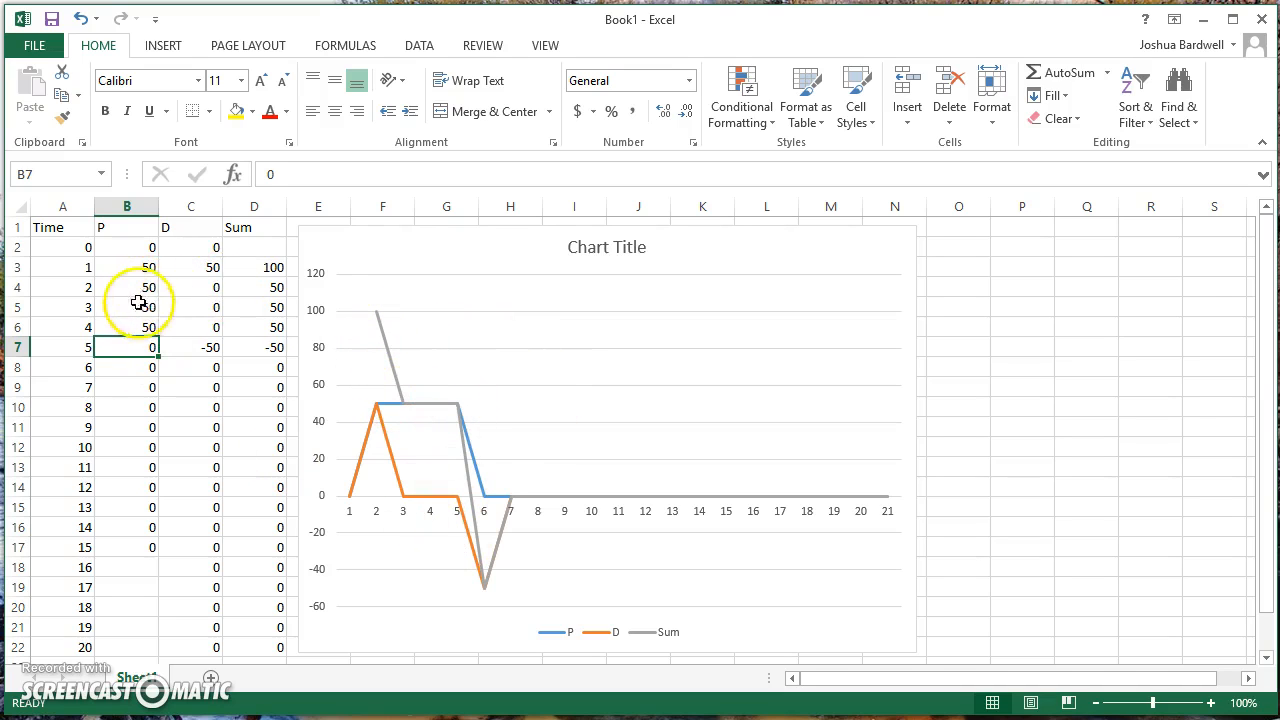
- Select cell B4 to enter 50 for P at times 2–4
left_click(126, 287)
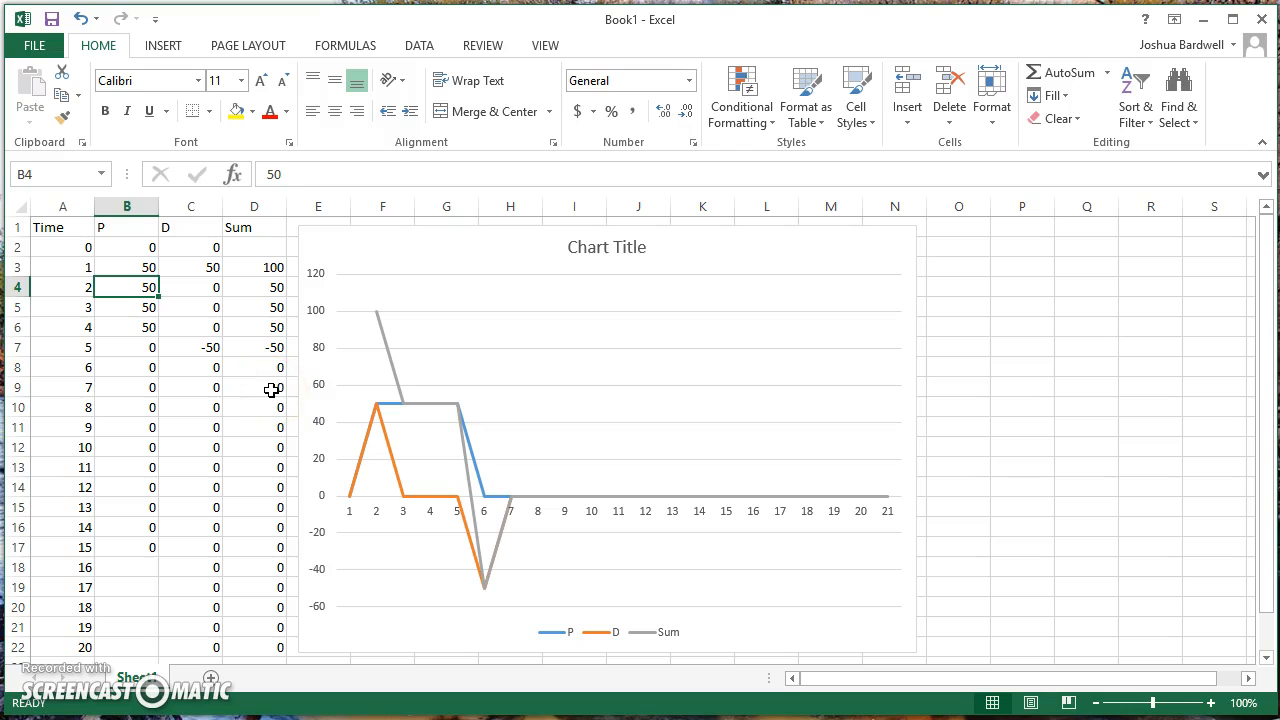
- Enter 100 in B4 as the start of the P ramp up to 150
type("100")
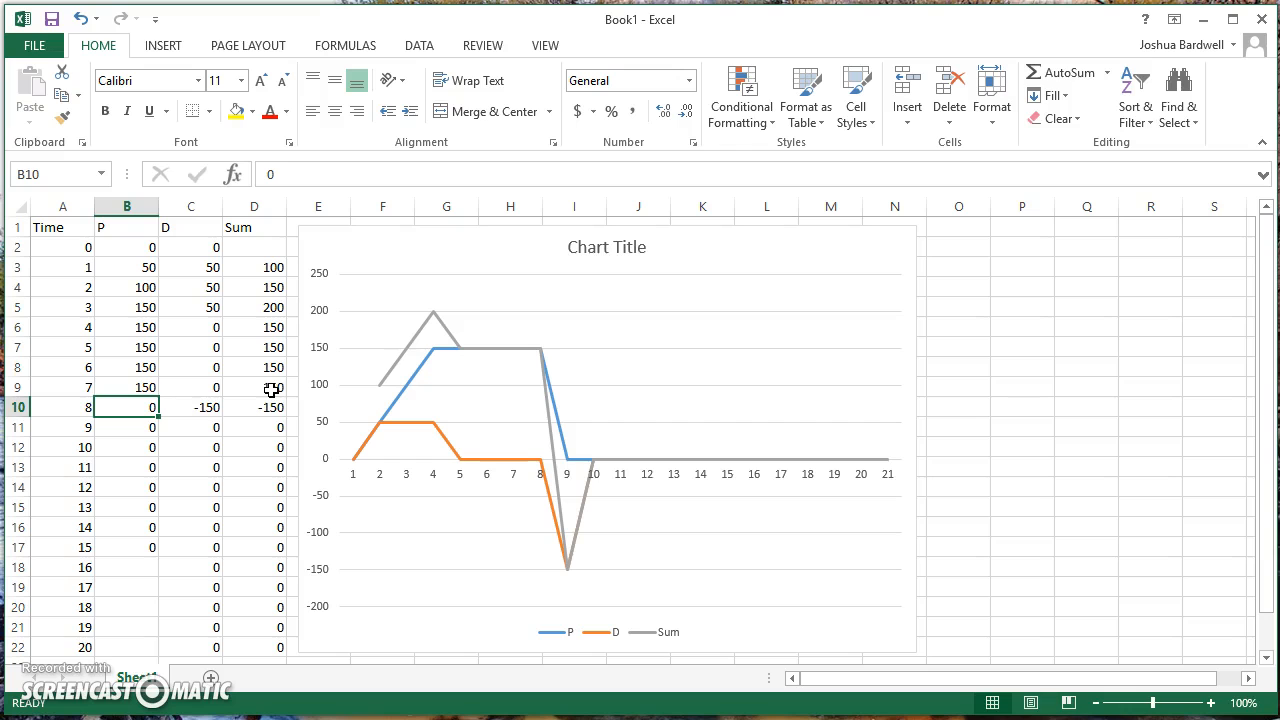
type("100")
left_click(126, 427)
type("50")
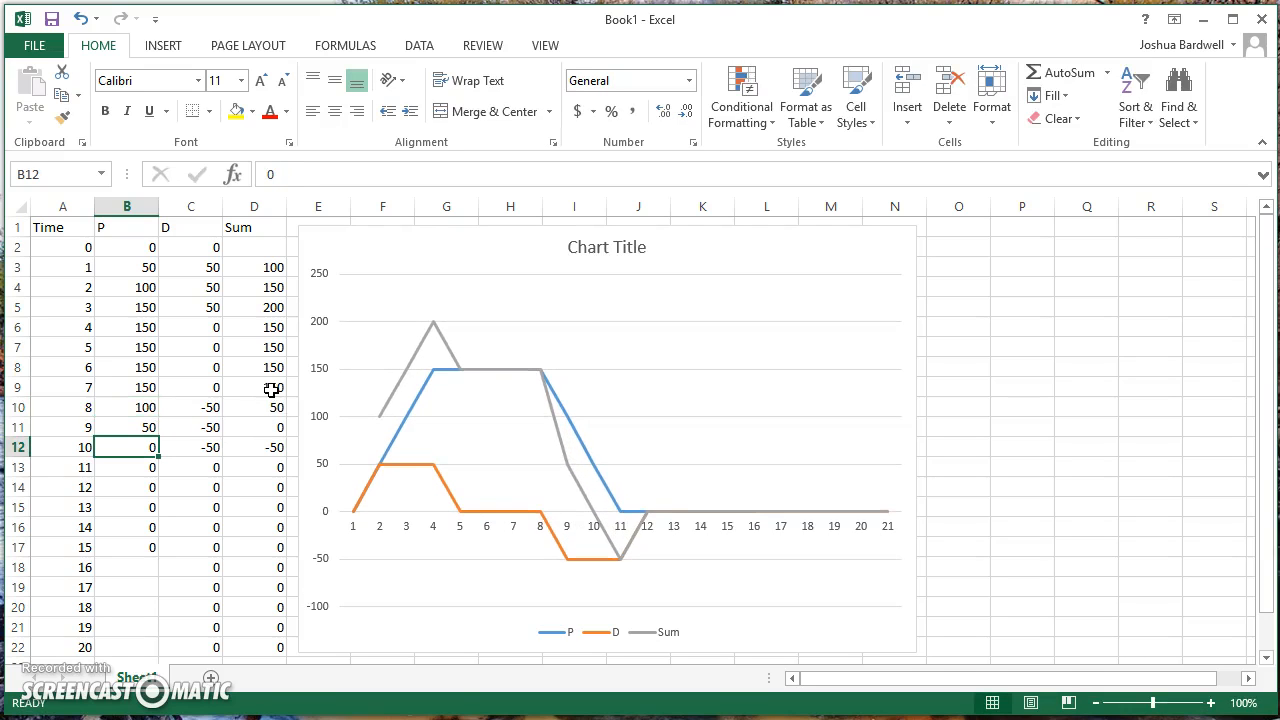
mouse_move(366, 503)
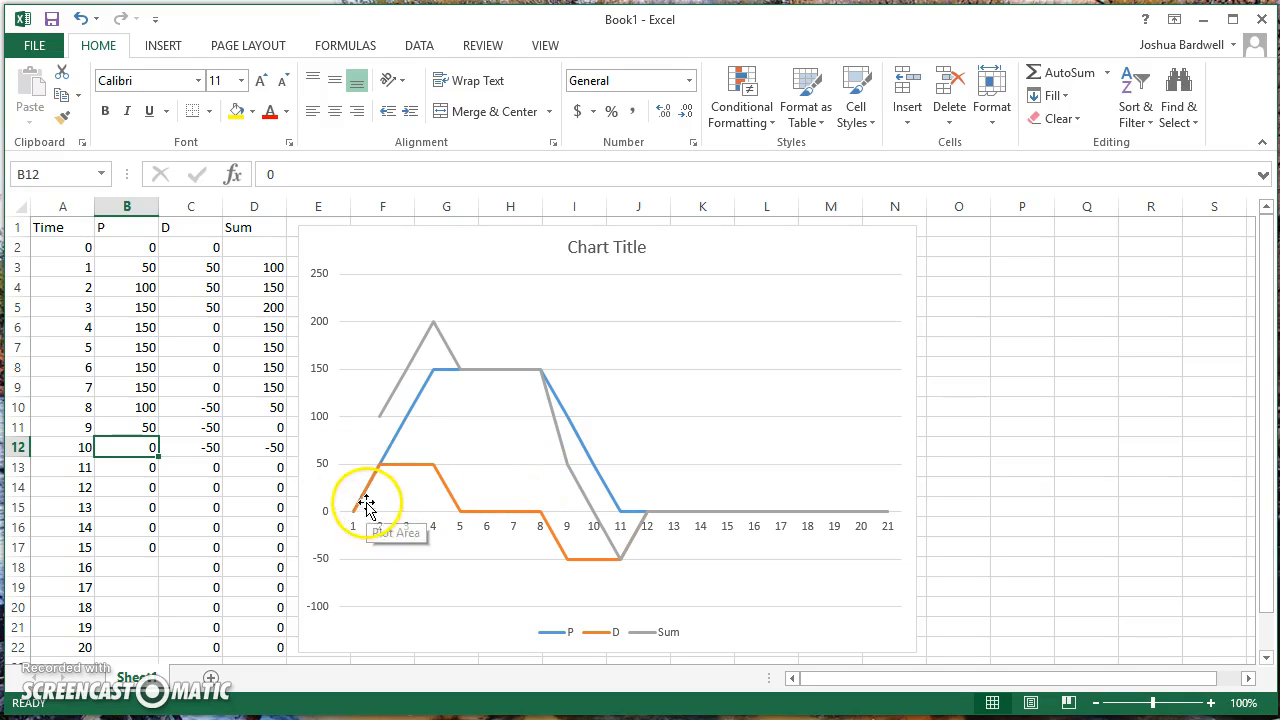
mouse_move(382, 463)
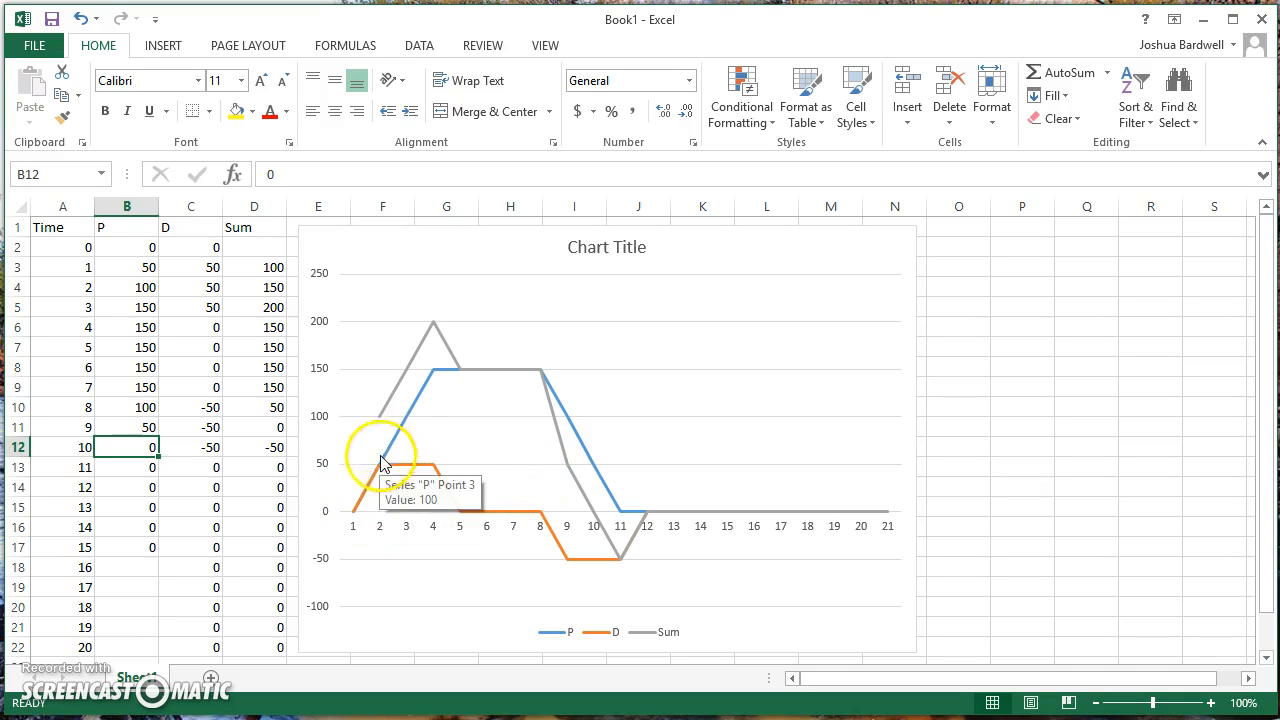
mouse_move(369, 519)
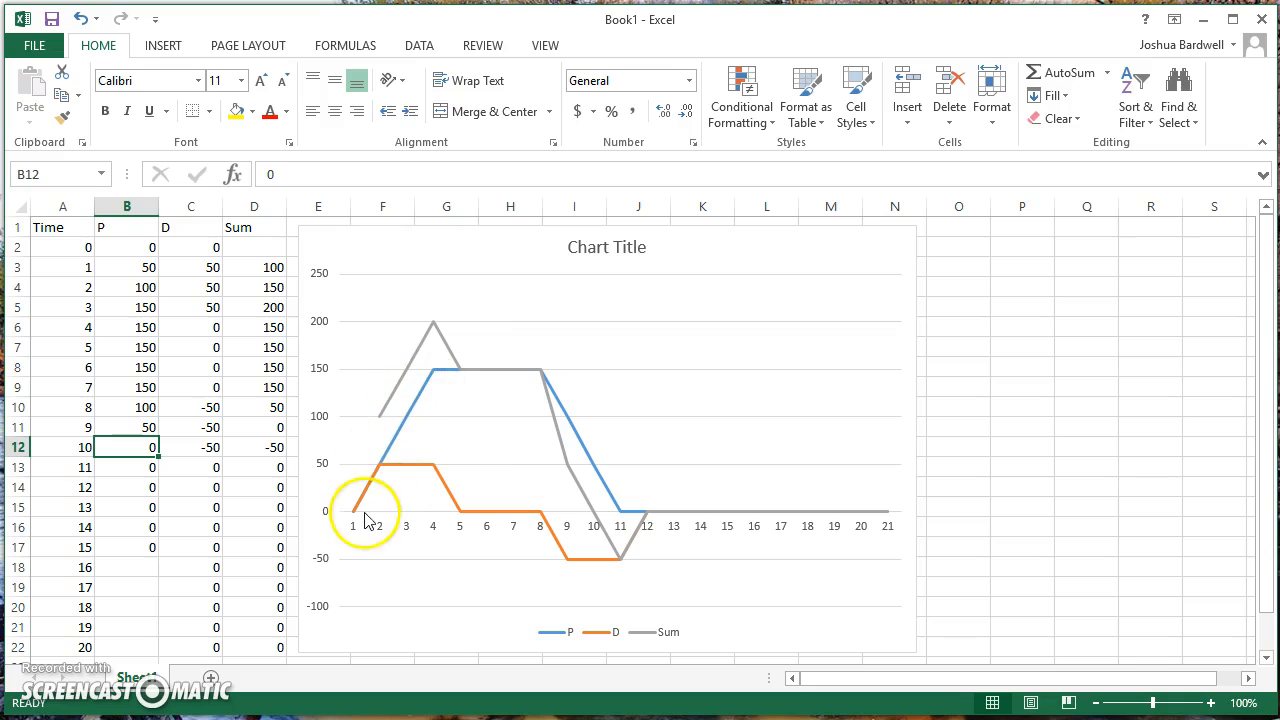
mouse_move(393, 463)
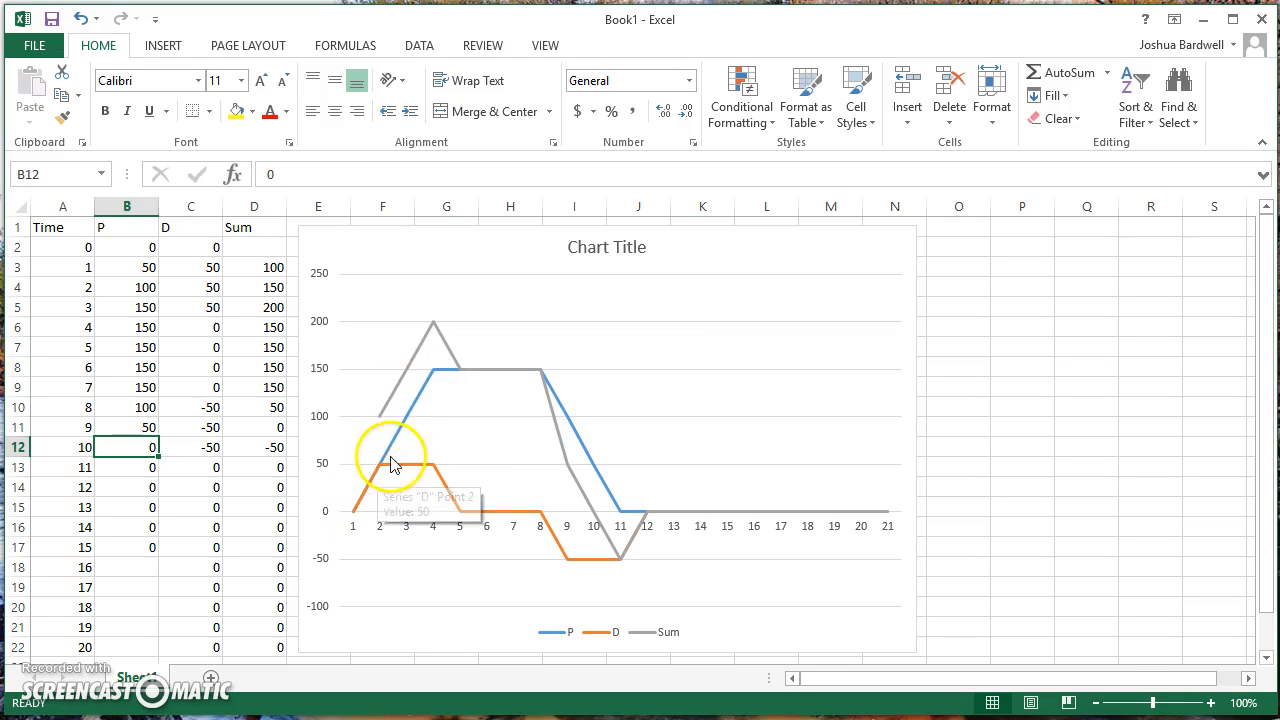
mouse_move(407, 392)
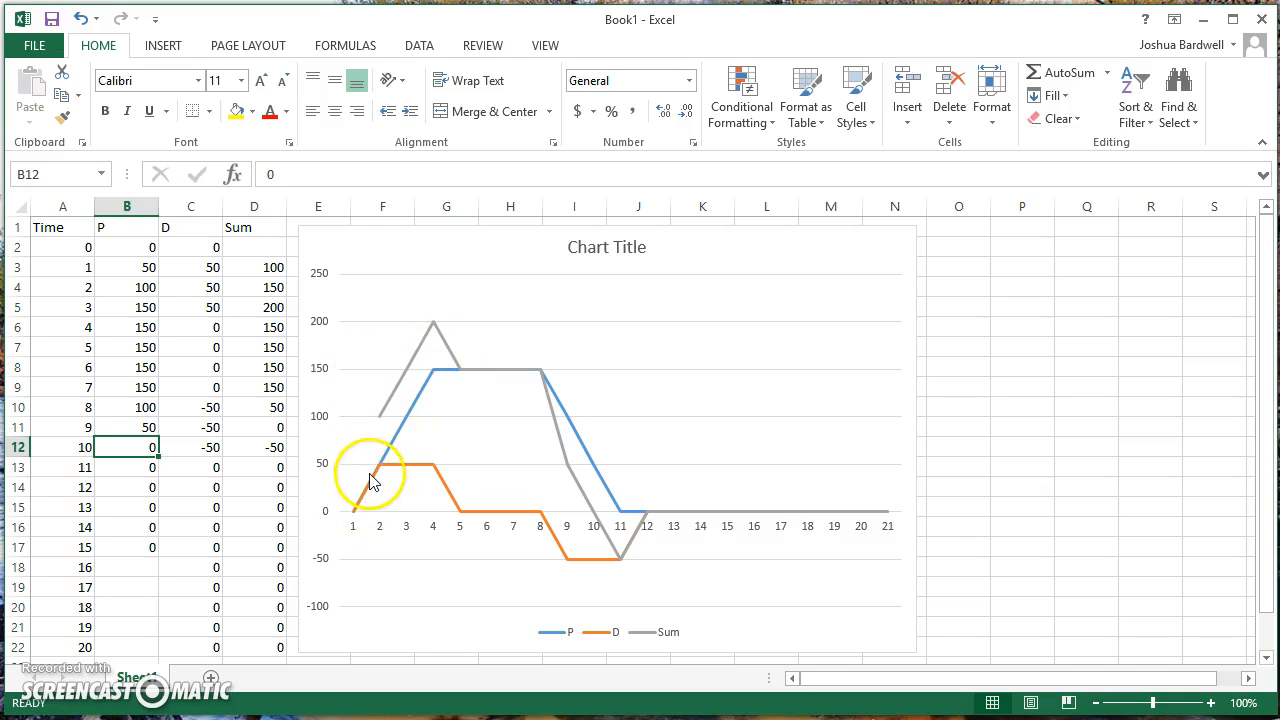
mouse_move(400, 445)
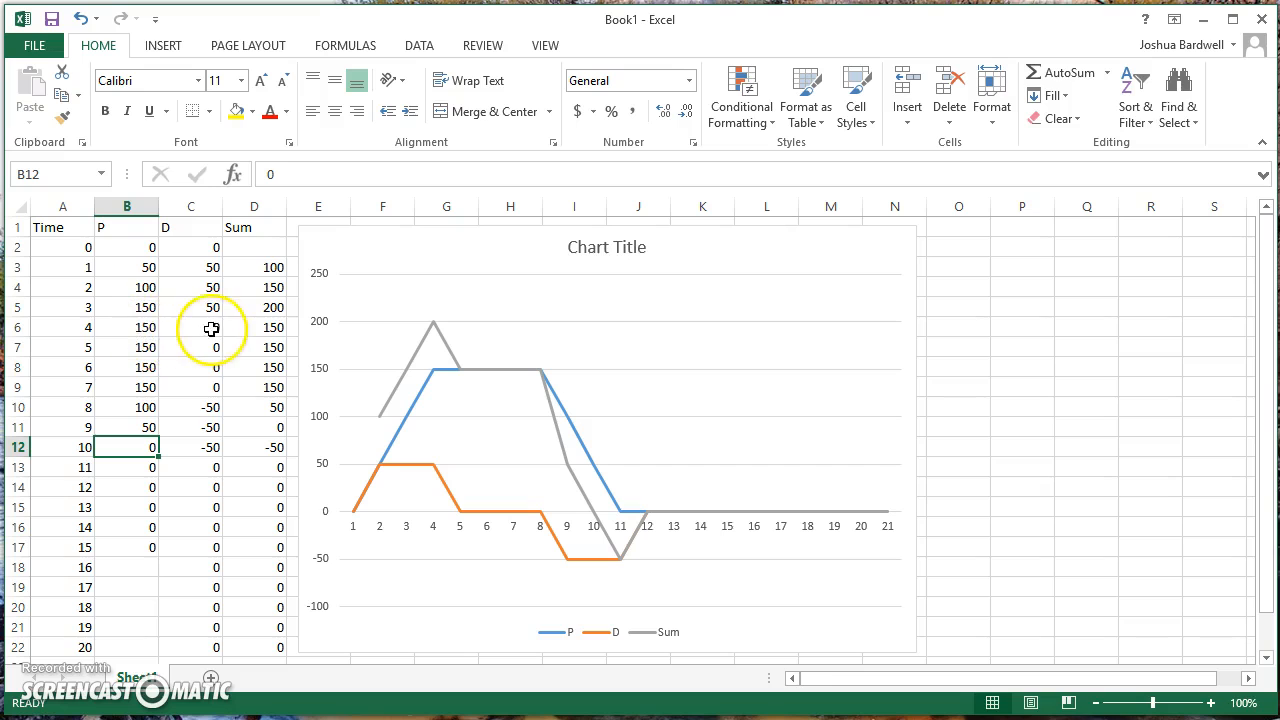
mouse_move(460, 518)
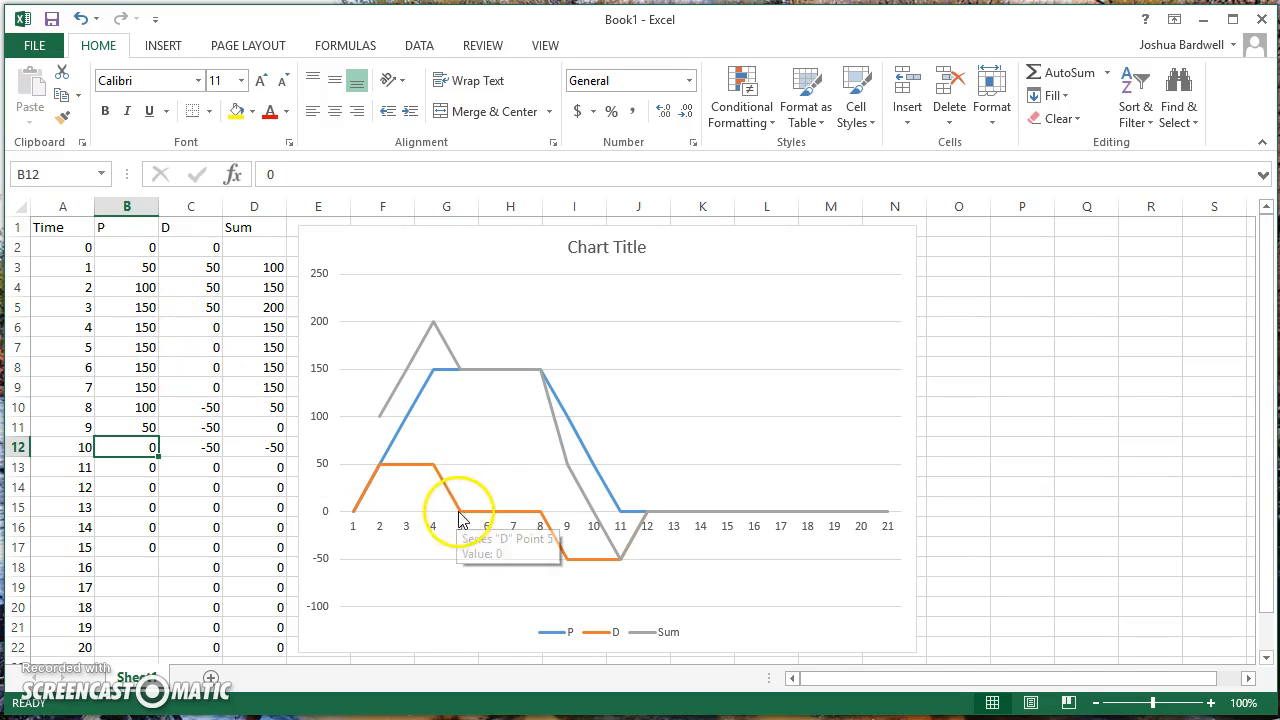
mouse_move(455, 350)
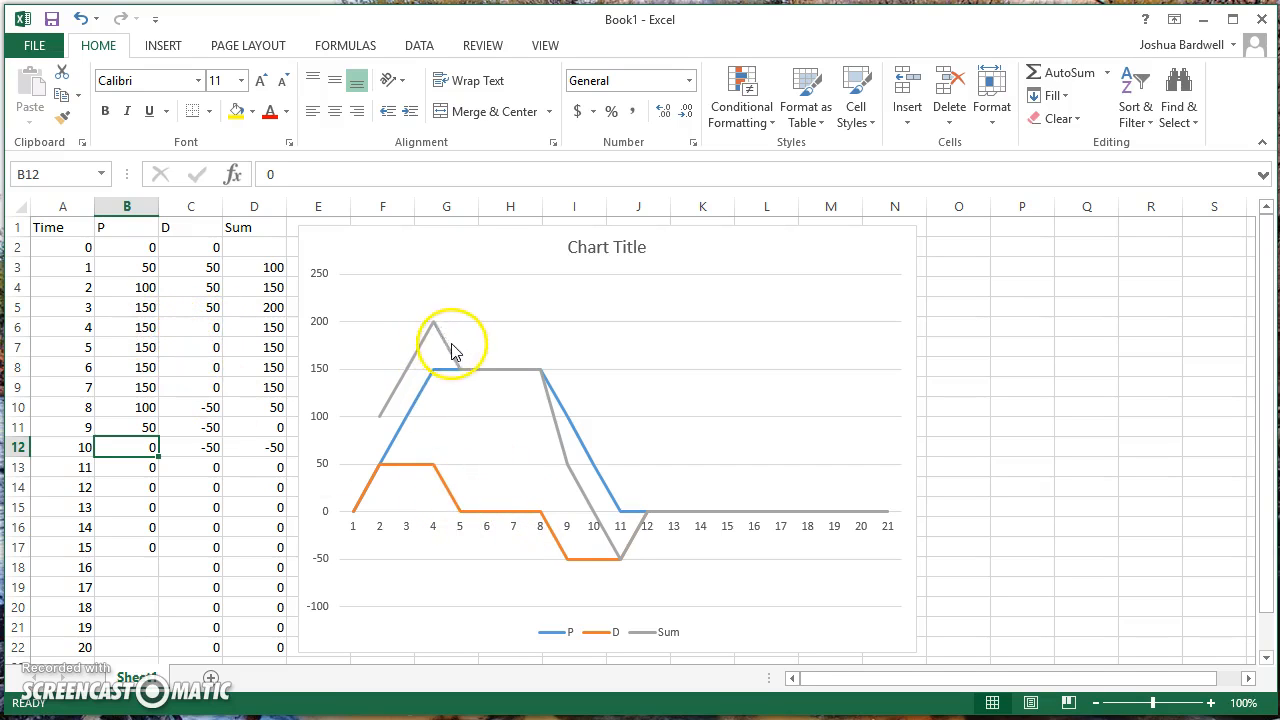
mouse_move(430, 312)
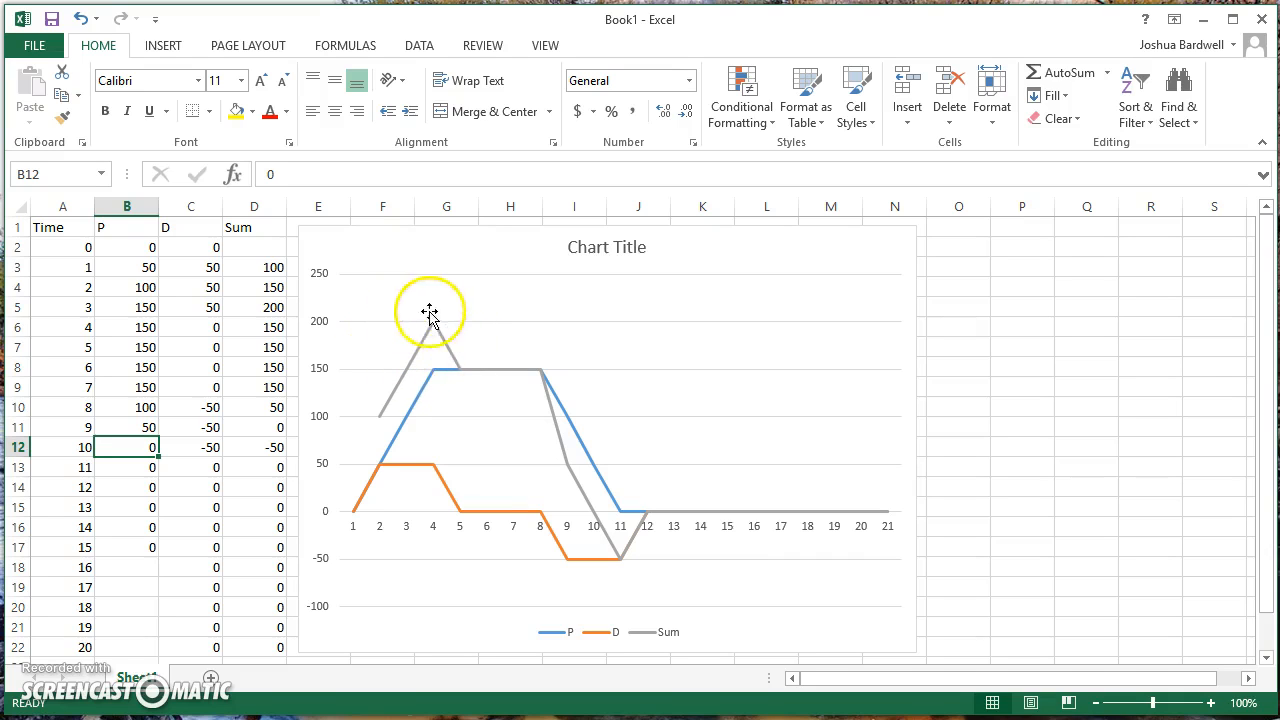
mouse_move(420, 367)
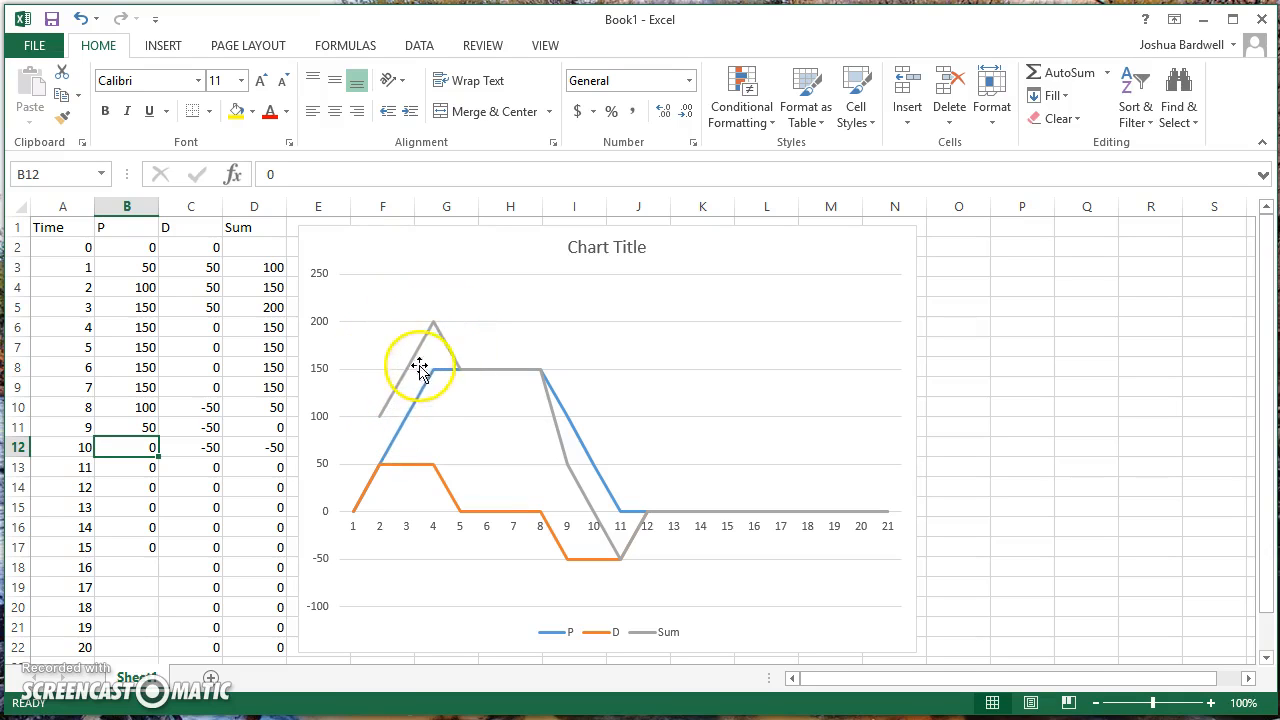
mouse_move(418, 407)
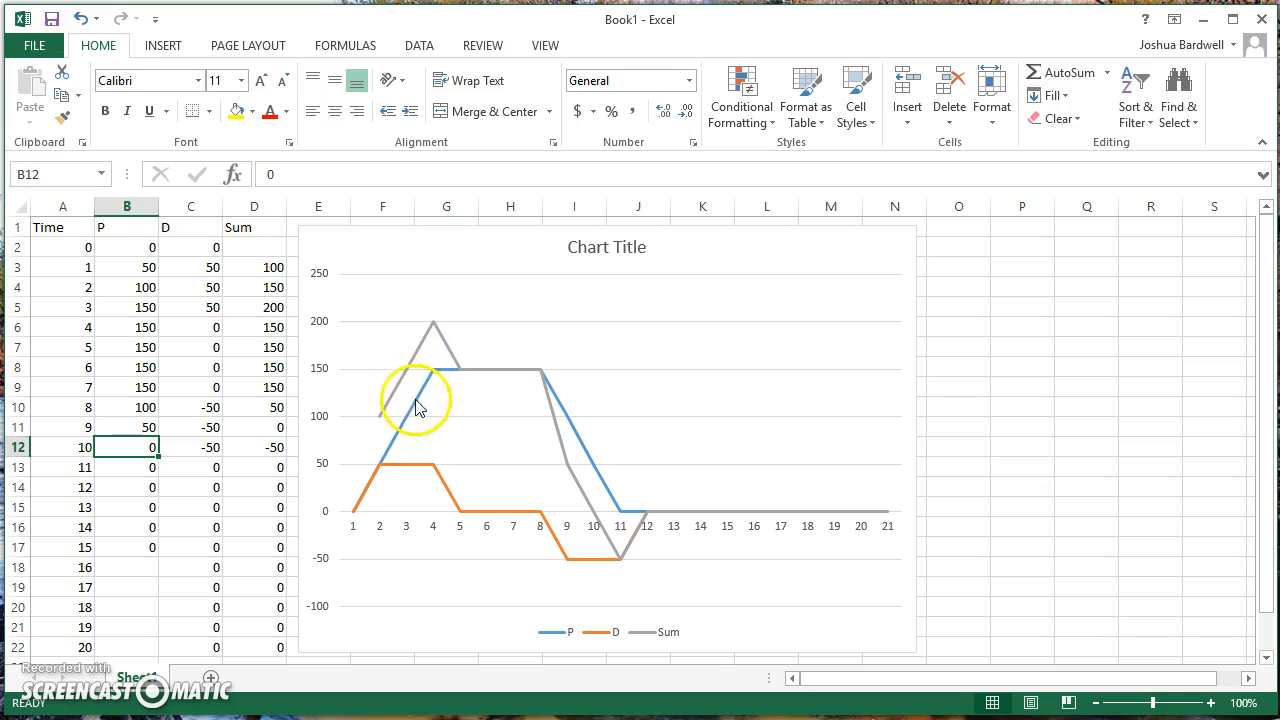
mouse_move(407, 388)
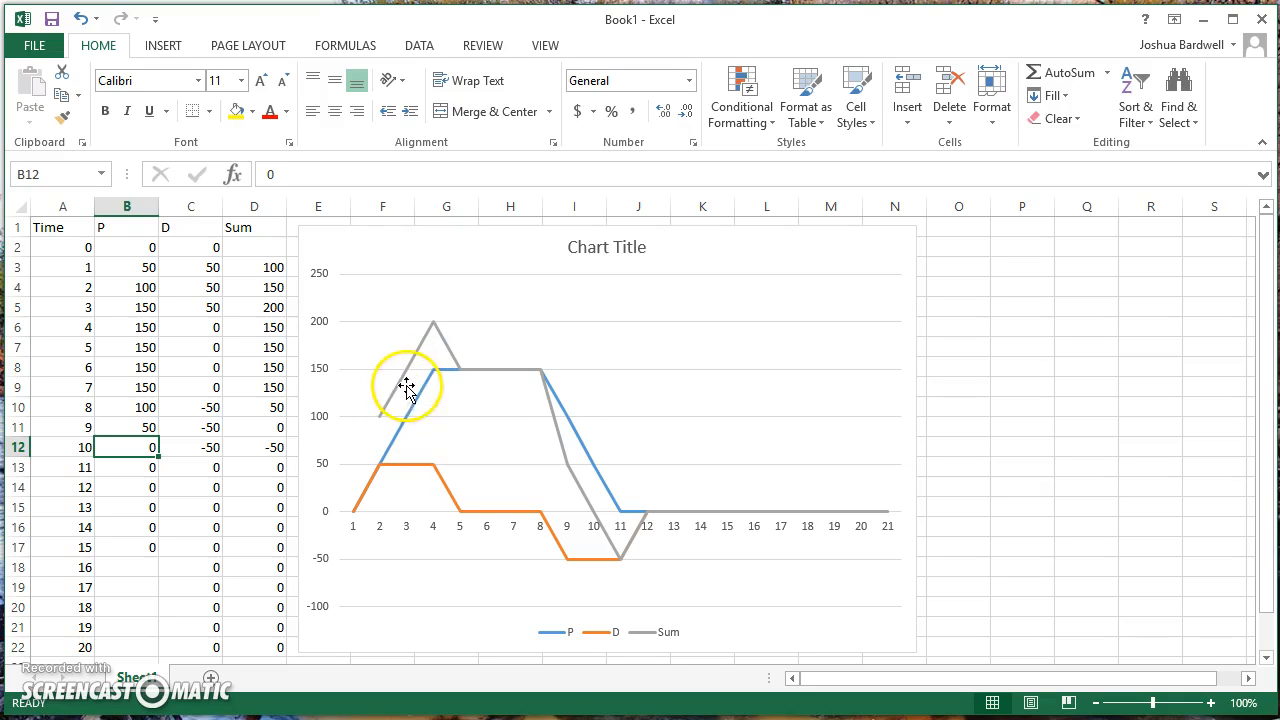
mouse_move(450, 335)
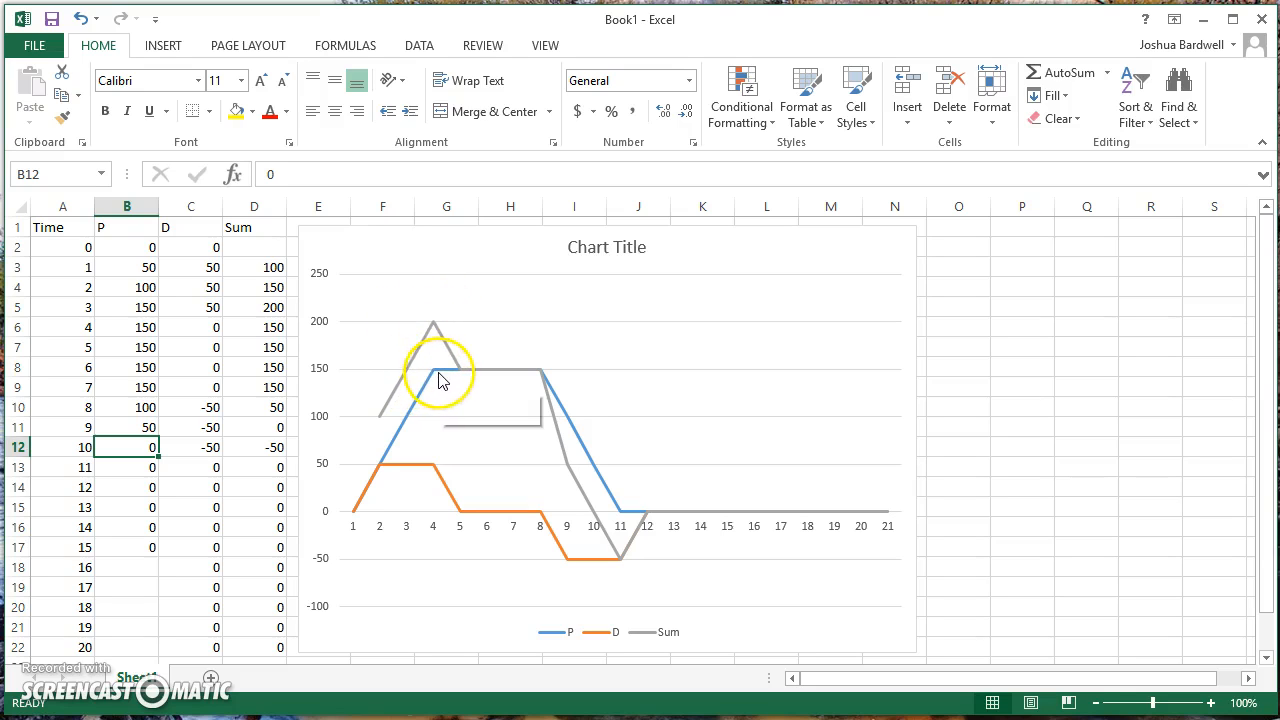
mouse_move(442, 378)
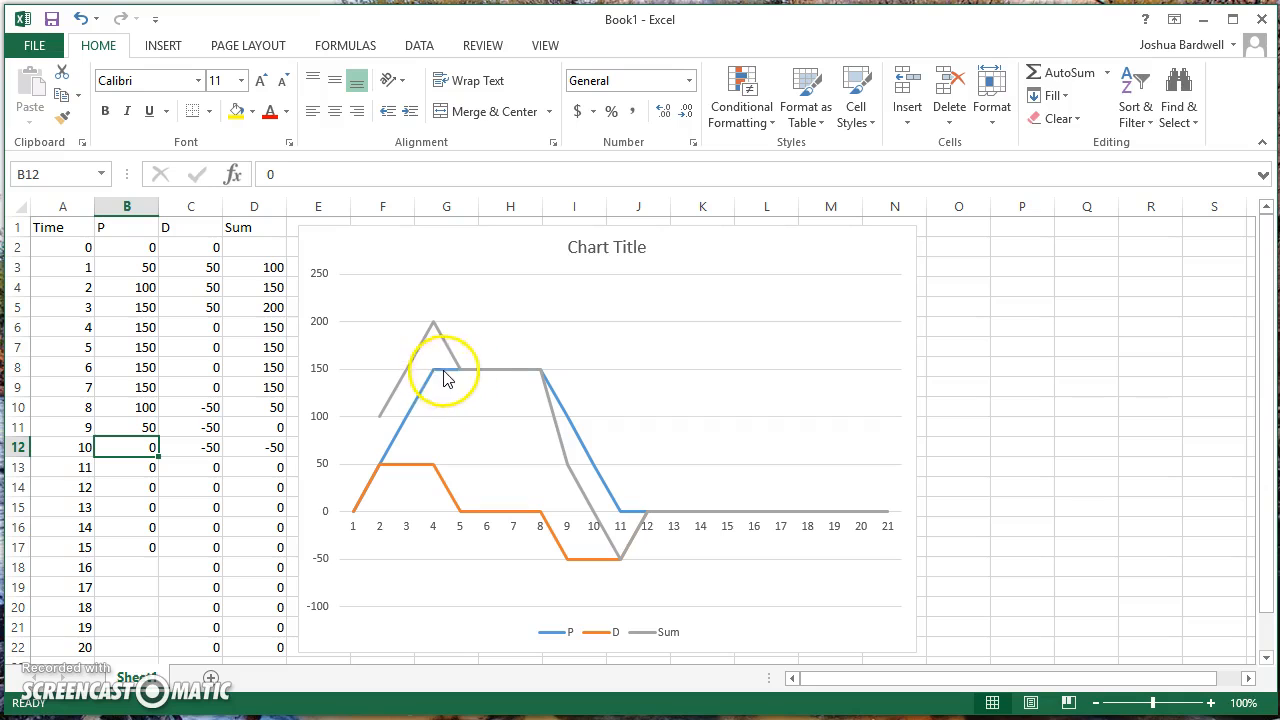
mouse_move(453, 387)
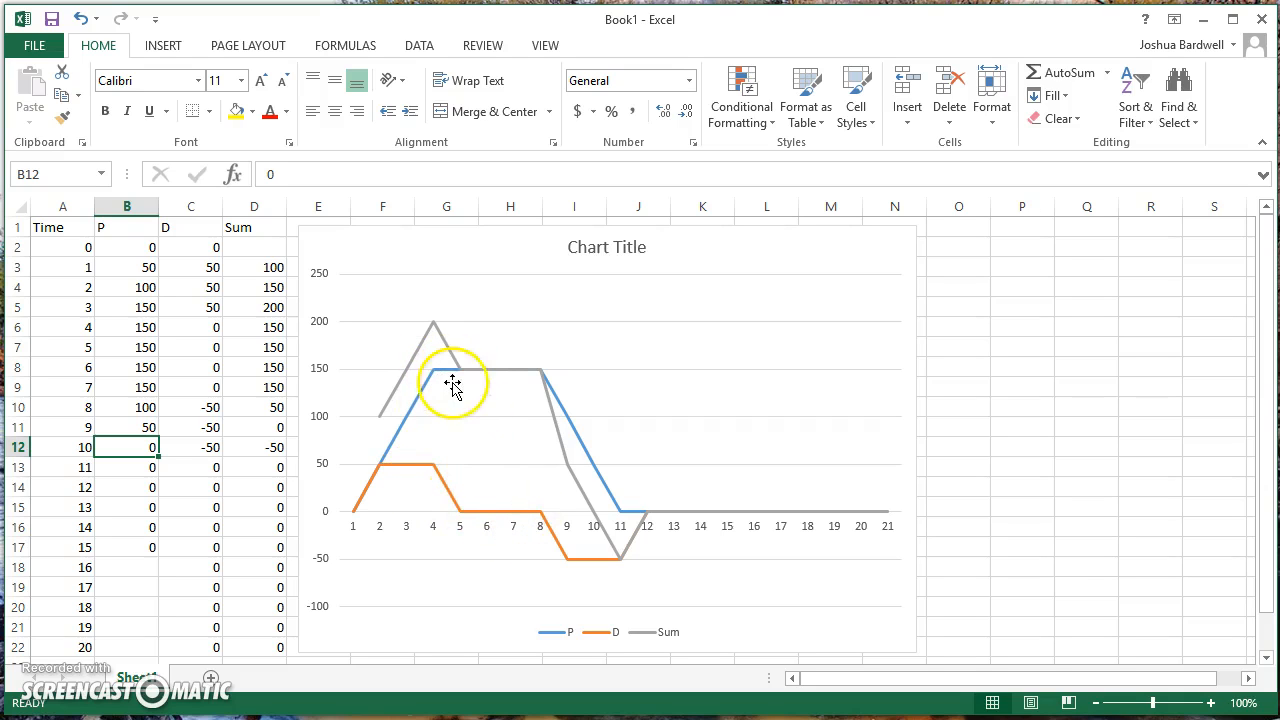
mouse_move(460, 388)
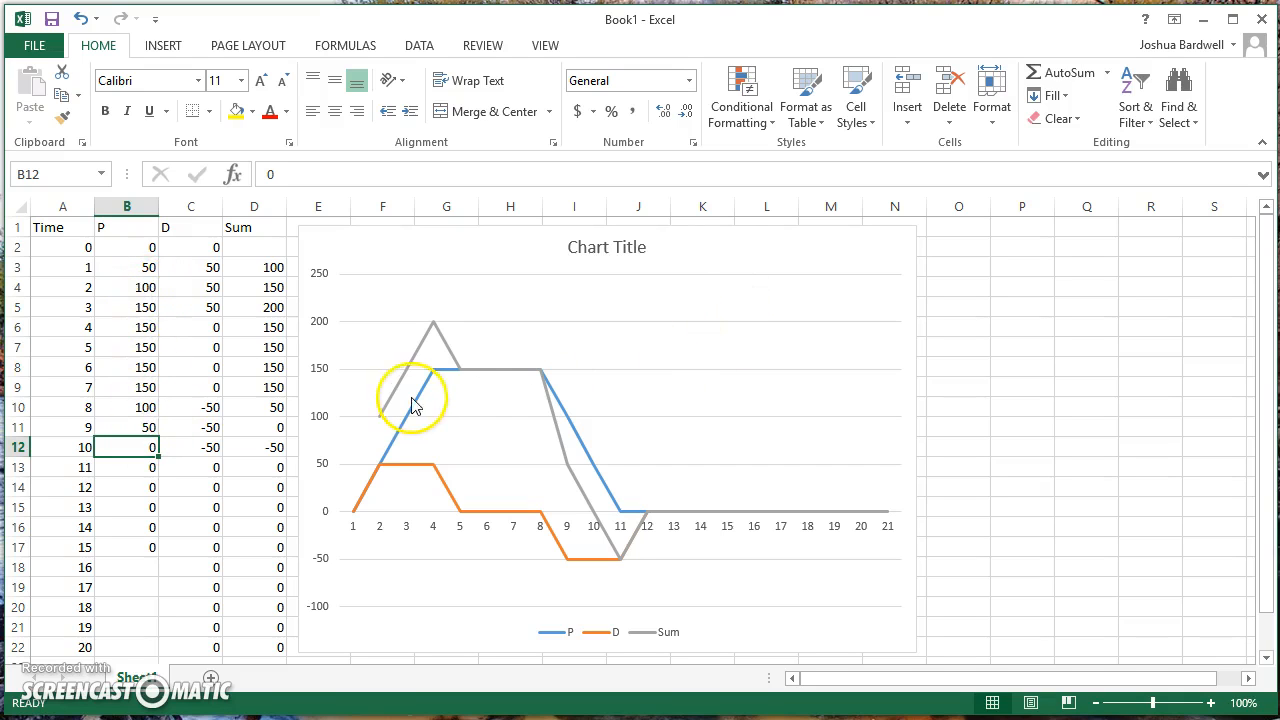
mouse_move(550, 388)
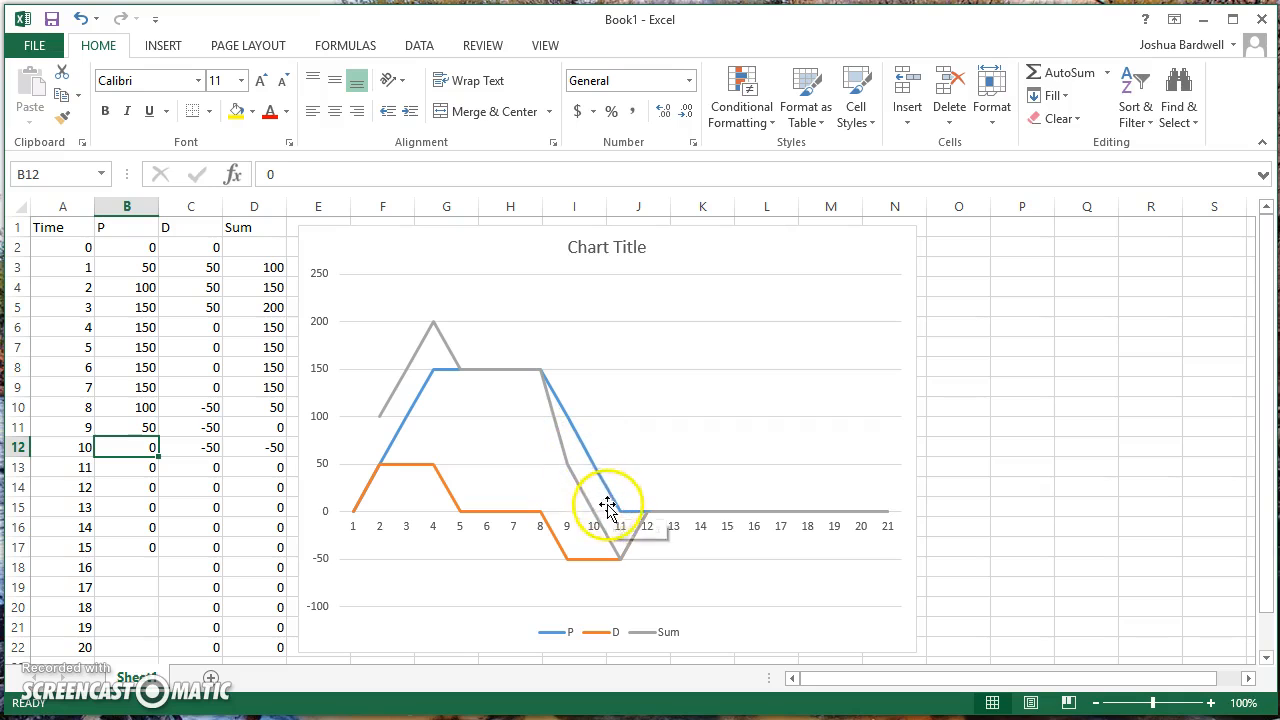
mouse_move(575, 568)
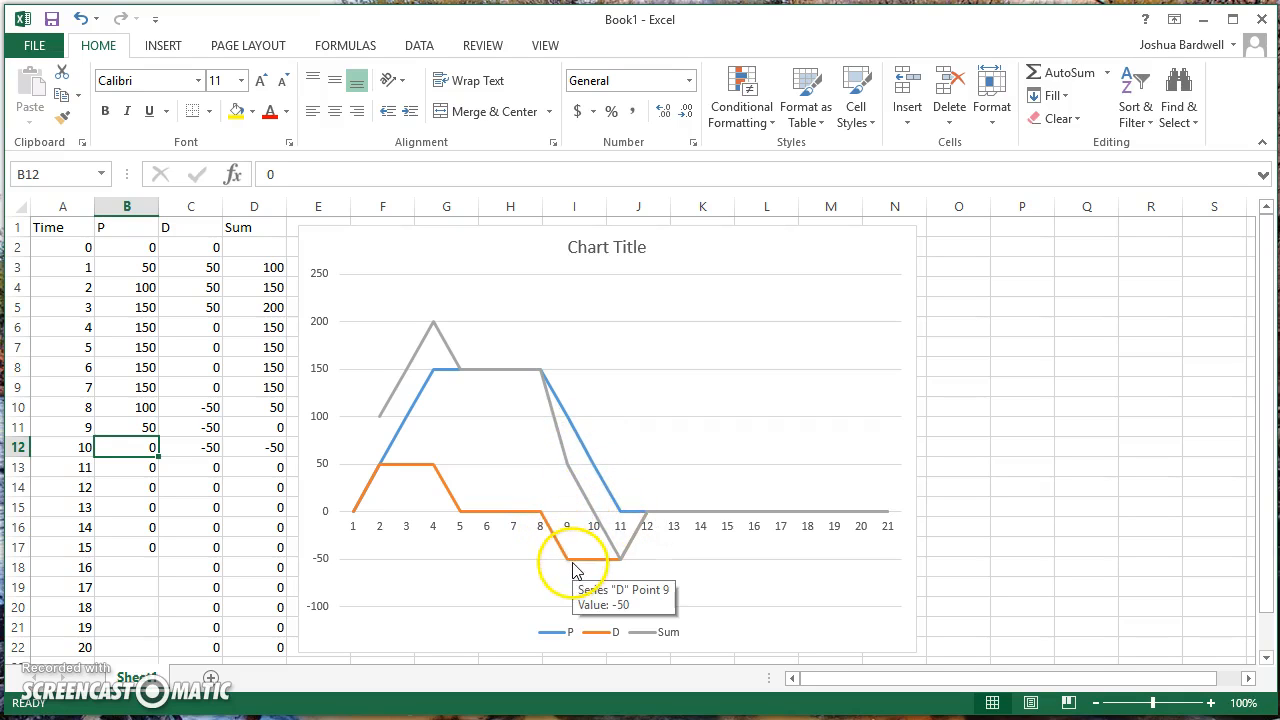
mouse_move(548, 528)
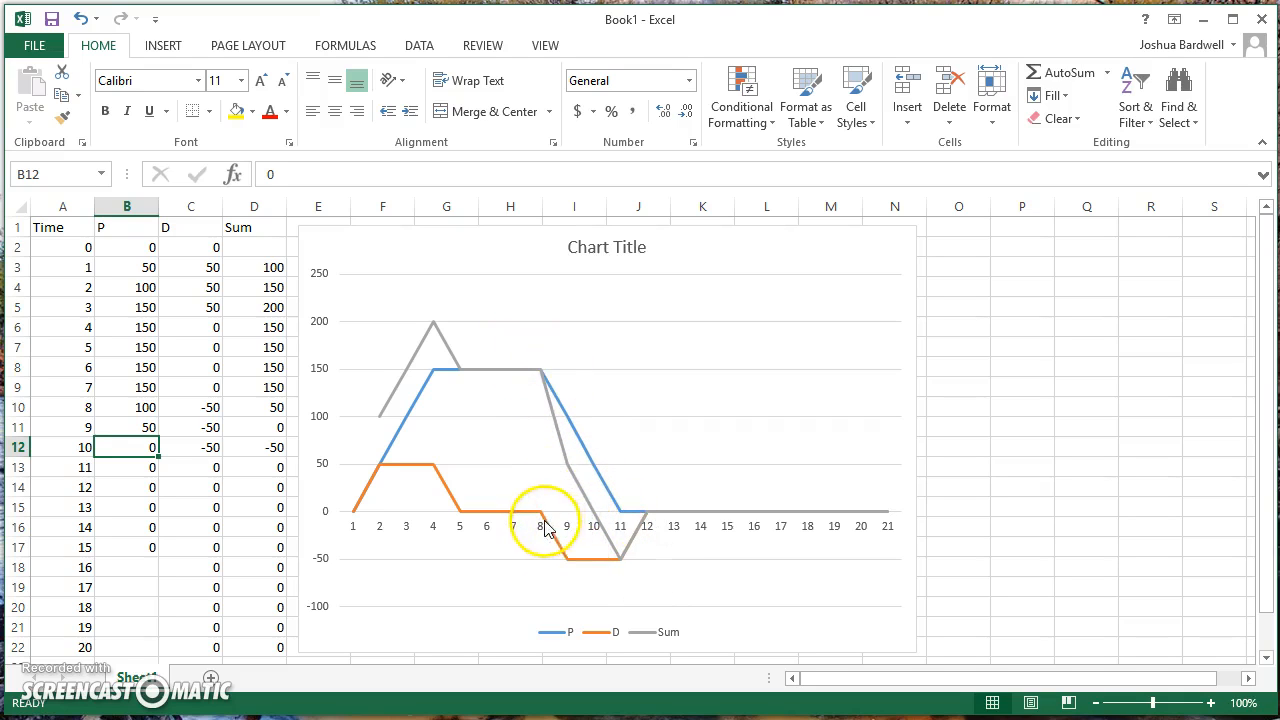
mouse_move(583, 570)
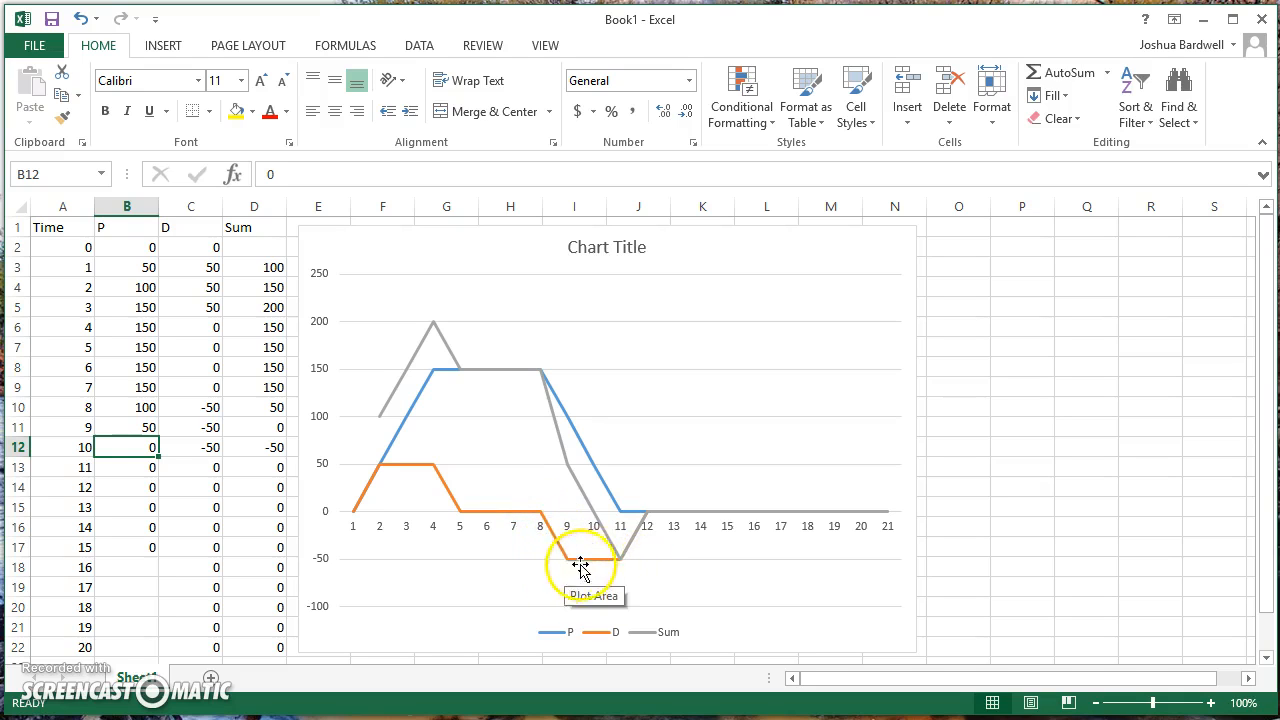
mouse_move(583, 423)
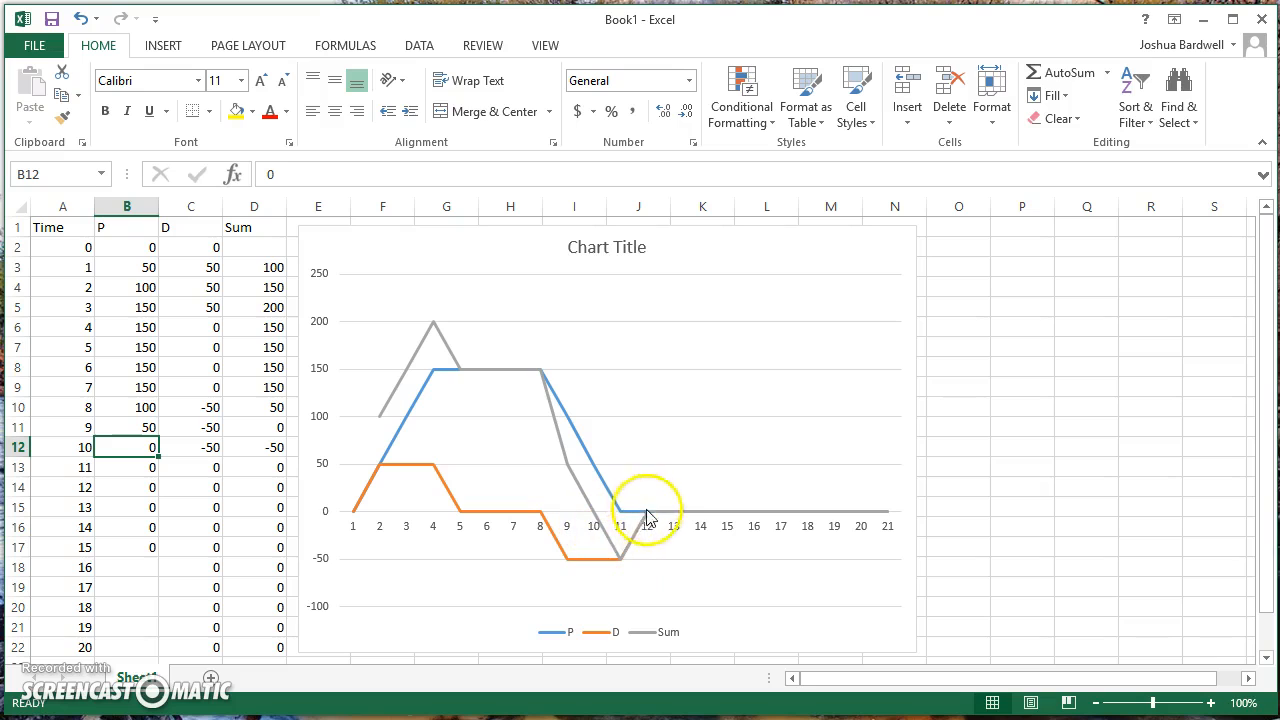
mouse_move(780, 425)
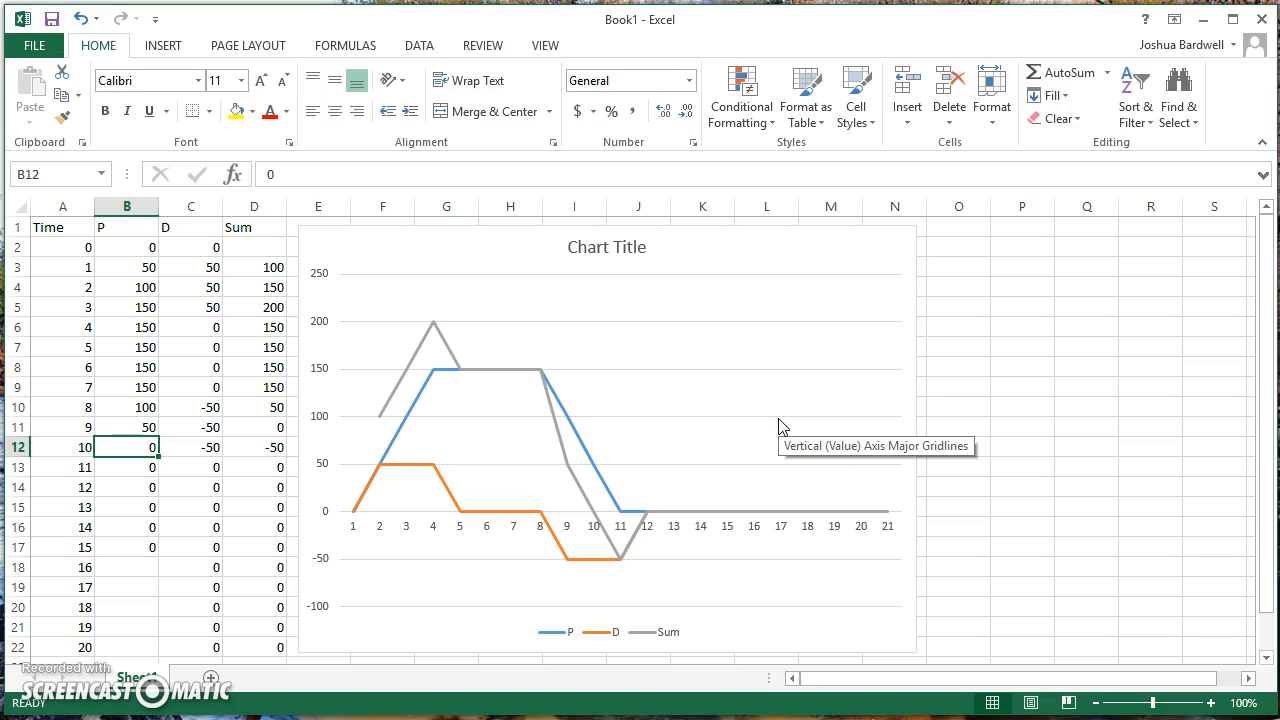
mouse_move(1047, 368)
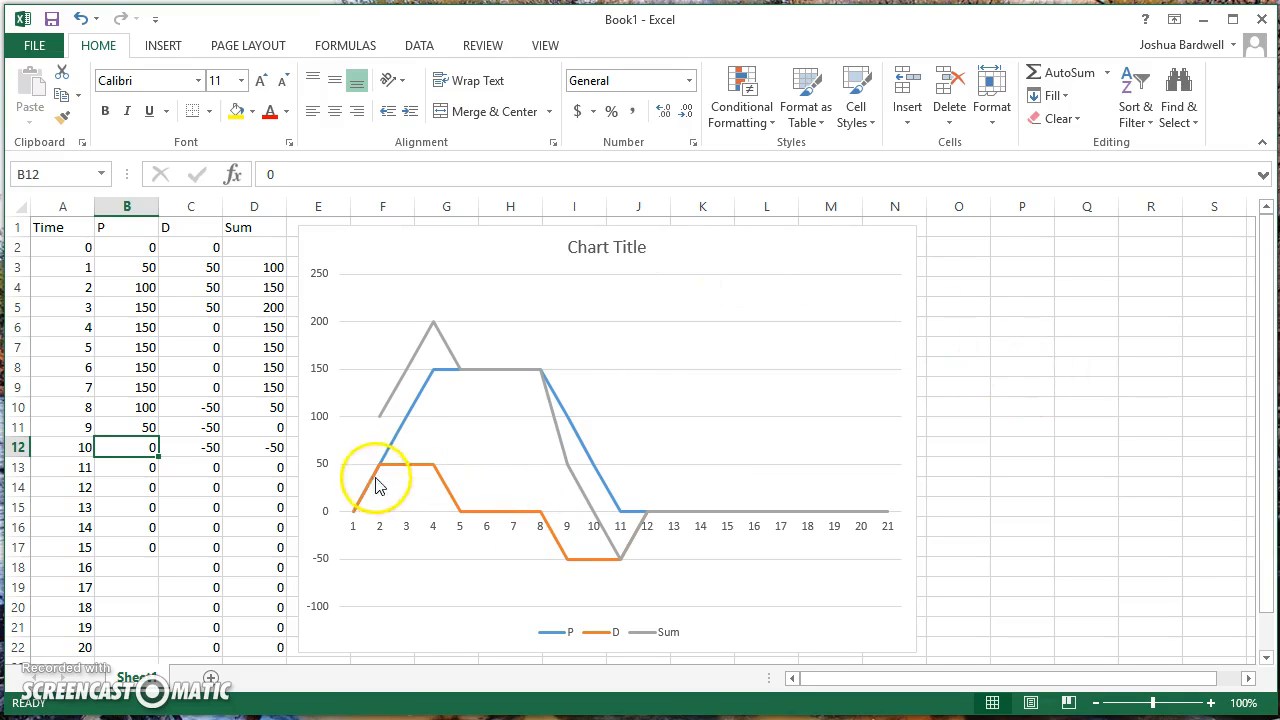
mouse_move(627, 522)
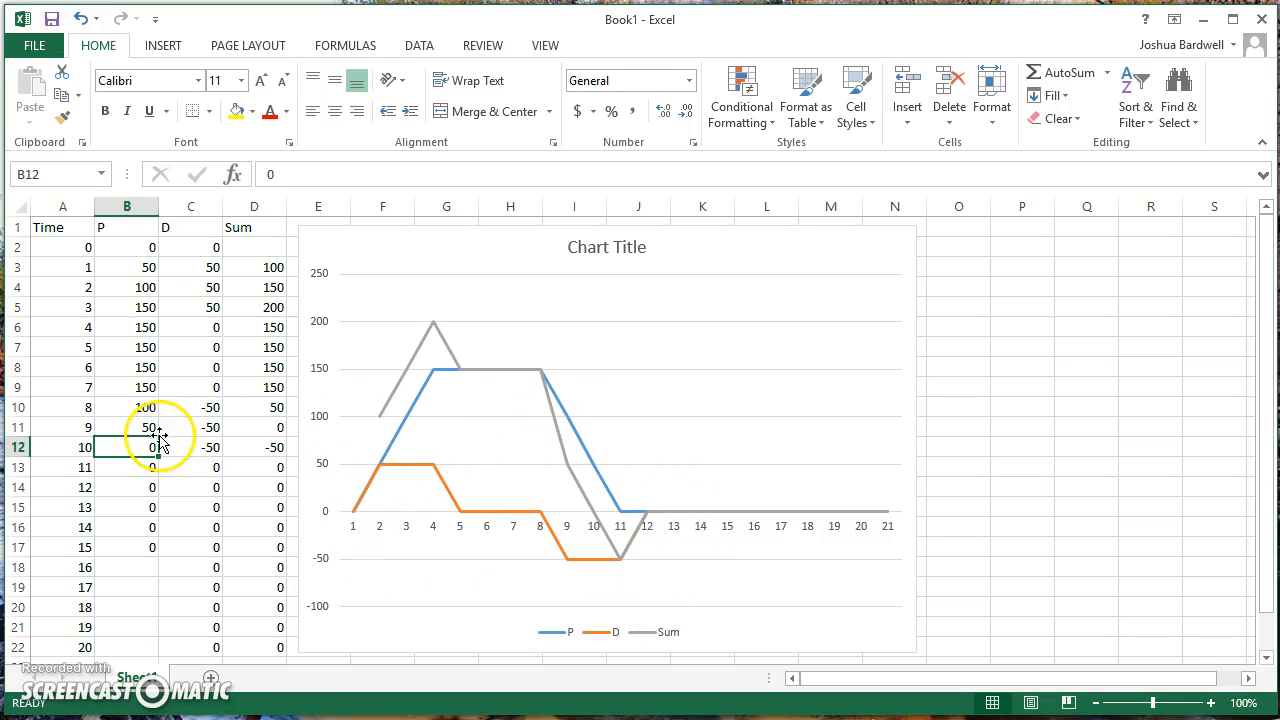
mouse_move(141, 285)
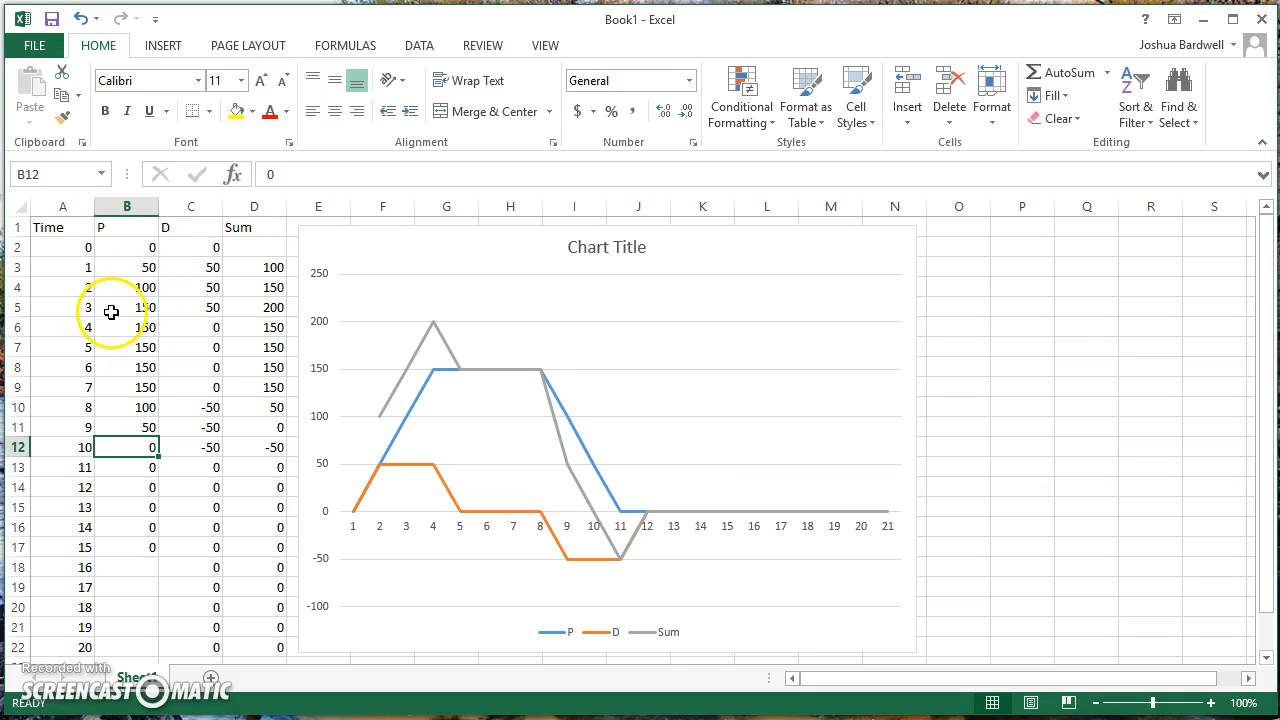
mouse_move(1071, 344)
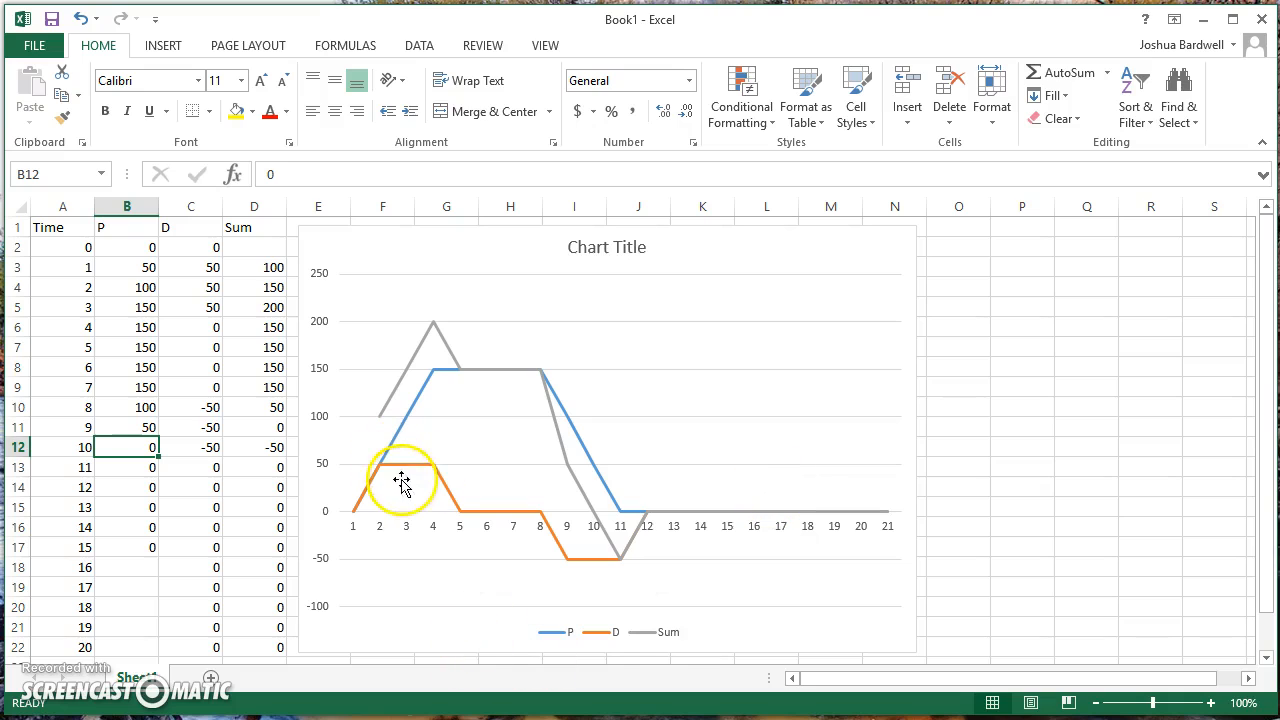
mouse_move(999, 408)
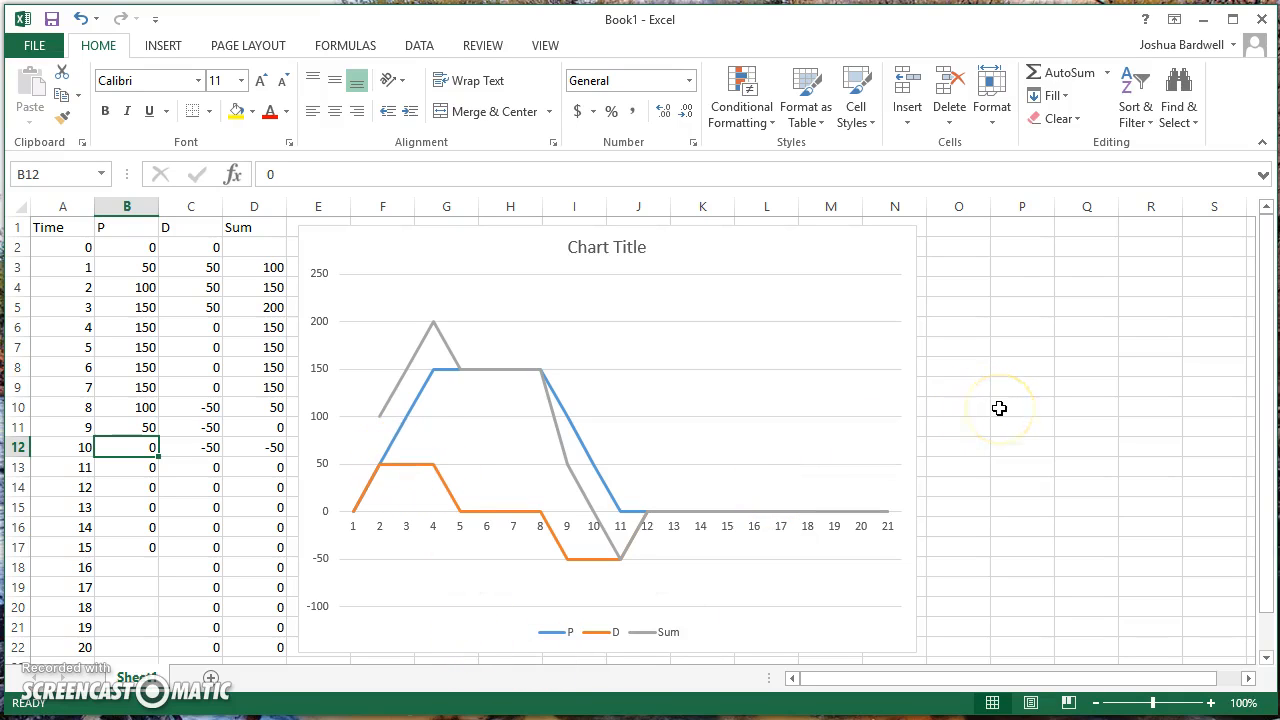
mouse_move(999, 408)
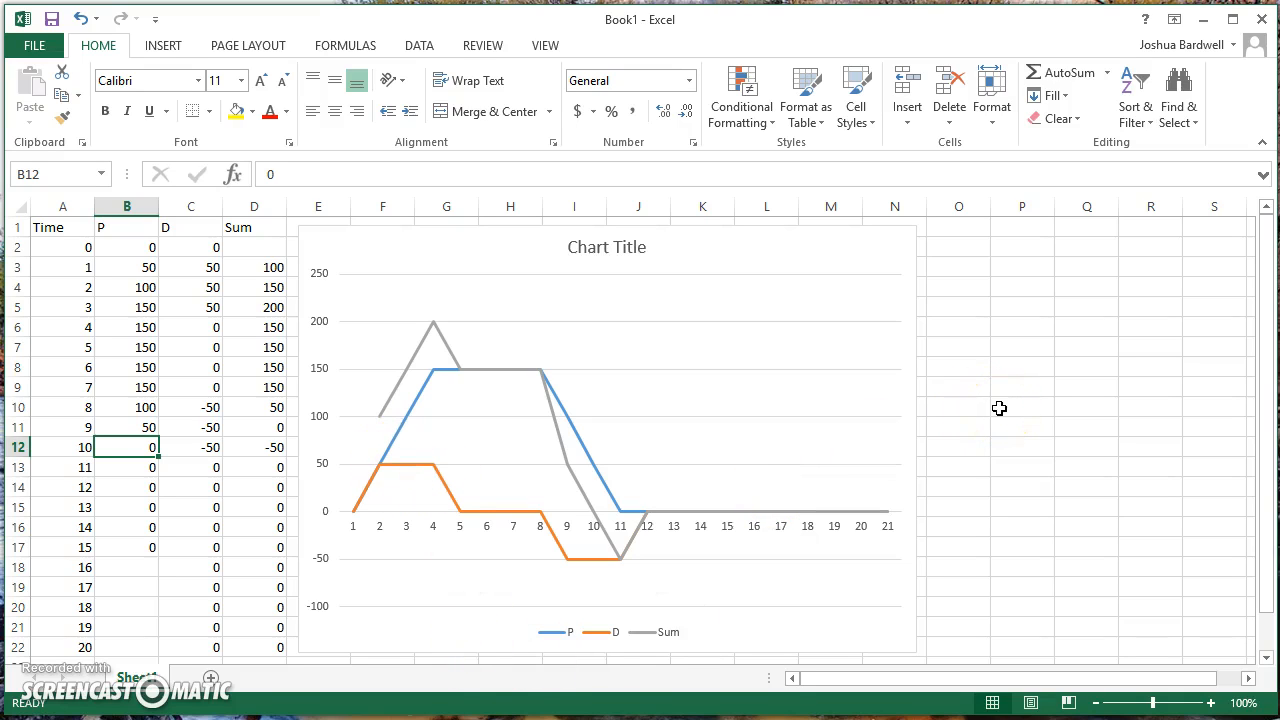
mouse_move(920, 456)
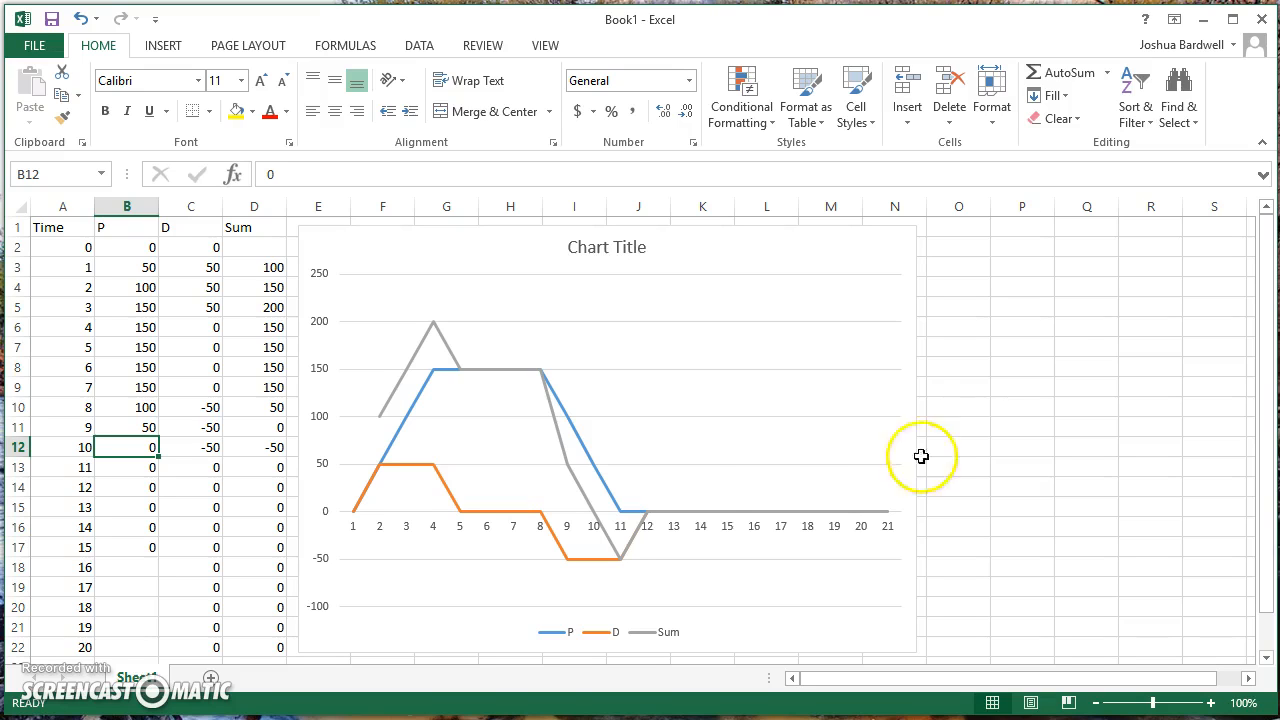
mouse_move(396, 392)
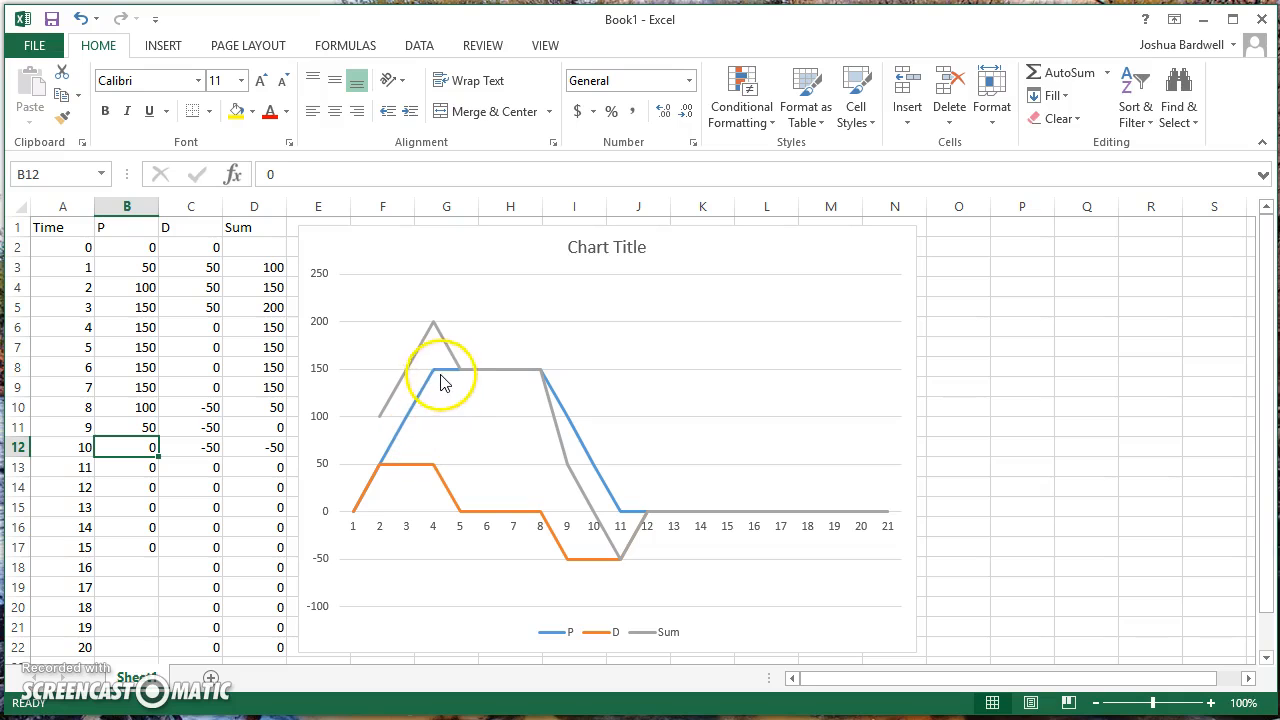
mouse_move(510, 383)
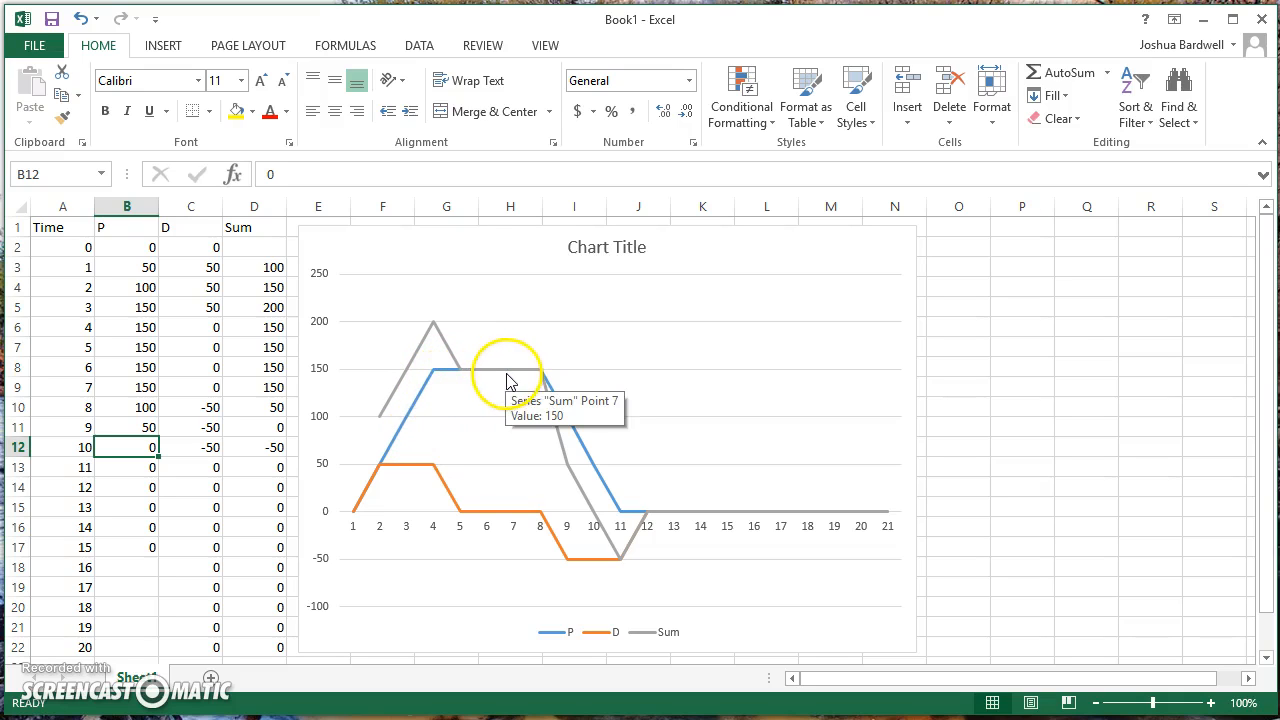
mouse_move(512, 375)
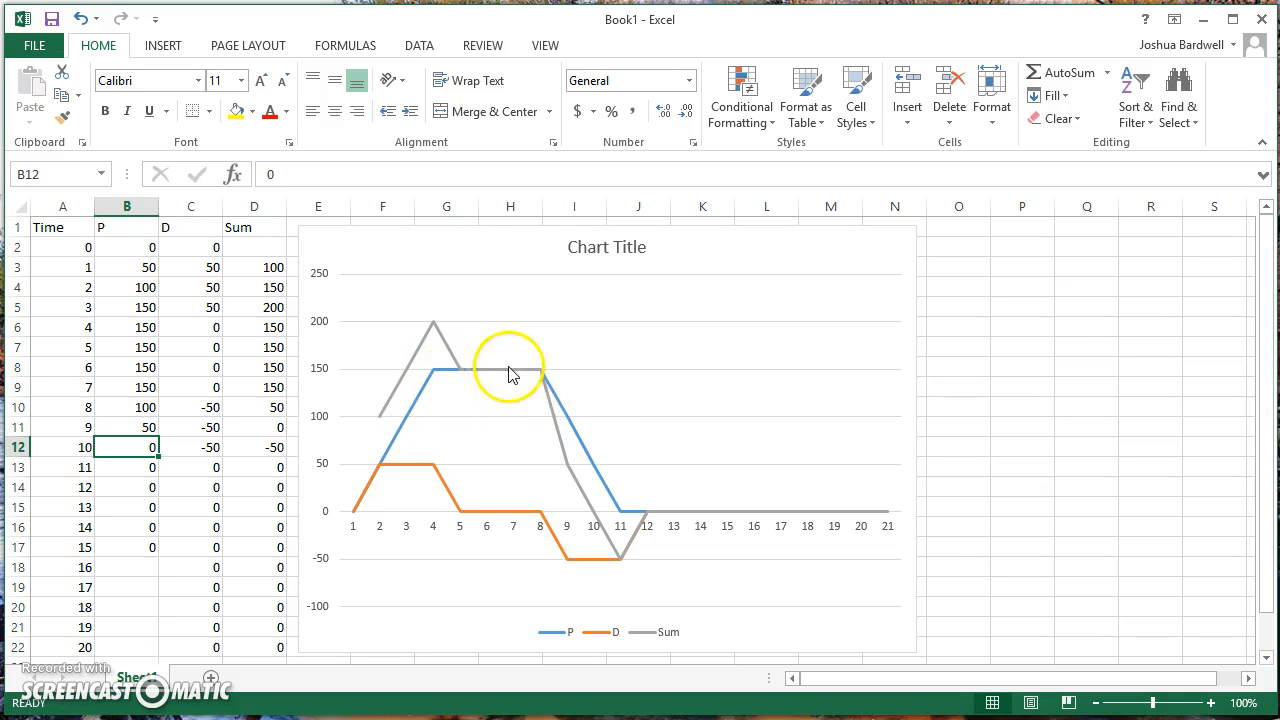
mouse_move(527, 385)
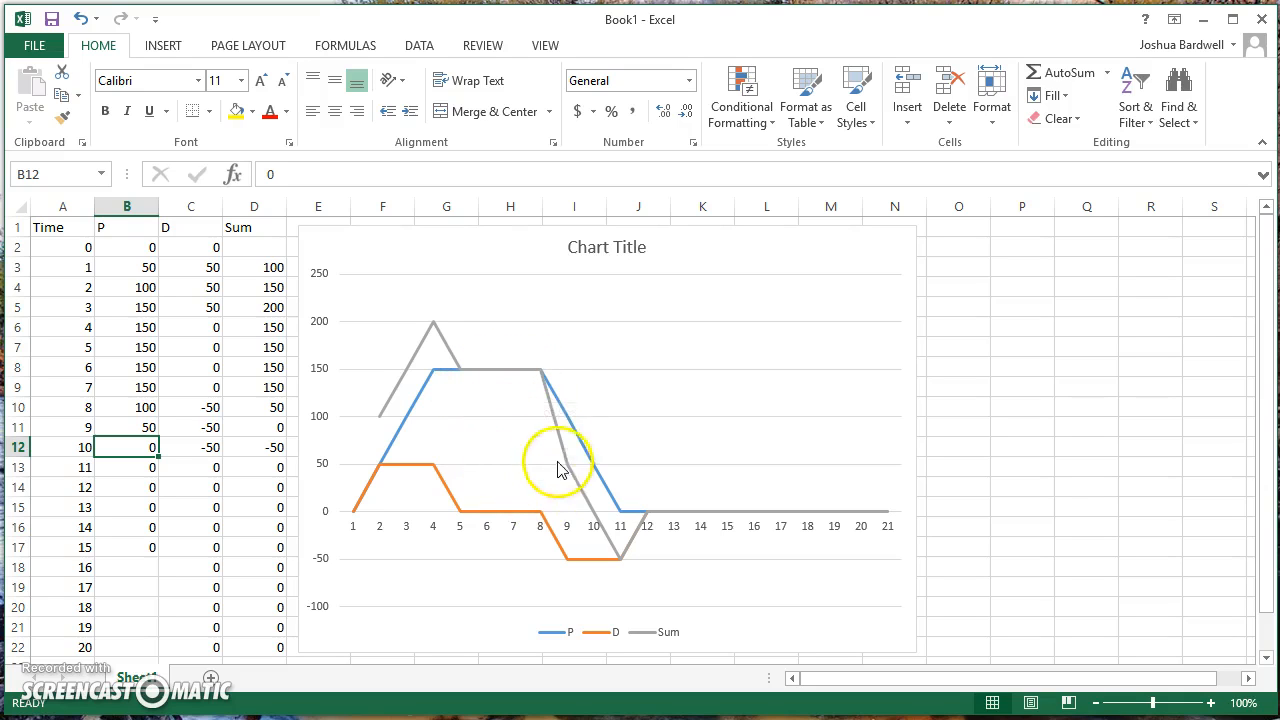
mouse_move(548, 383)
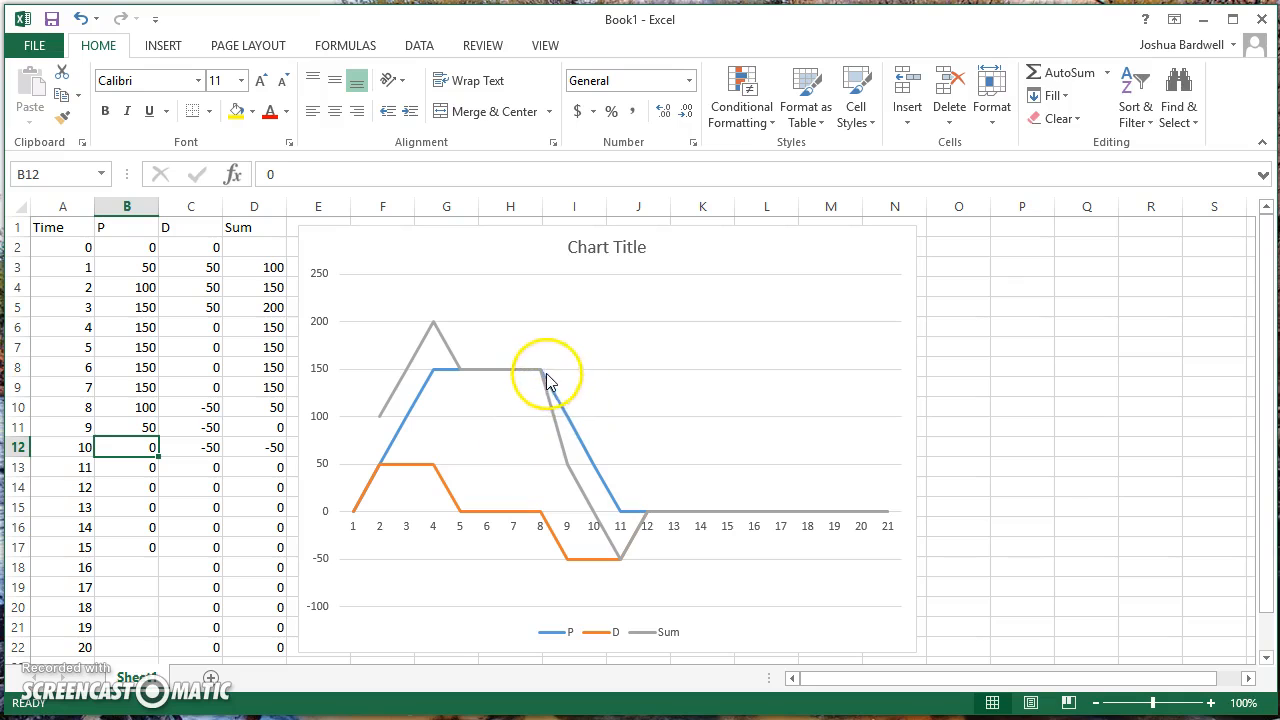
mouse_move(610, 490)
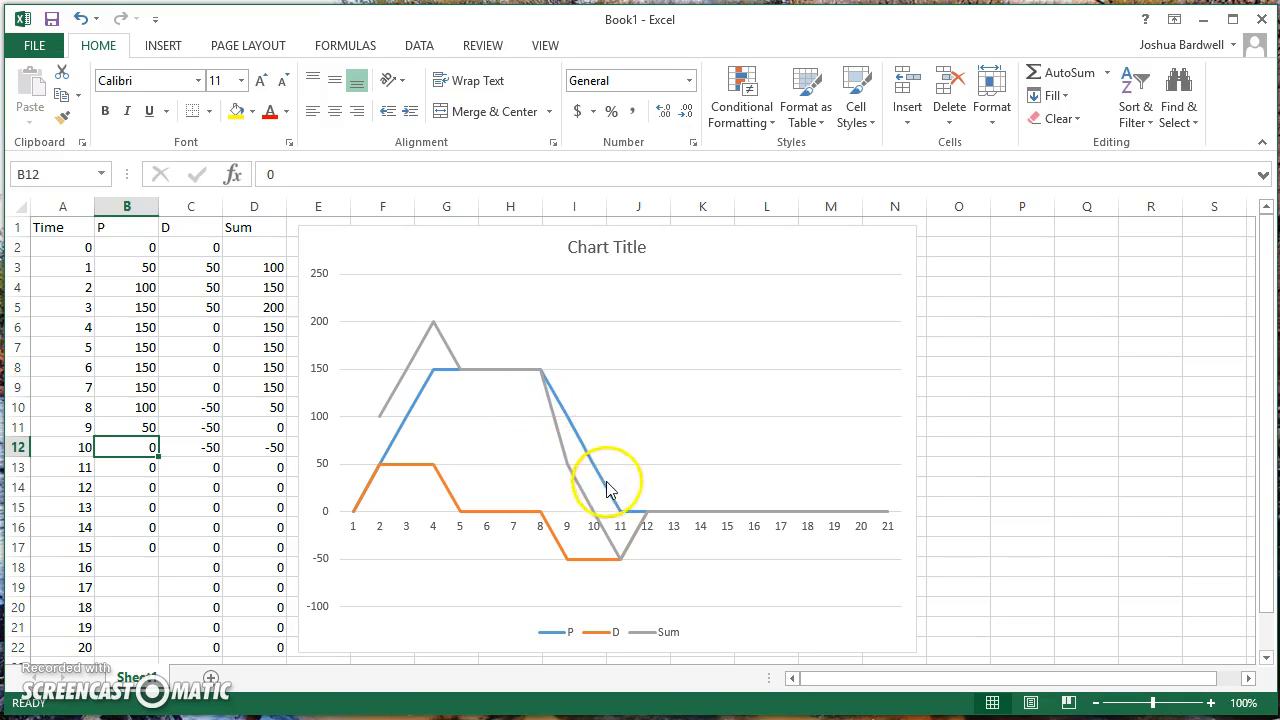
mouse_move(550, 340)
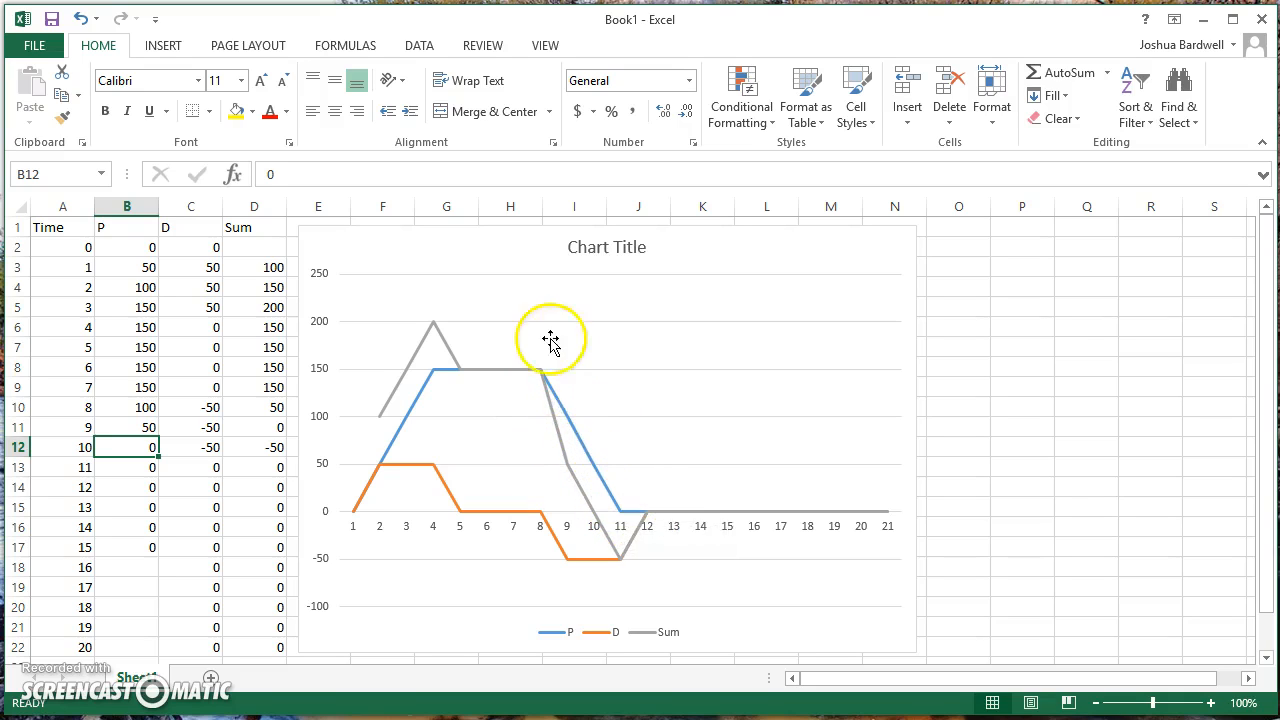
mouse_move(555, 385)
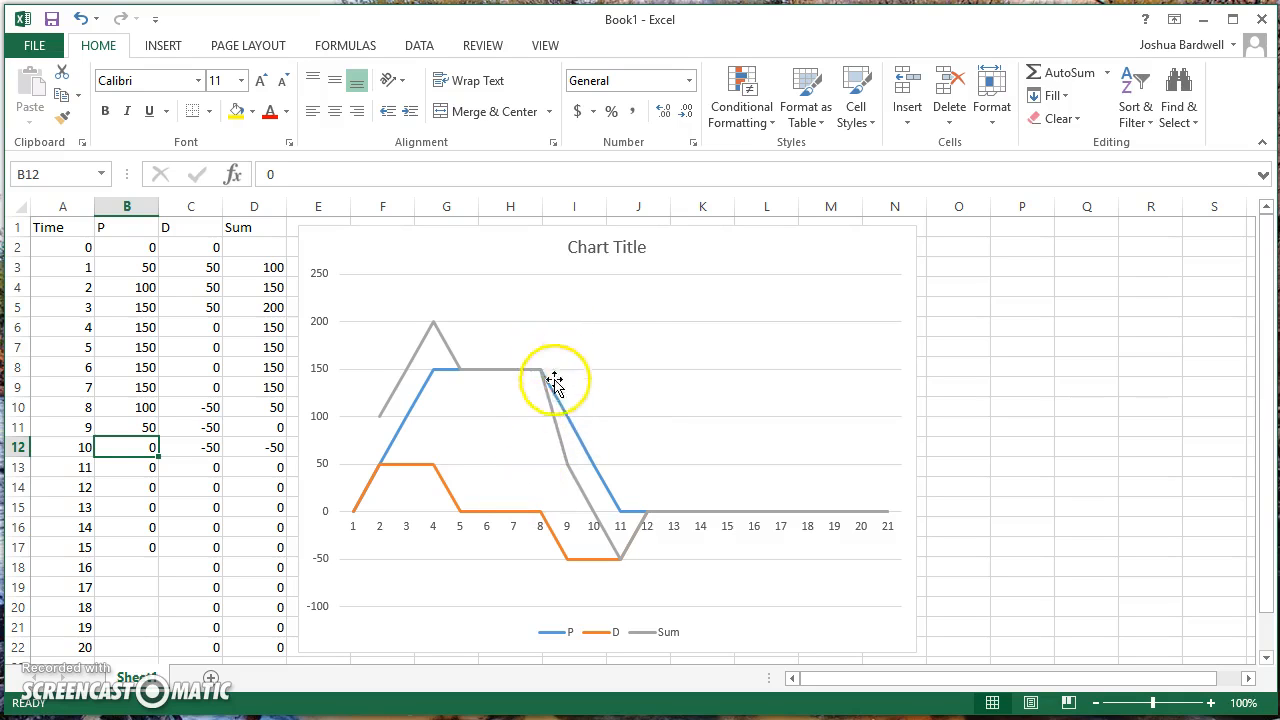
mouse_move(620, 570)
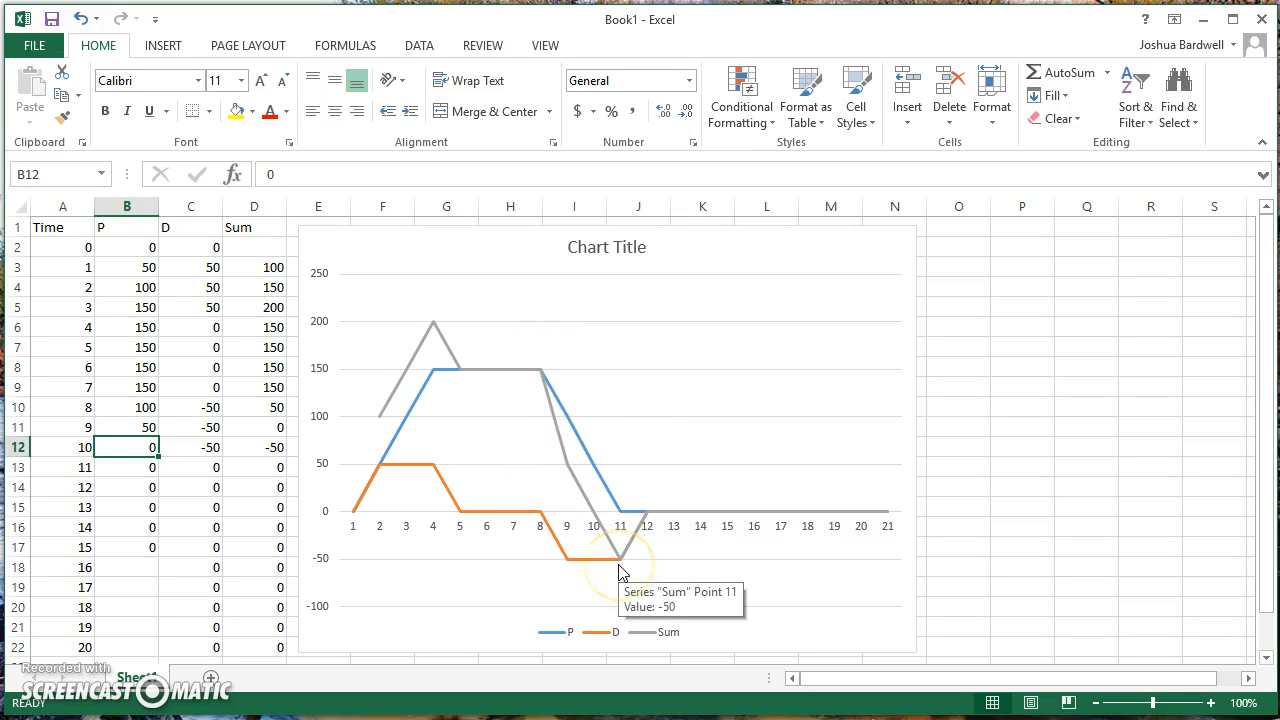
mouse_move(590, 505)
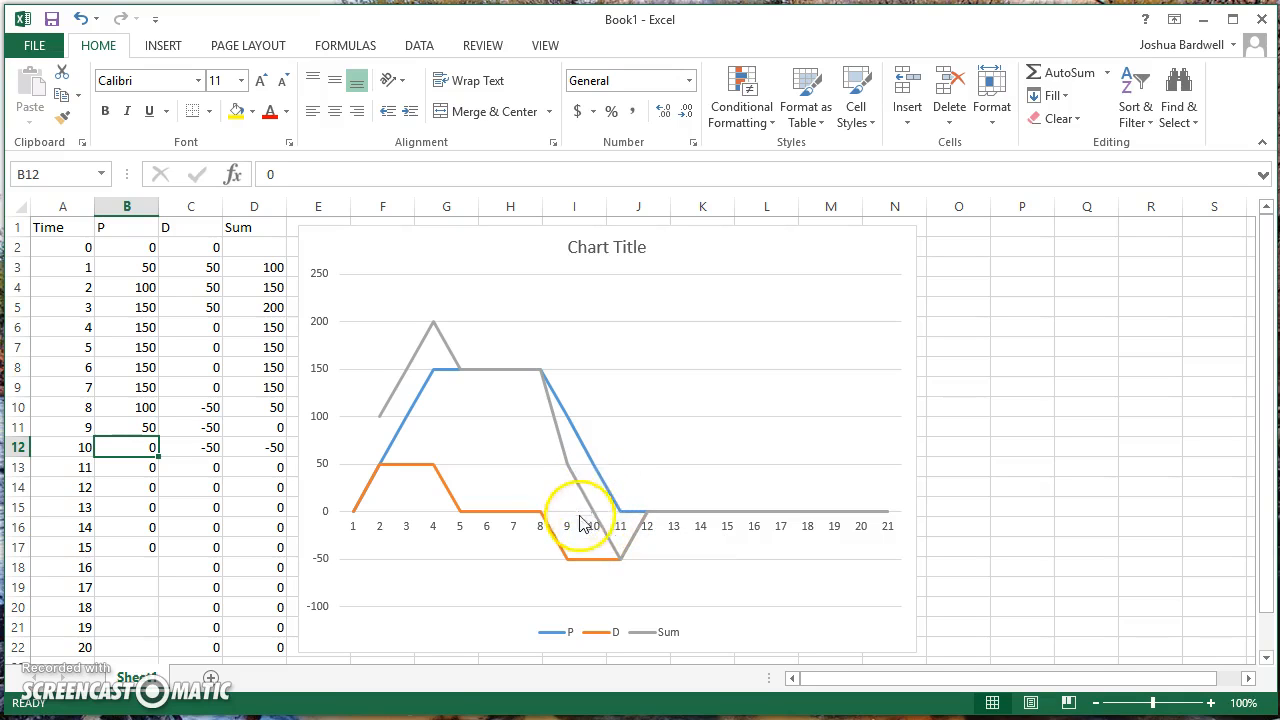
mouse_move(625, 524)
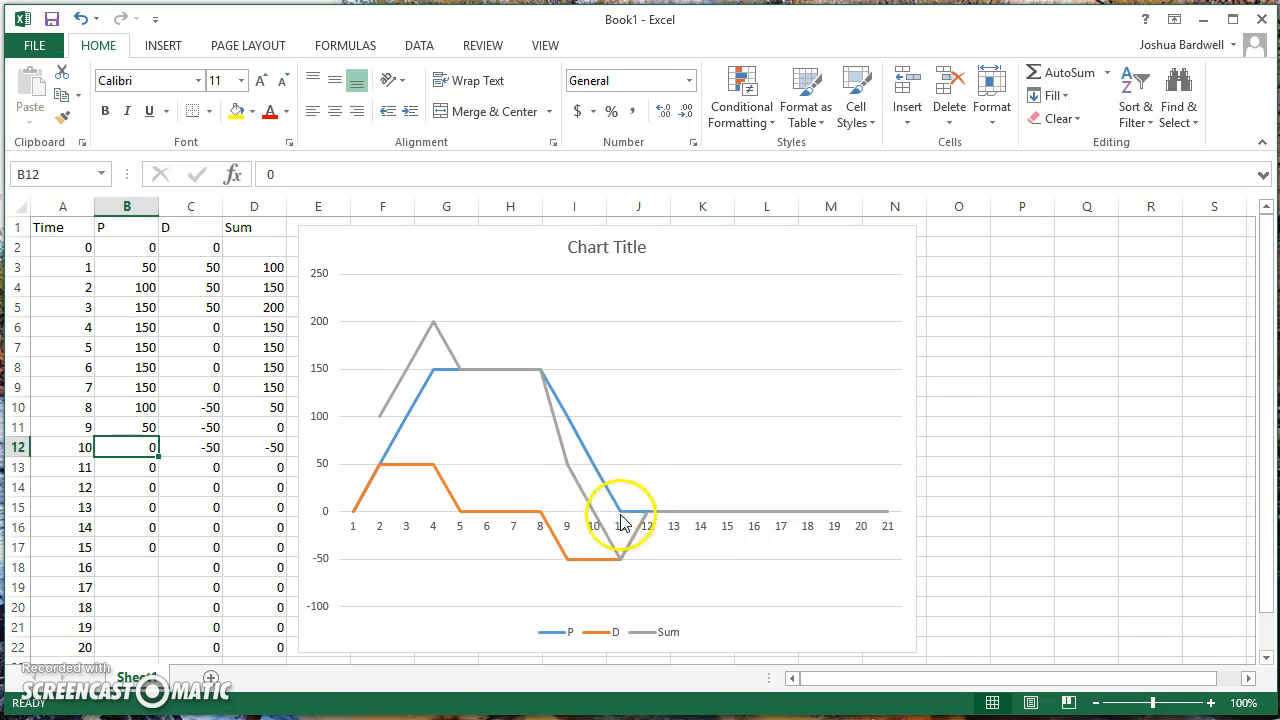
mouse_move(385, 485)
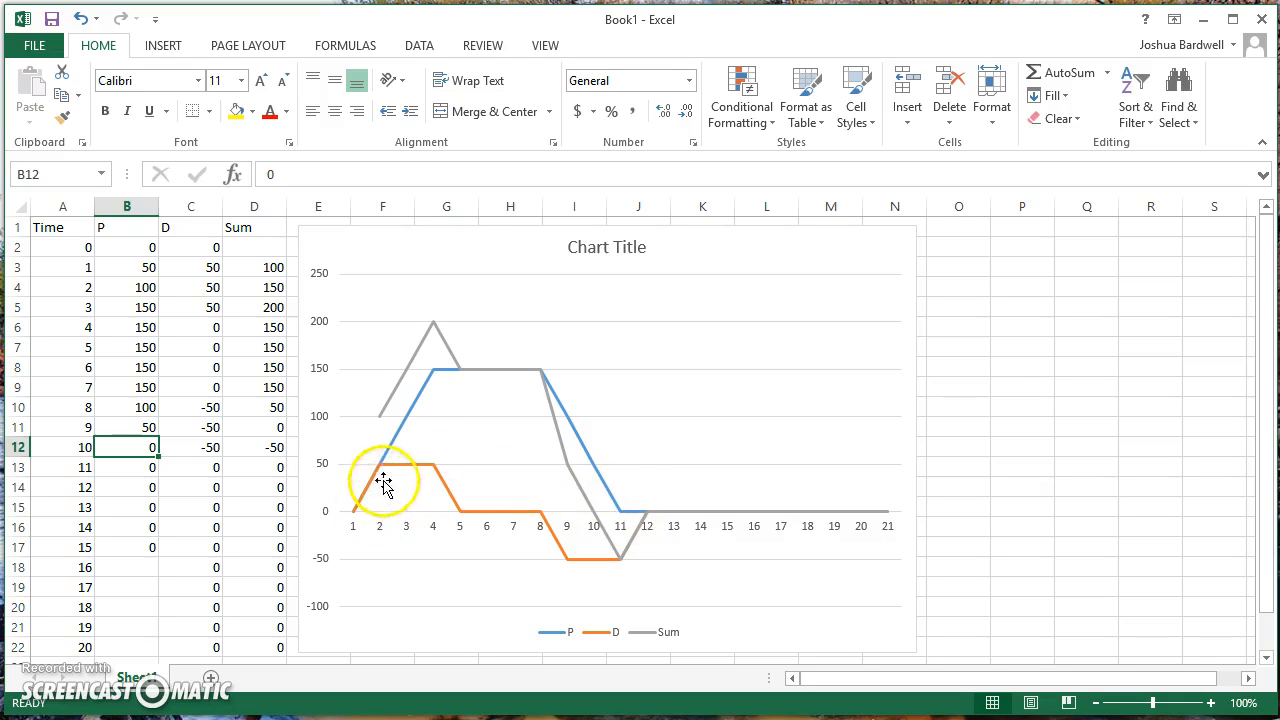
mouse_move(433, 303)
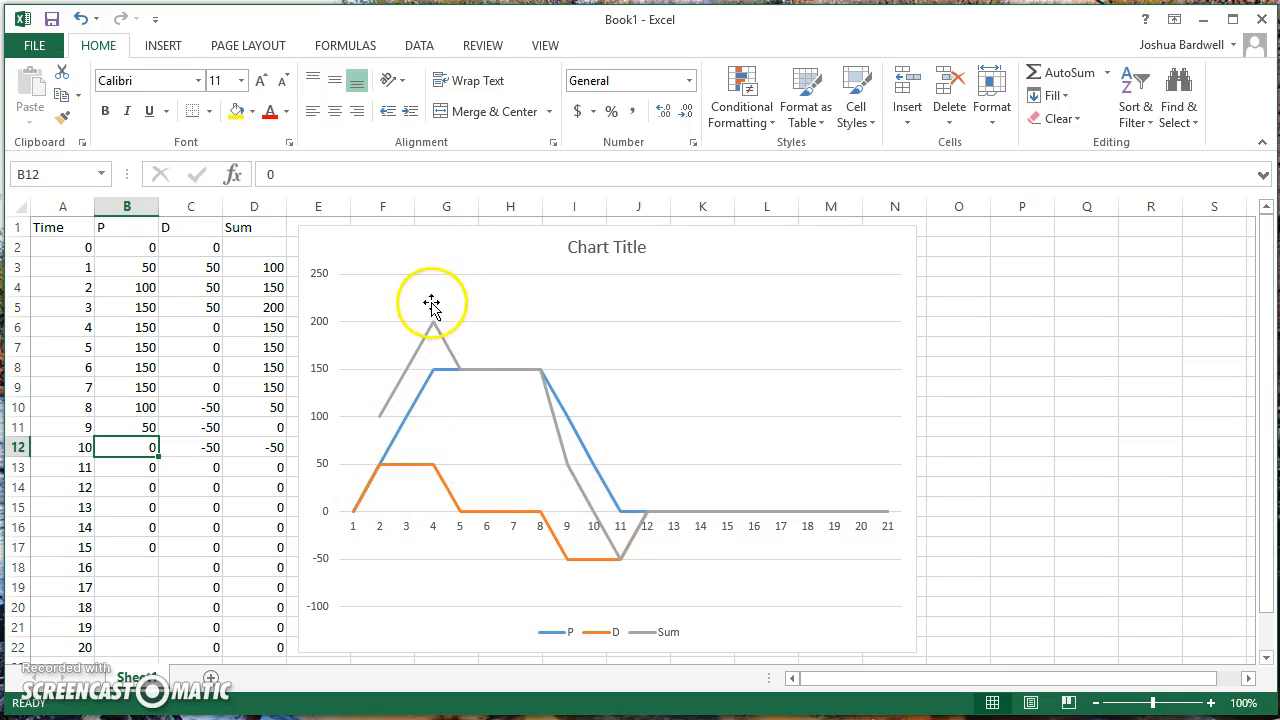
mouse_move(399, 340)
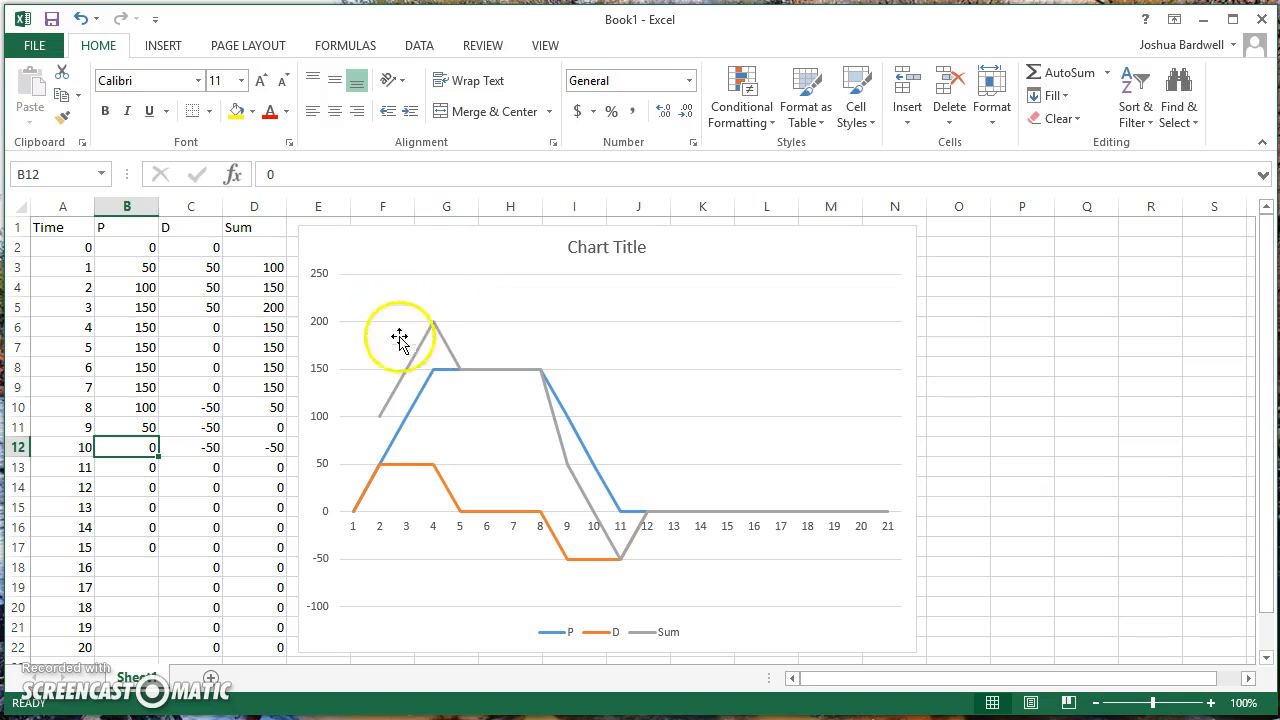
mouse_move(390, 360)
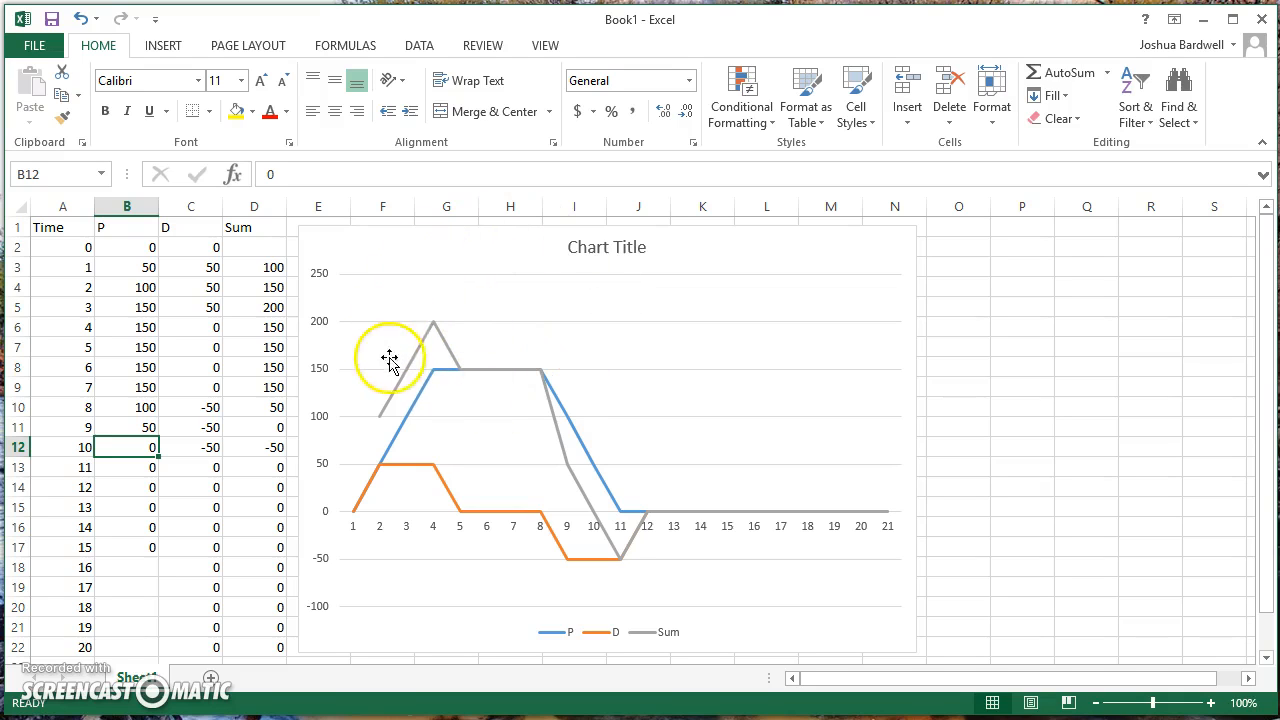
mouse_move(428, 350)
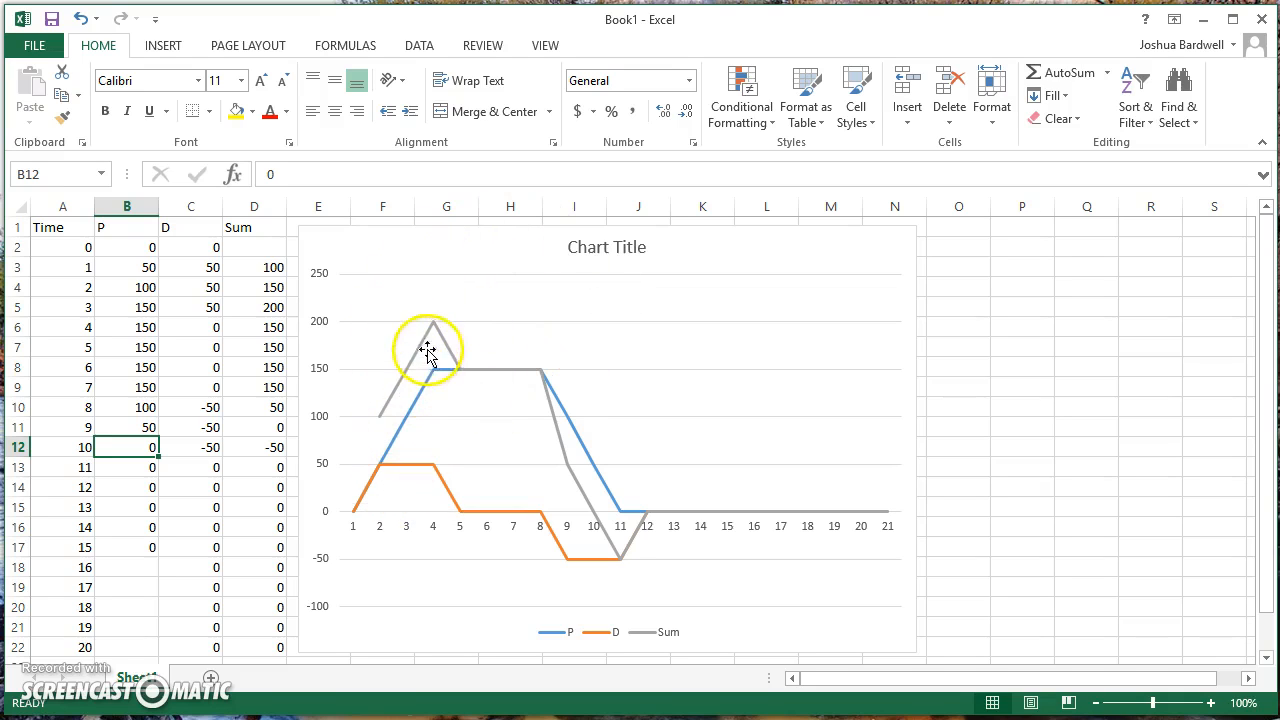
mouse_move(668, 310)
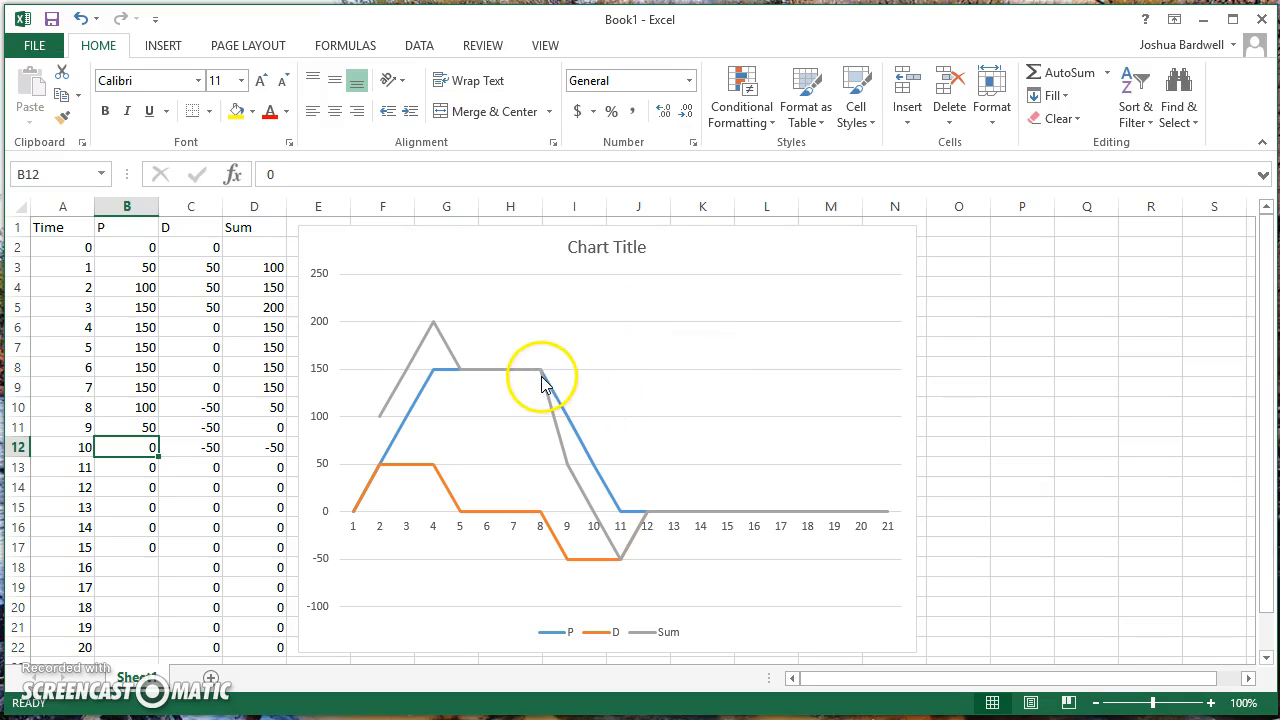
mouse_move(625, 522)
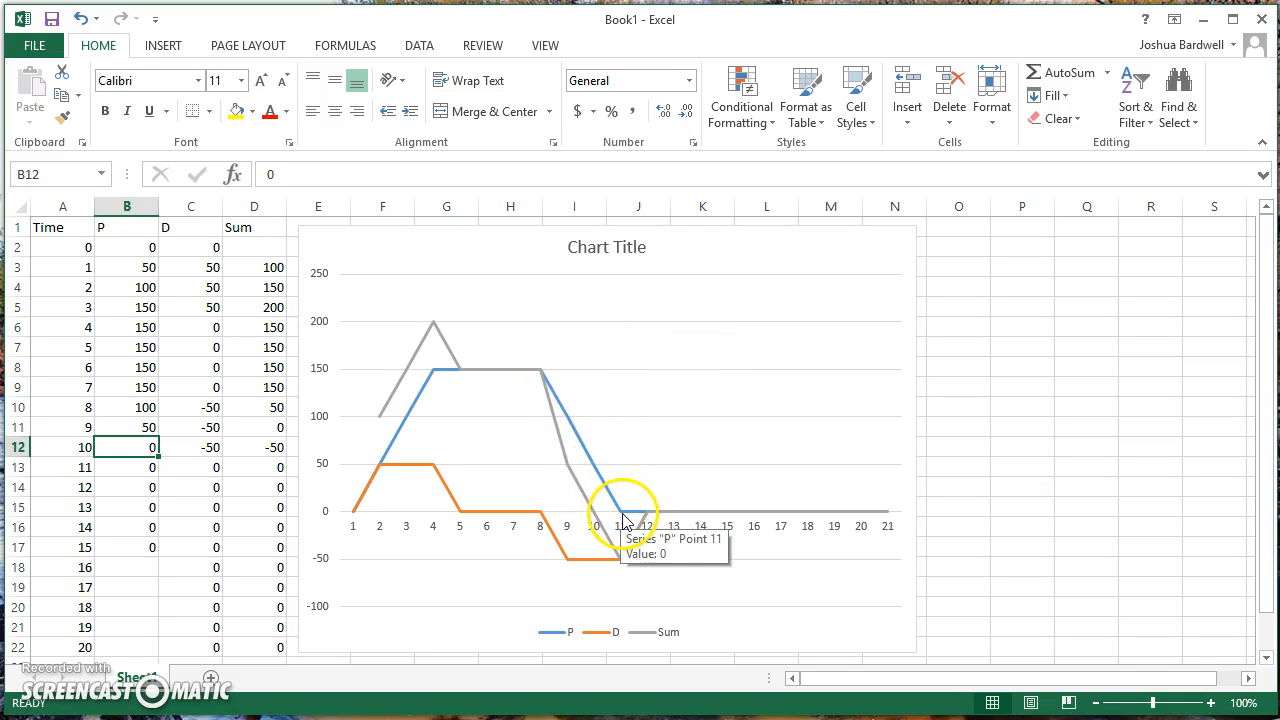
mouse_move(547, 475)
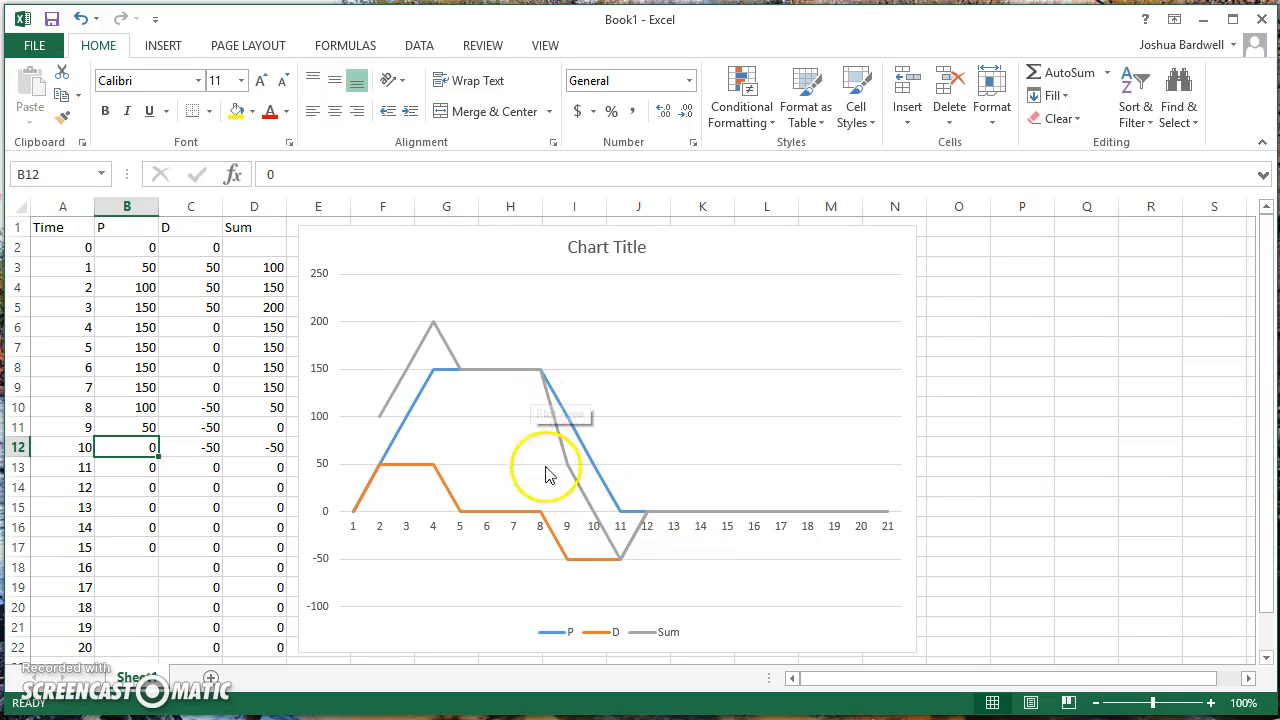
mouse_move(632, 495)
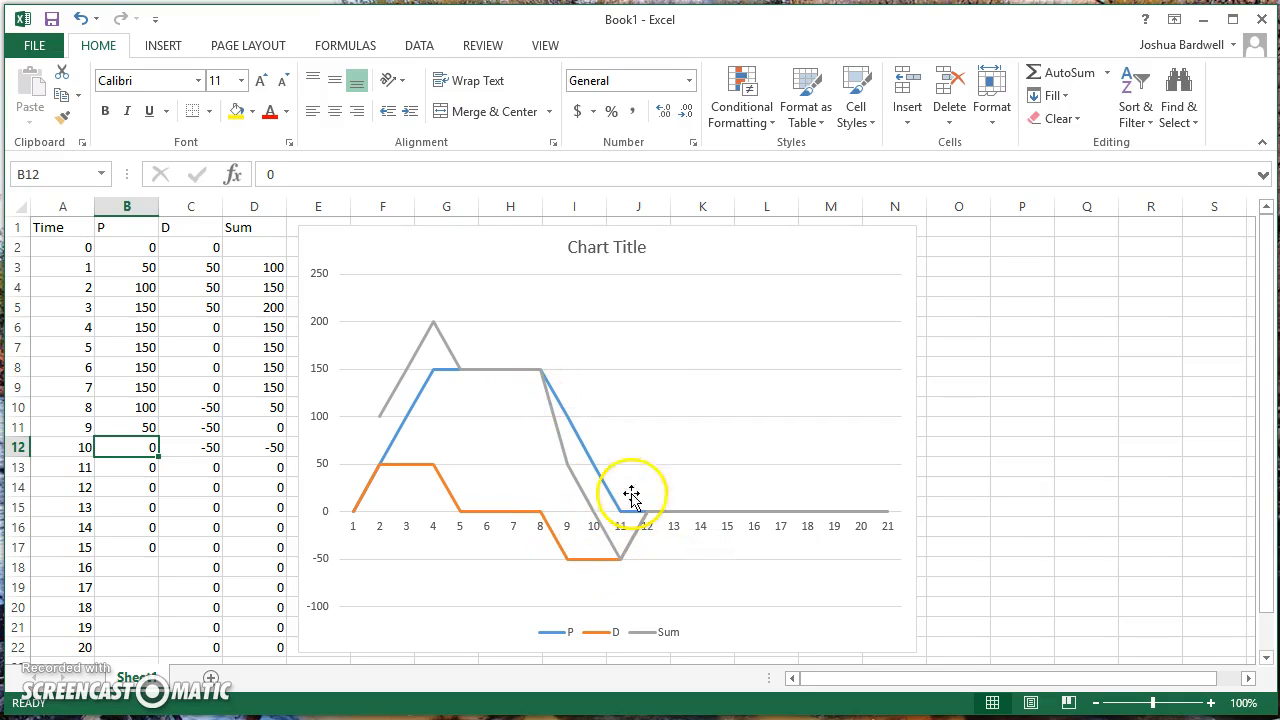
mouse_move(658, 410)
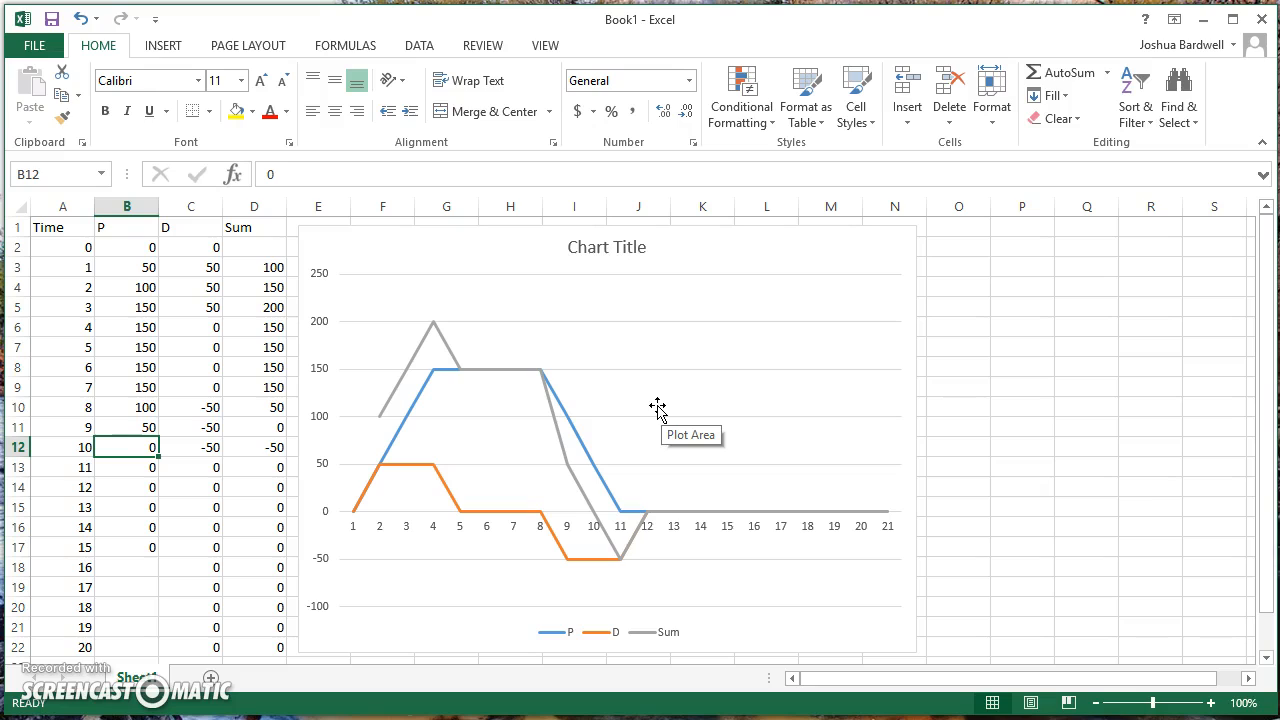
mouse_move(658, 410)
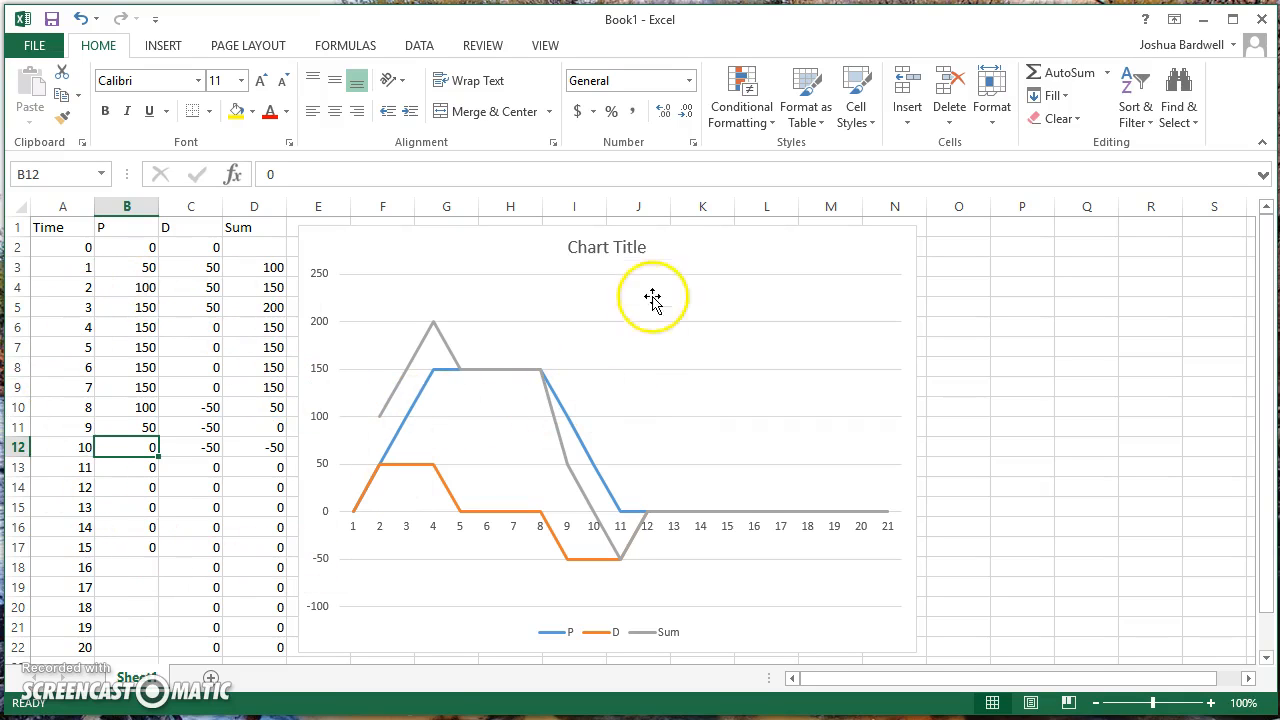
mouse_move(1186, 414)
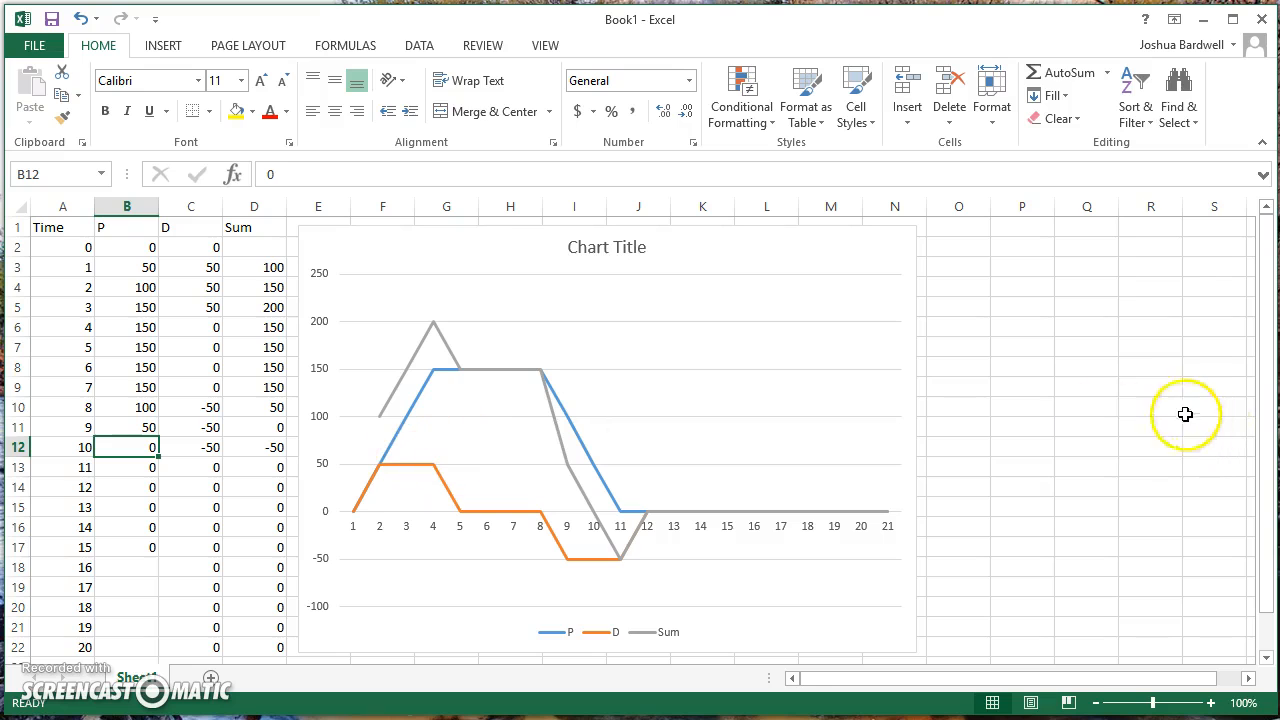
left_click(1137, 387)
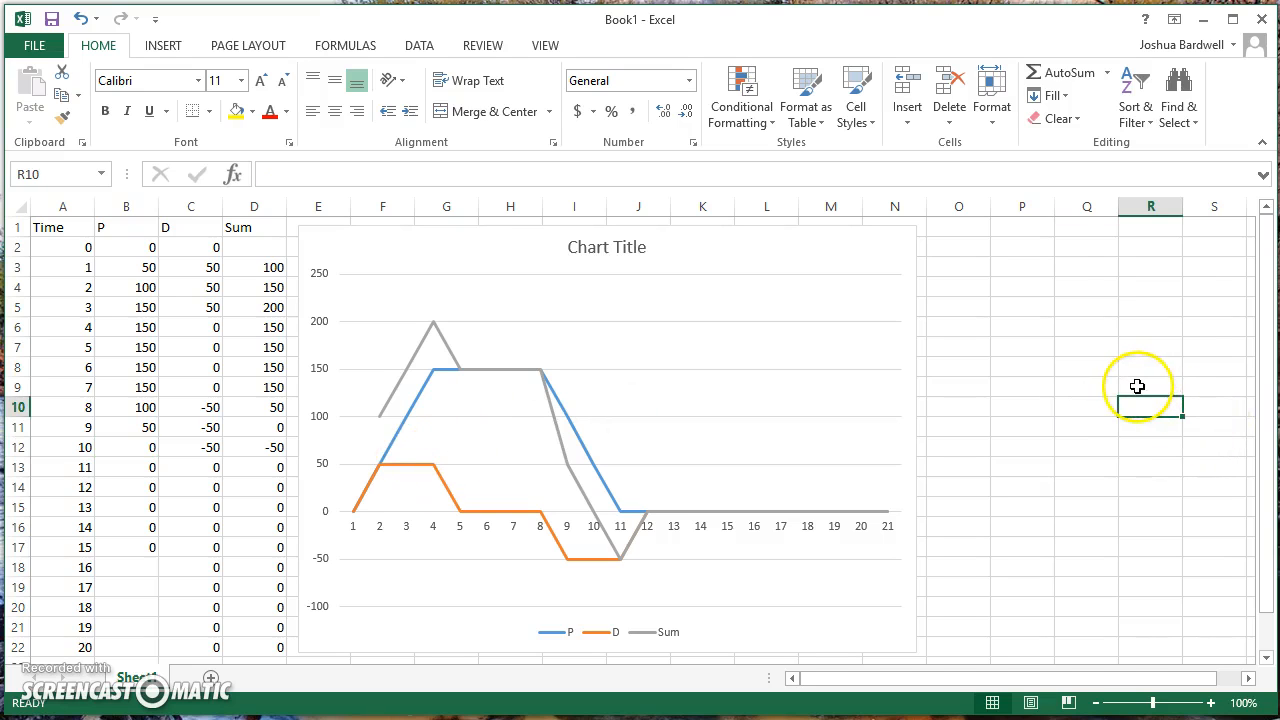